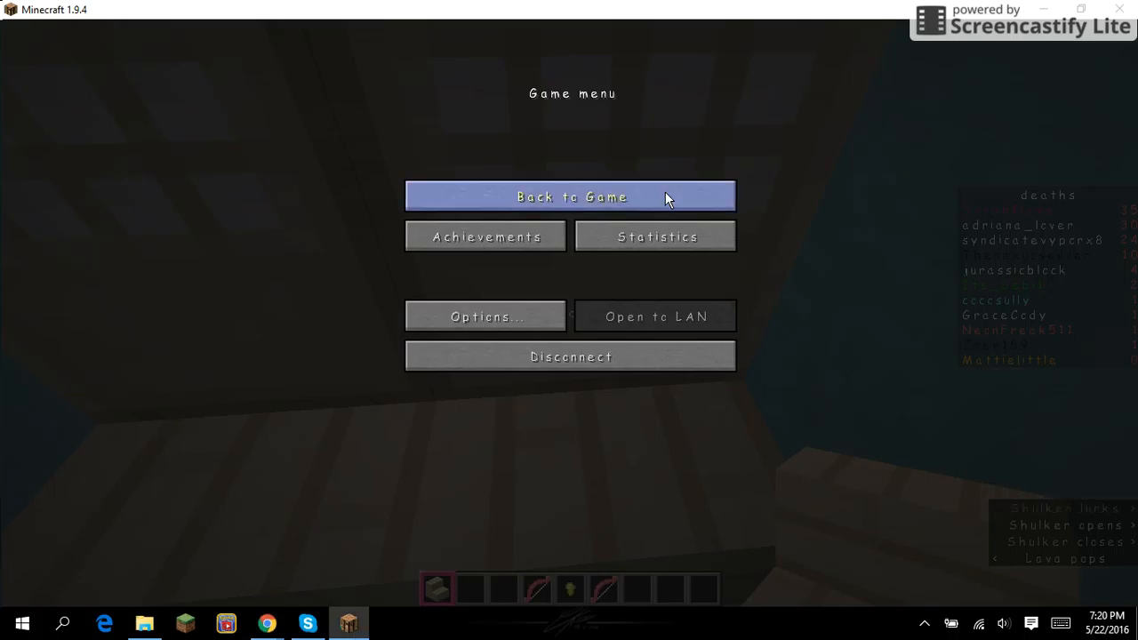
Resume the game from the pause menu and head toward the house's blocked wall.
click(573, 196)
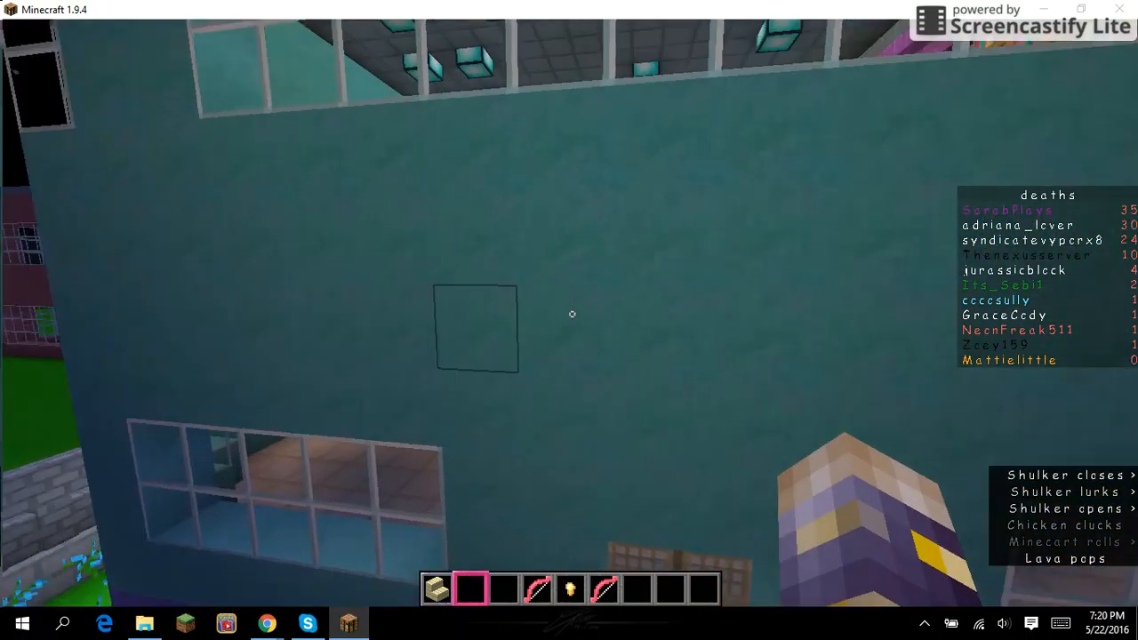
key(Escape)
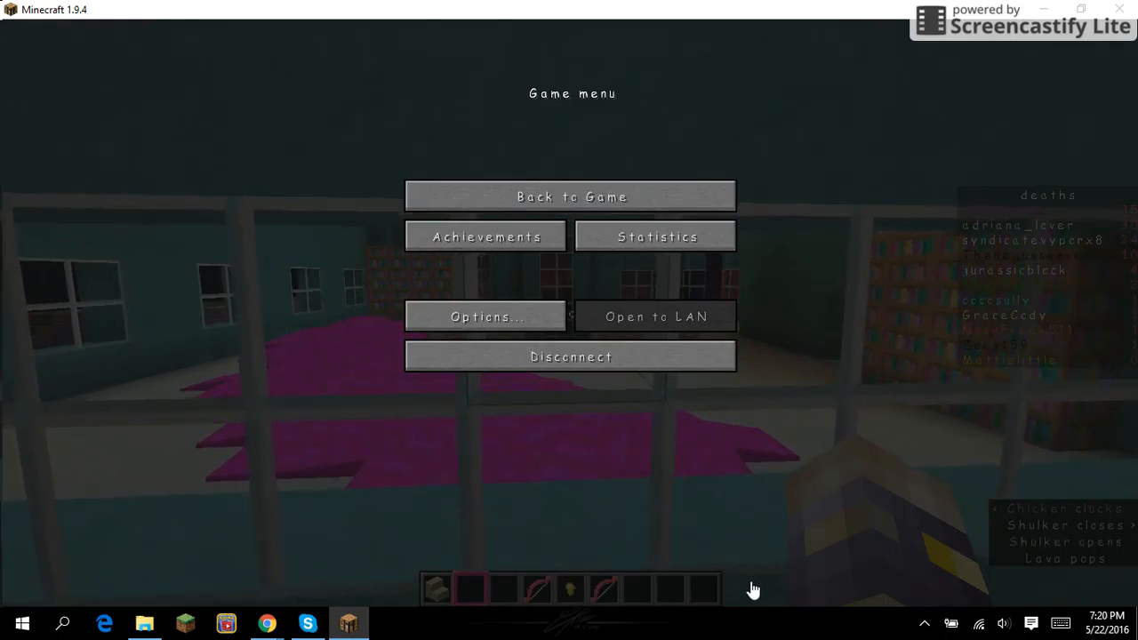
click(570, 196)
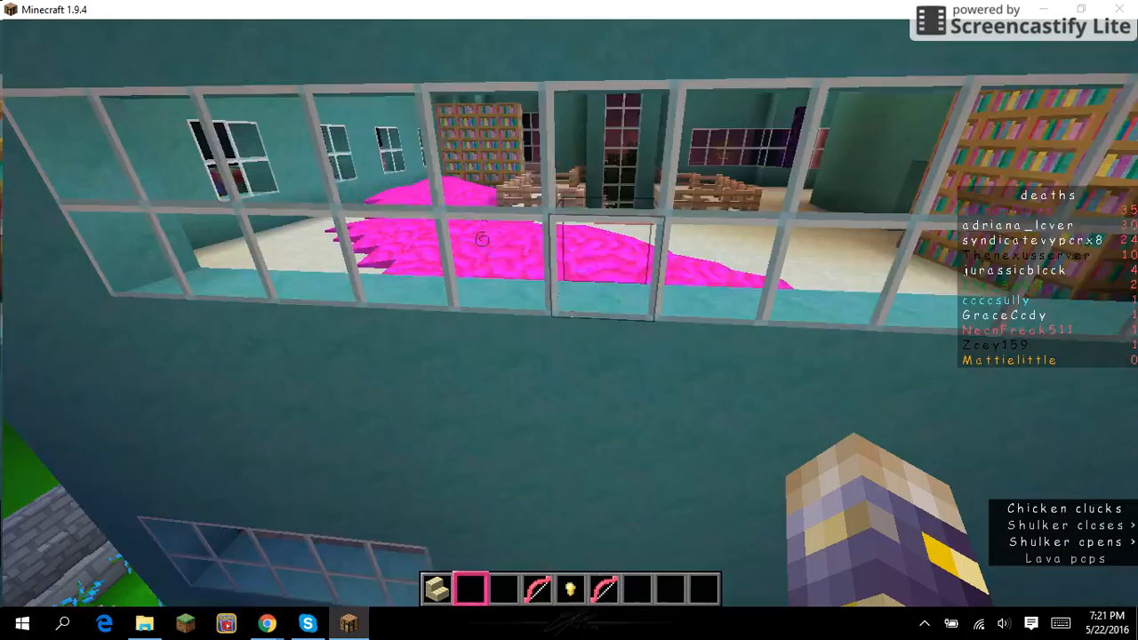
mouse_move(569, 320)
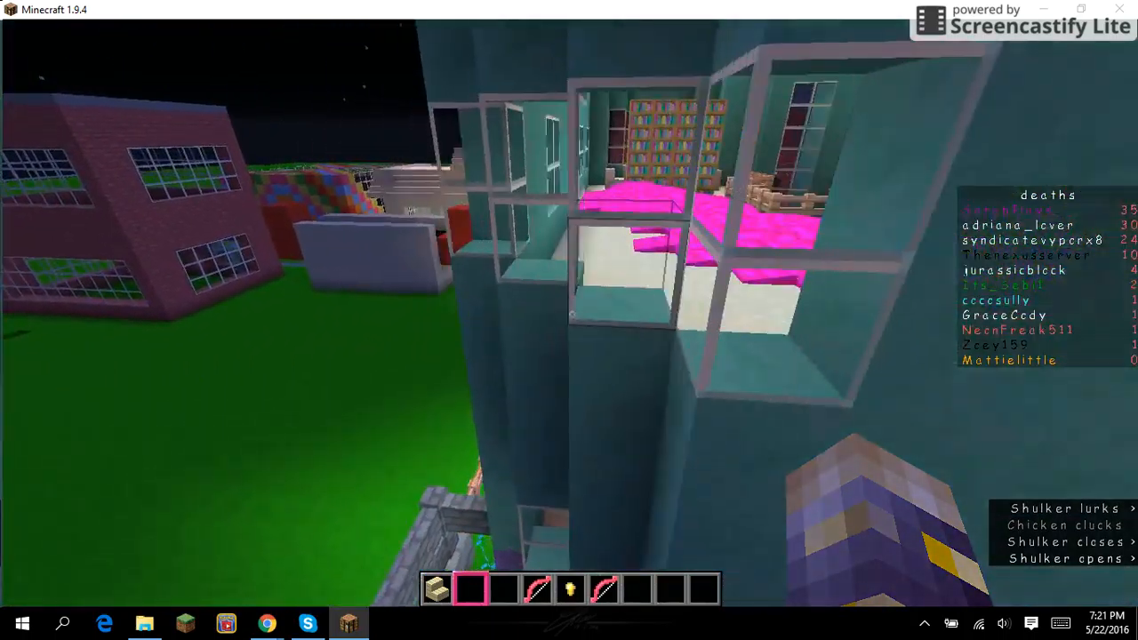
mouse_move(569, 320)
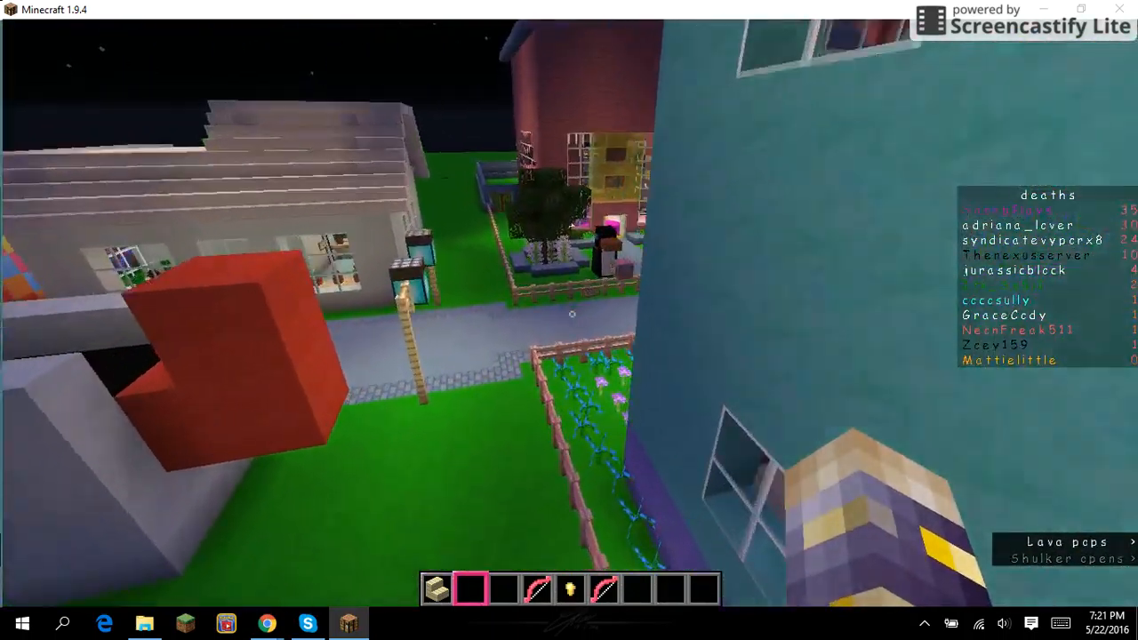
mouse_move(573, 312)
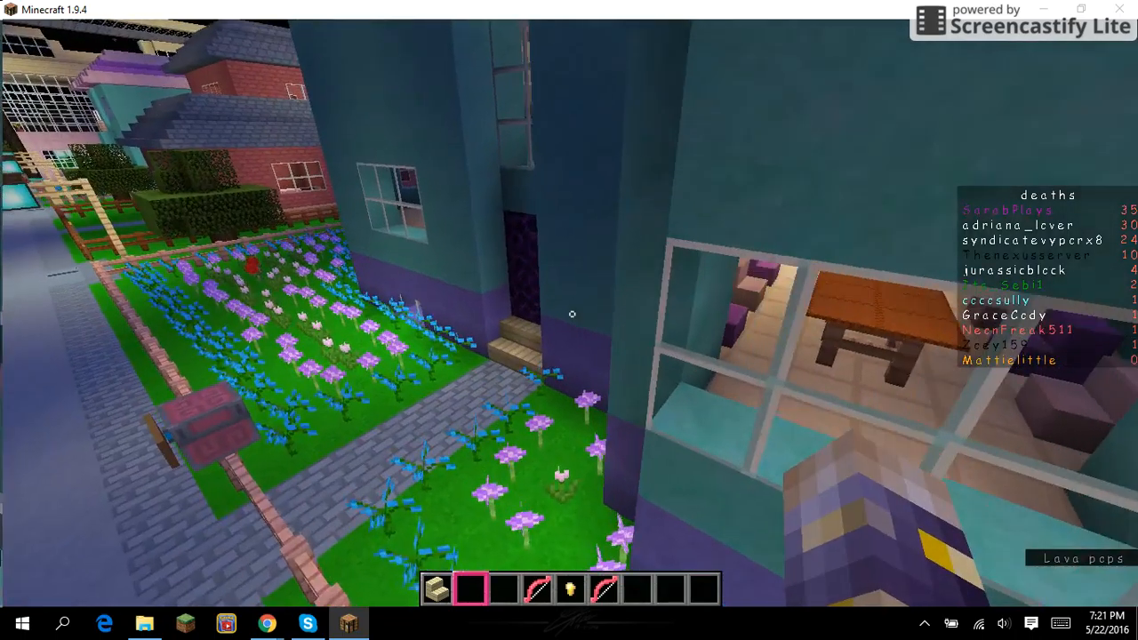
mouse_move(572, 313)
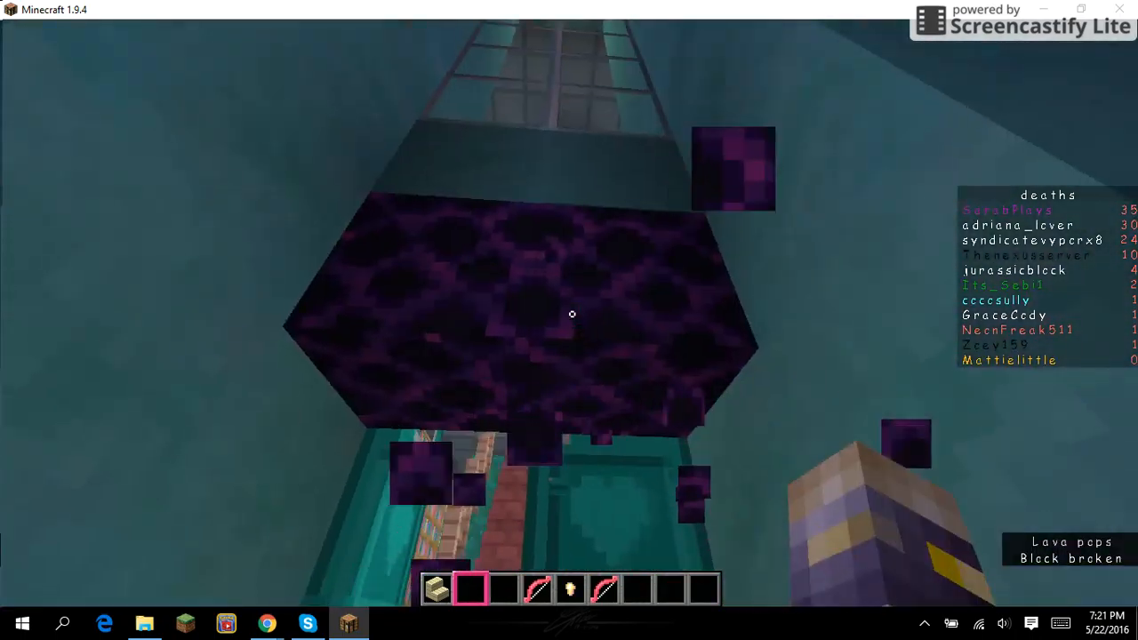
mouse_move(573, 316)
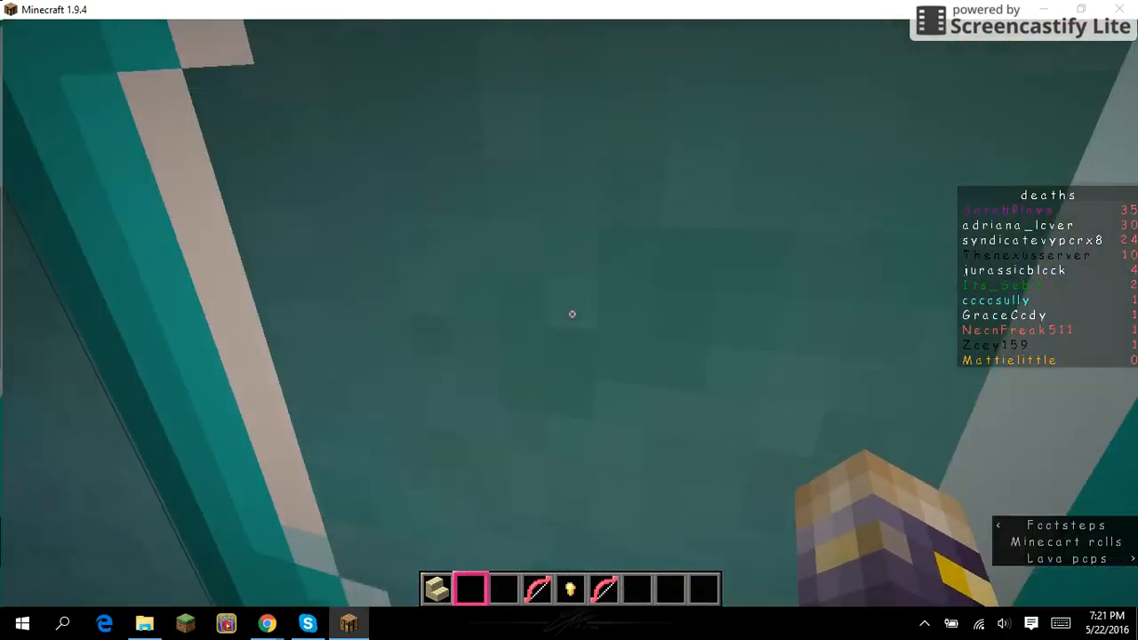
mouse_move(569, 320)
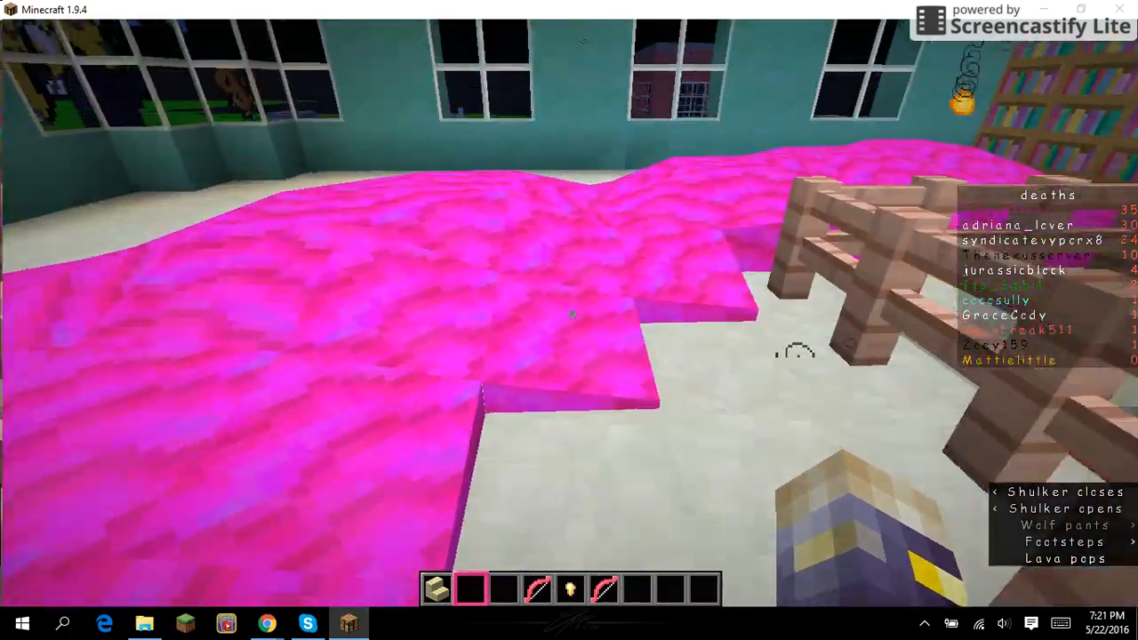
Bring up the inventory to grab blocks for clearing the pink floor.
key(e)
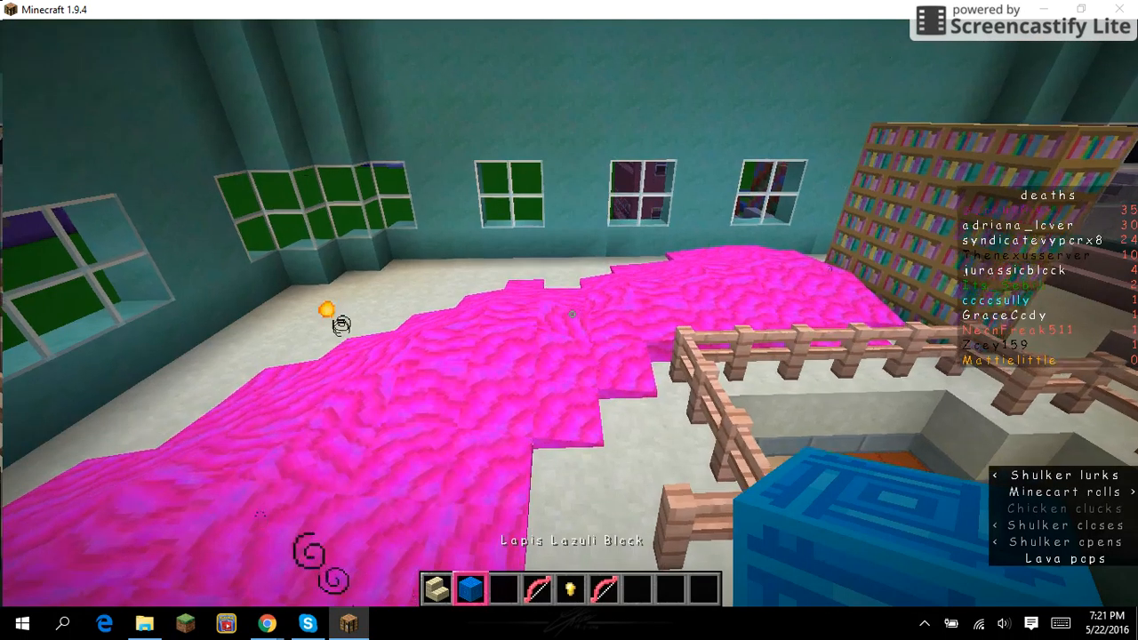
mouse_move(569, 320)
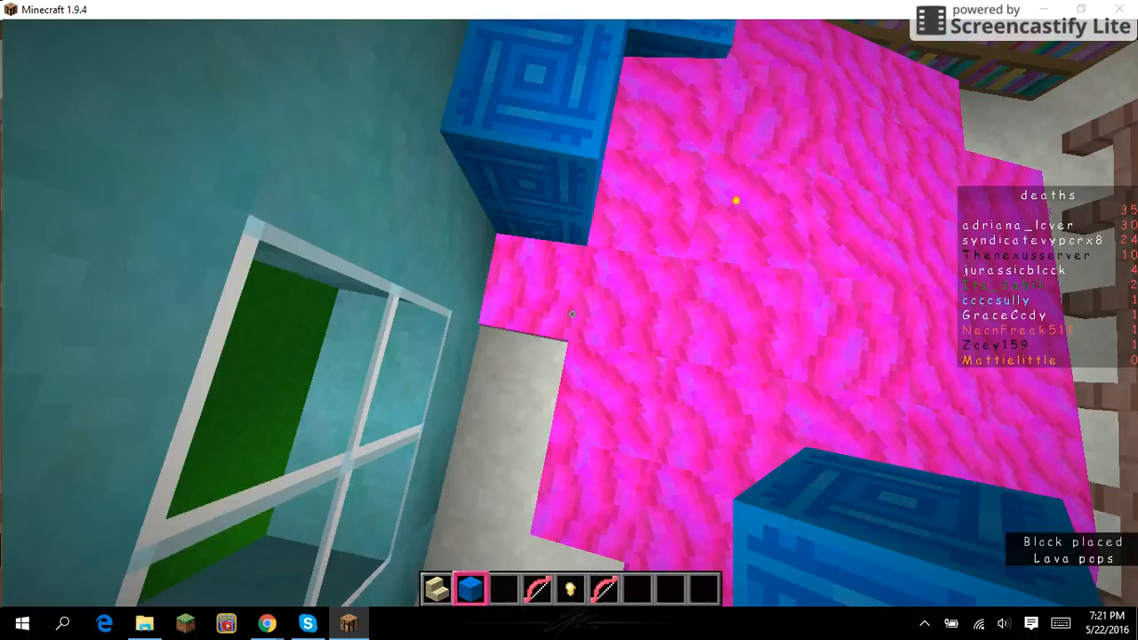
mouse_move(569, 320)
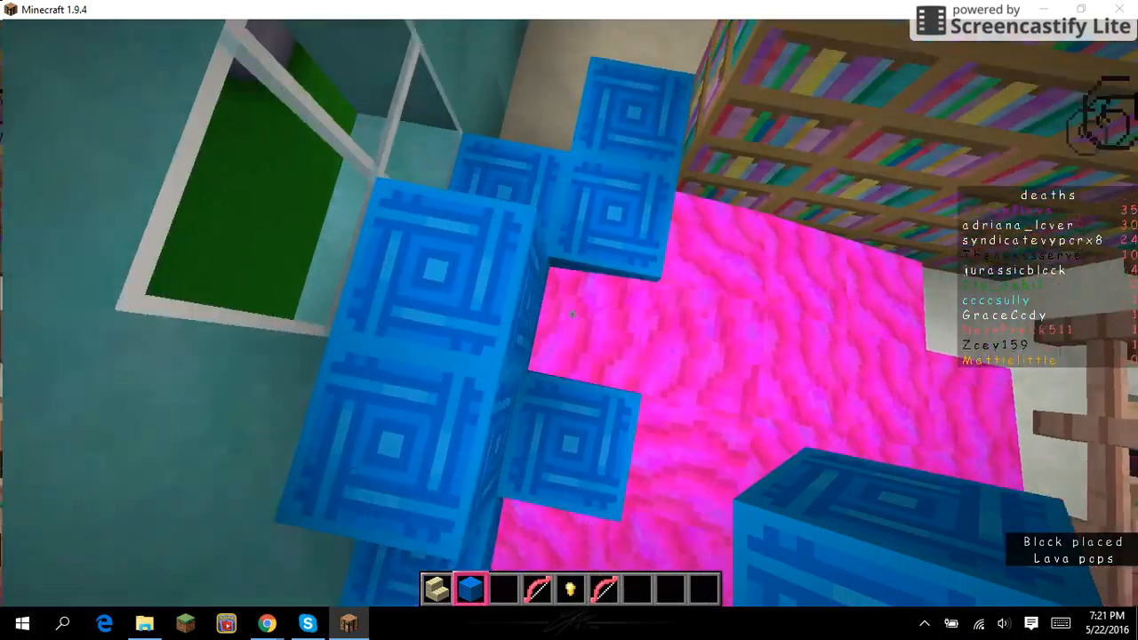
mouse_move(569, 320)
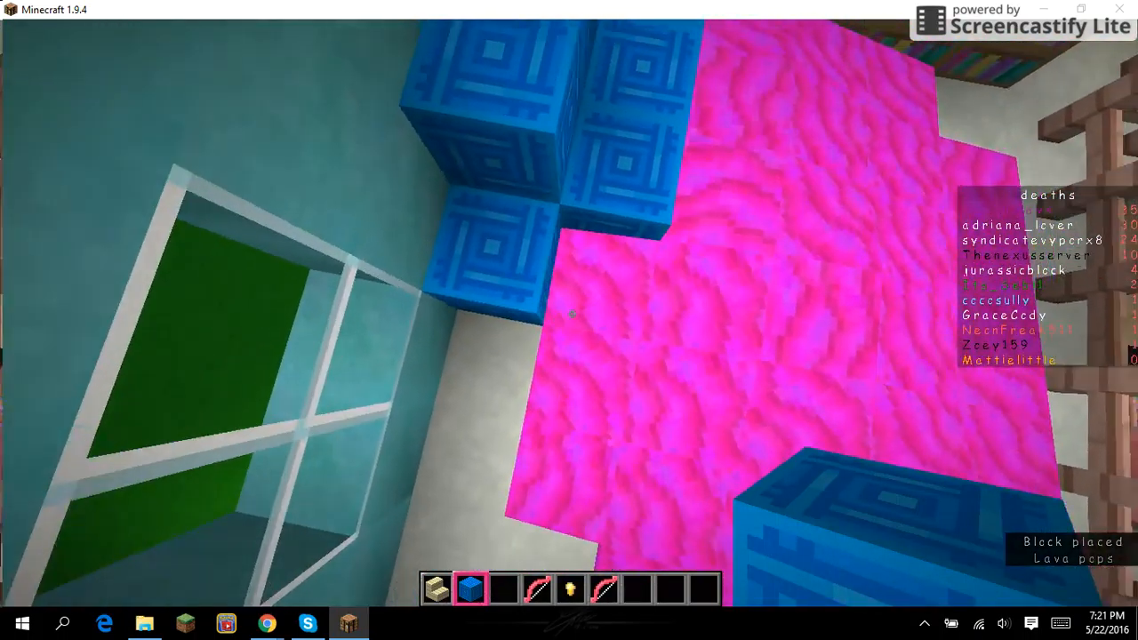
mouse_move(569, 320)
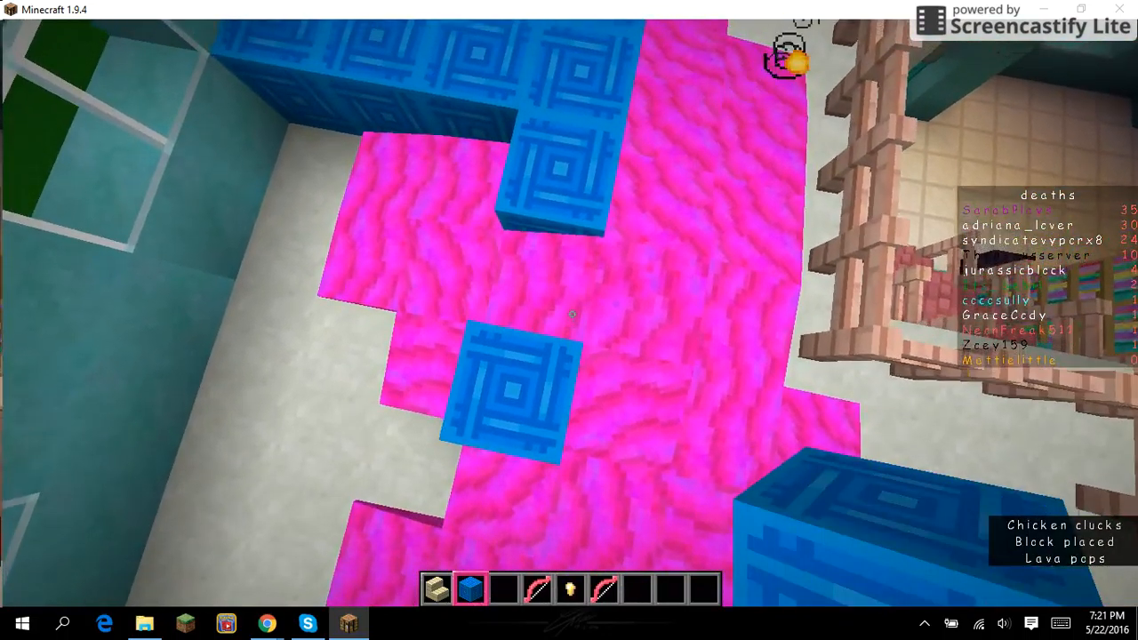
mouse_move(569, 320)
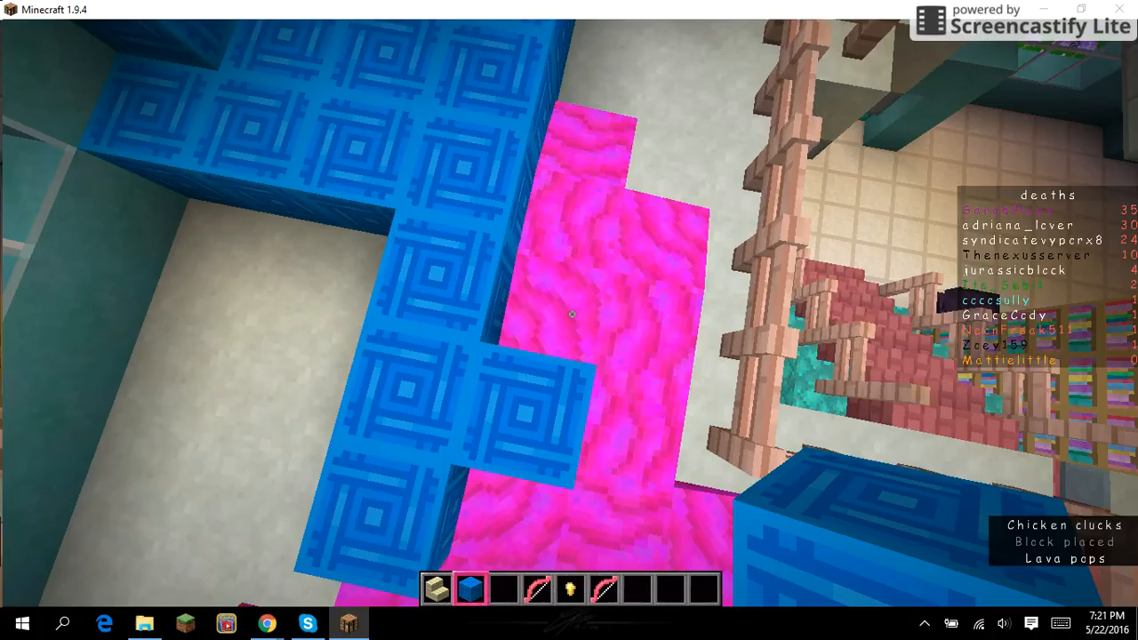
mouse_move(573, 313)
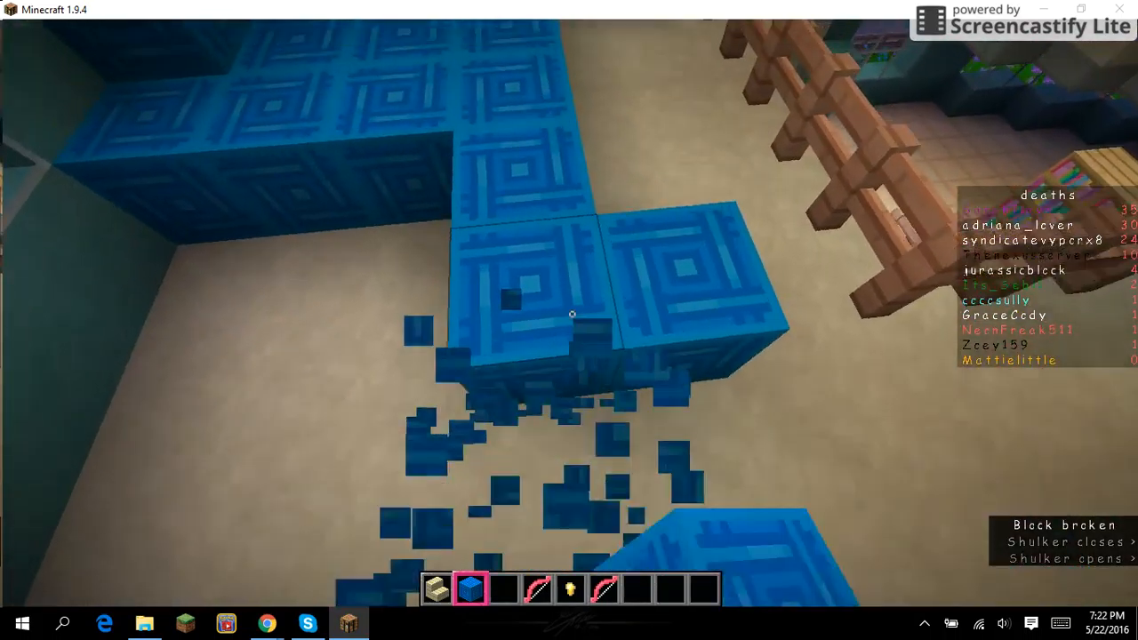
mouse_move(569, 320)
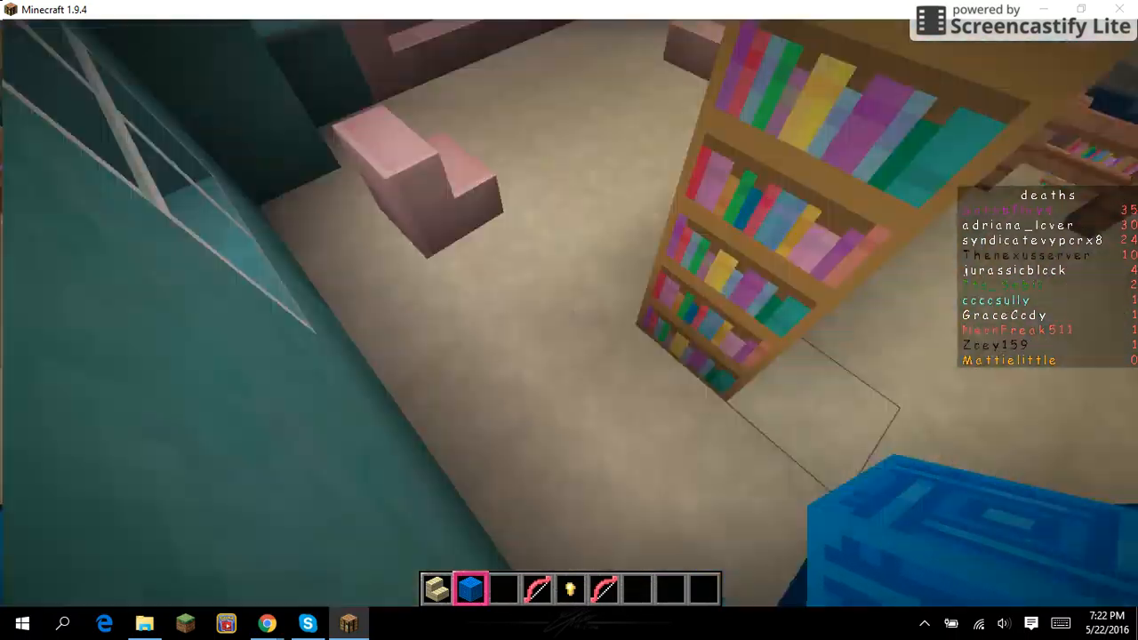
Search the creative inventory for 'sign' and take a sign into hand.
key(e)
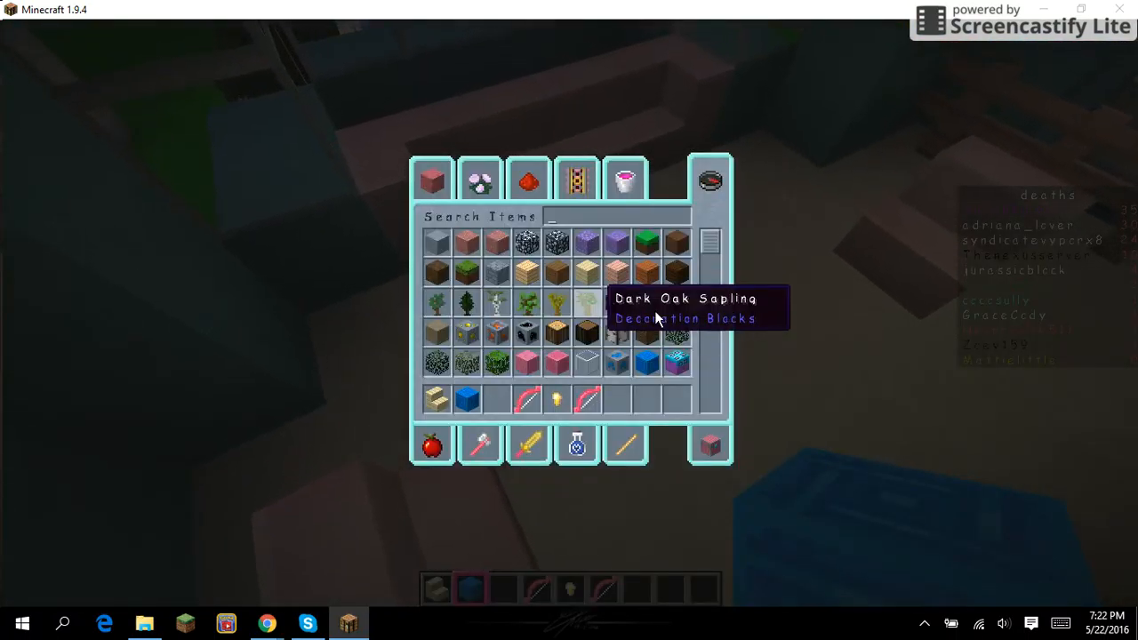
text(sig)
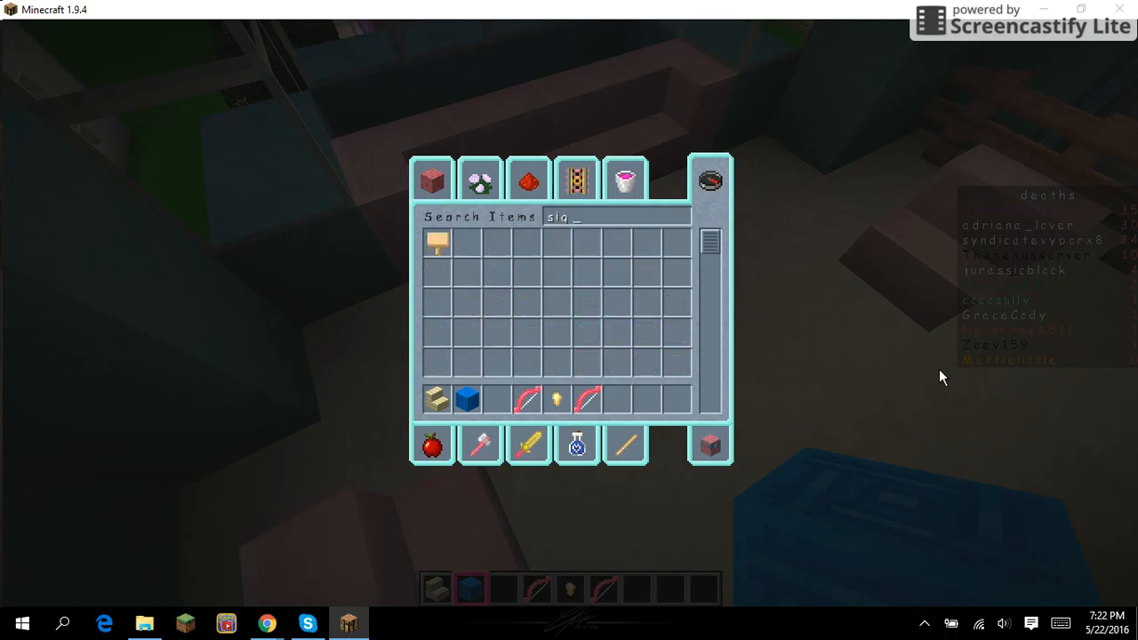
text(n)
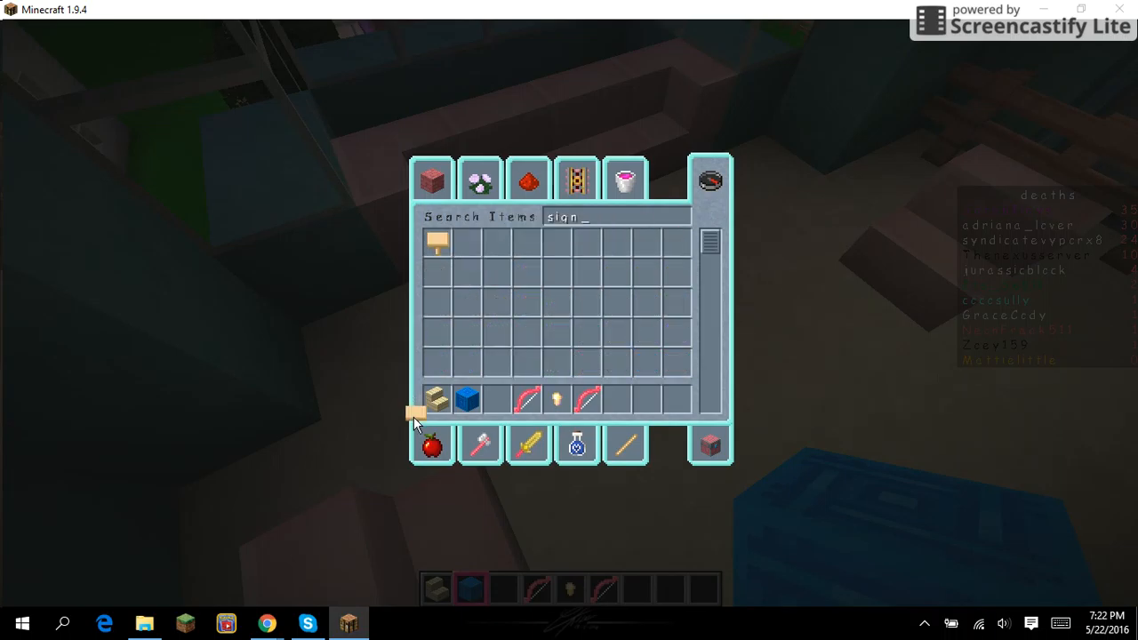
key(Escape)
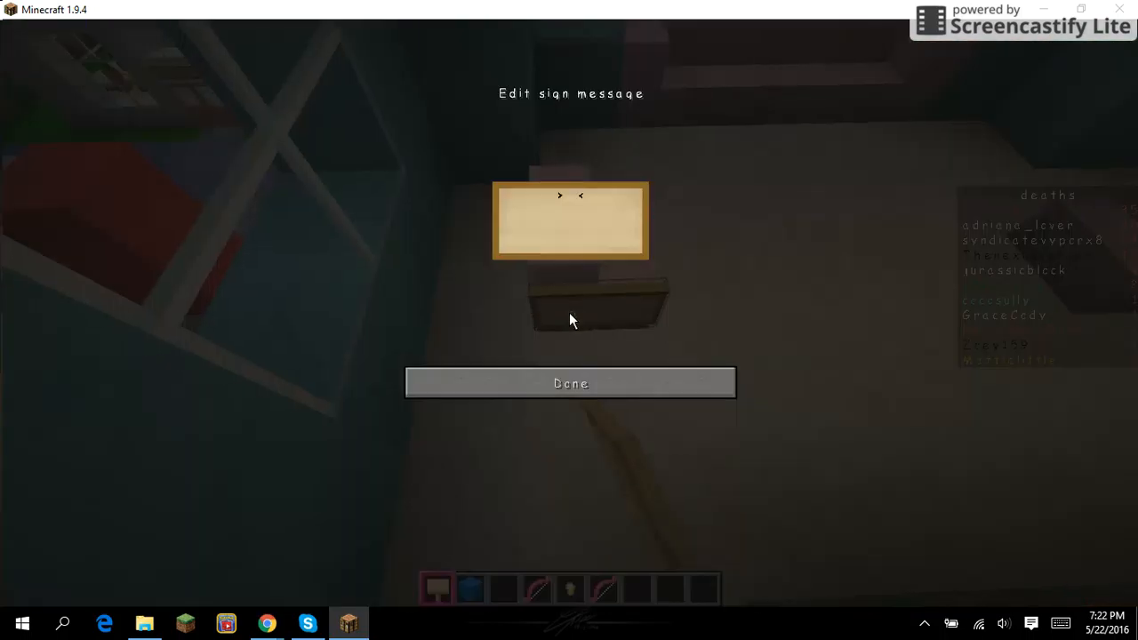
Place blank signs on the pink stair seat, confirming each with Done.
click(569, 382)
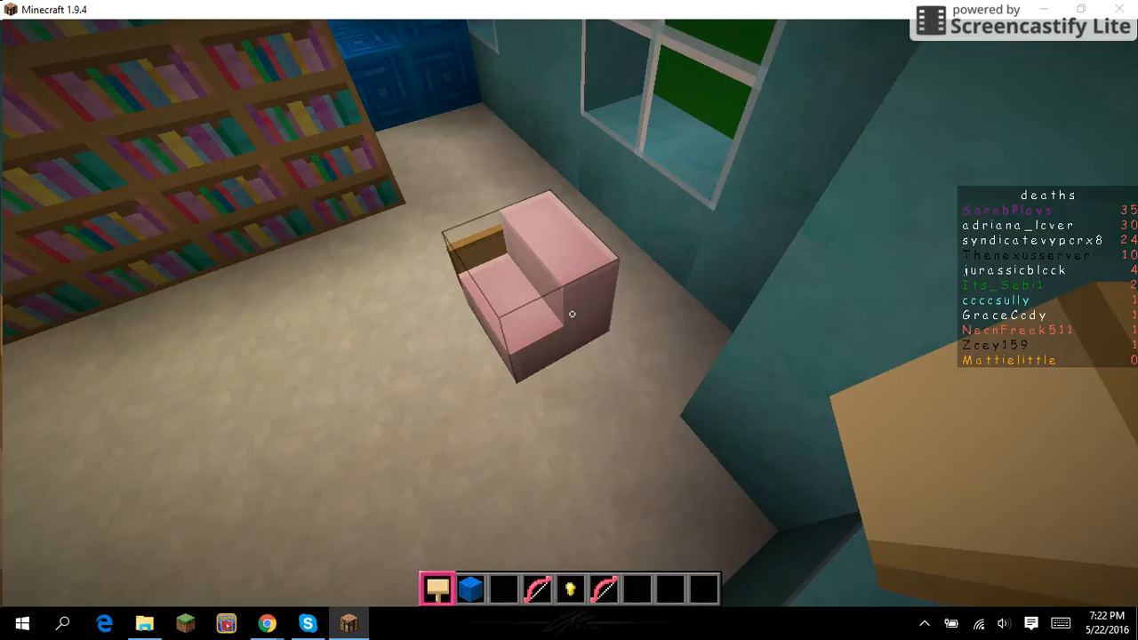
mouse_move(569, 320)
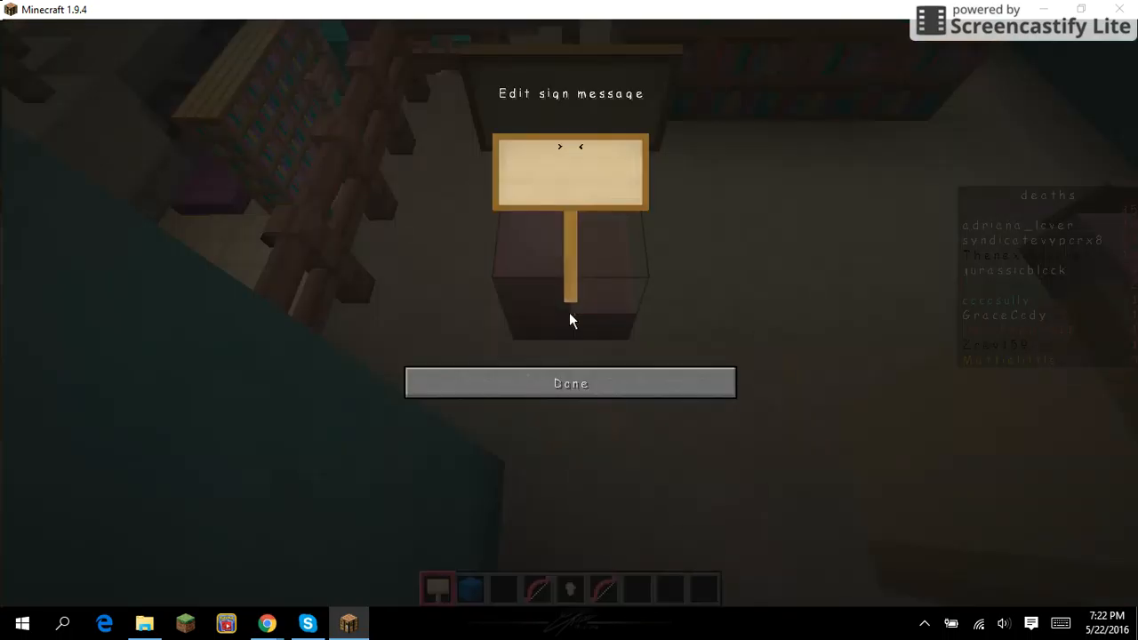
click(568, 384)
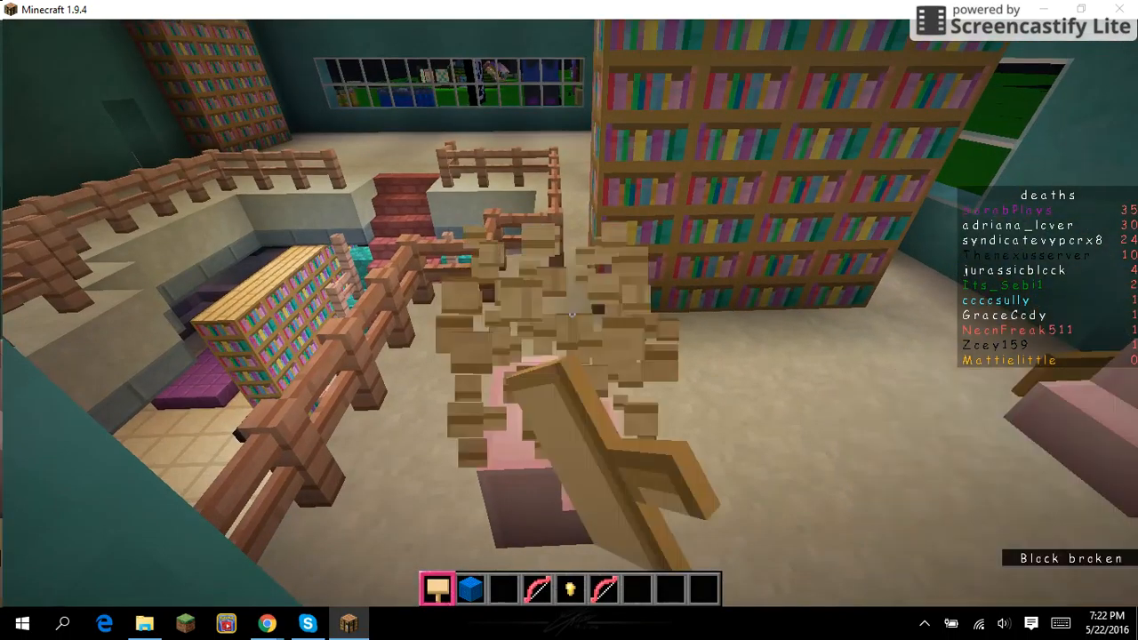
mouse_move(569, 320)
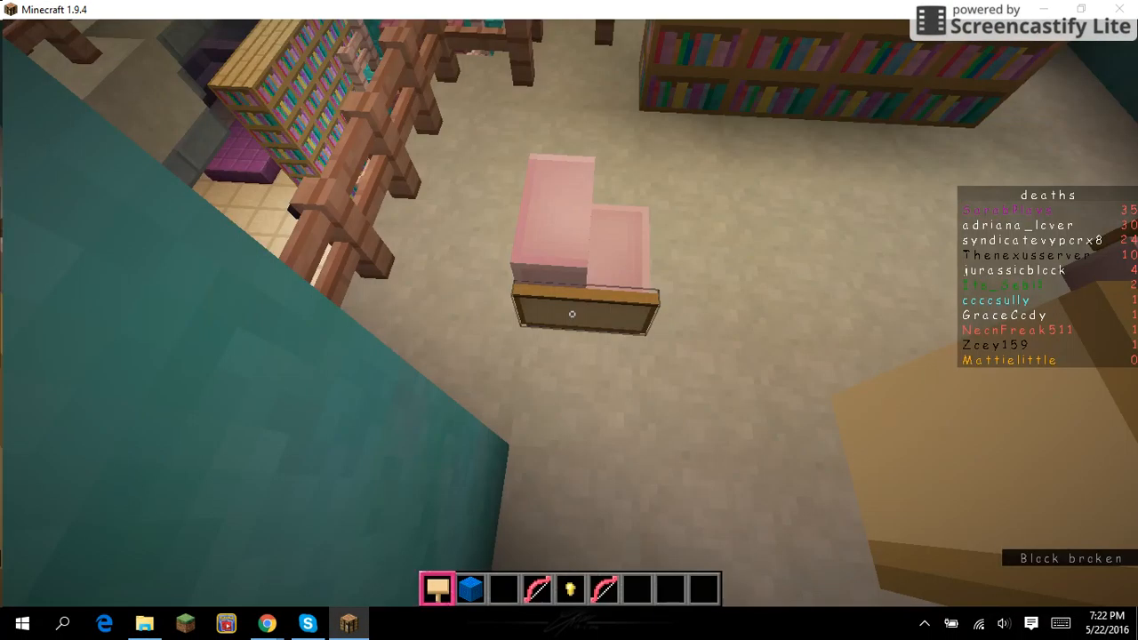
mouse_move(569, 320)
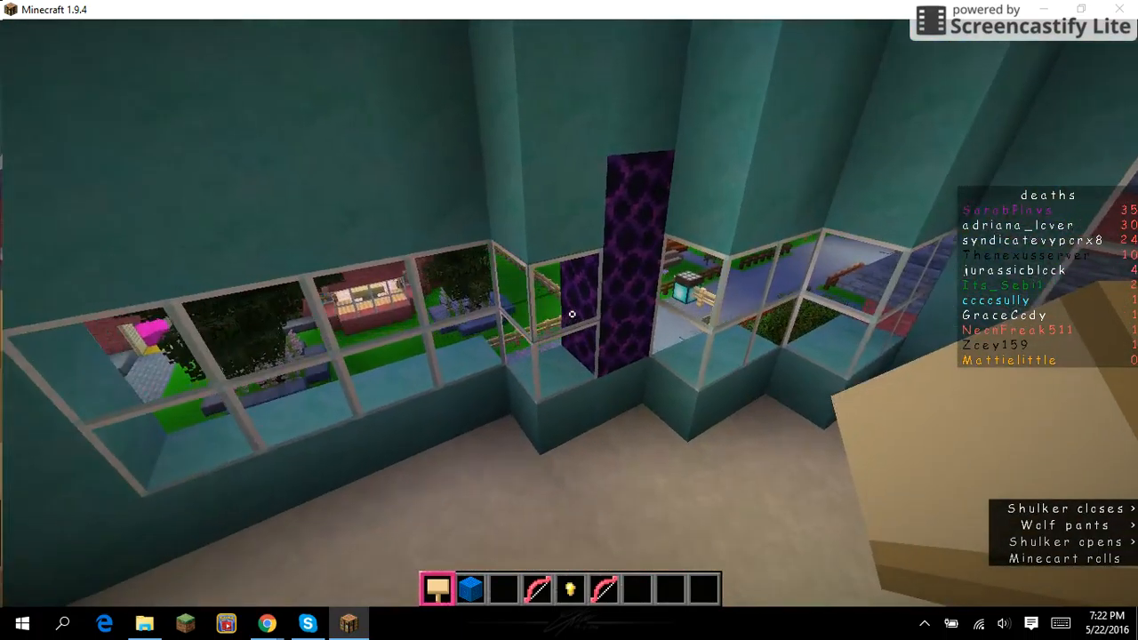
mouse_move(572, 313)
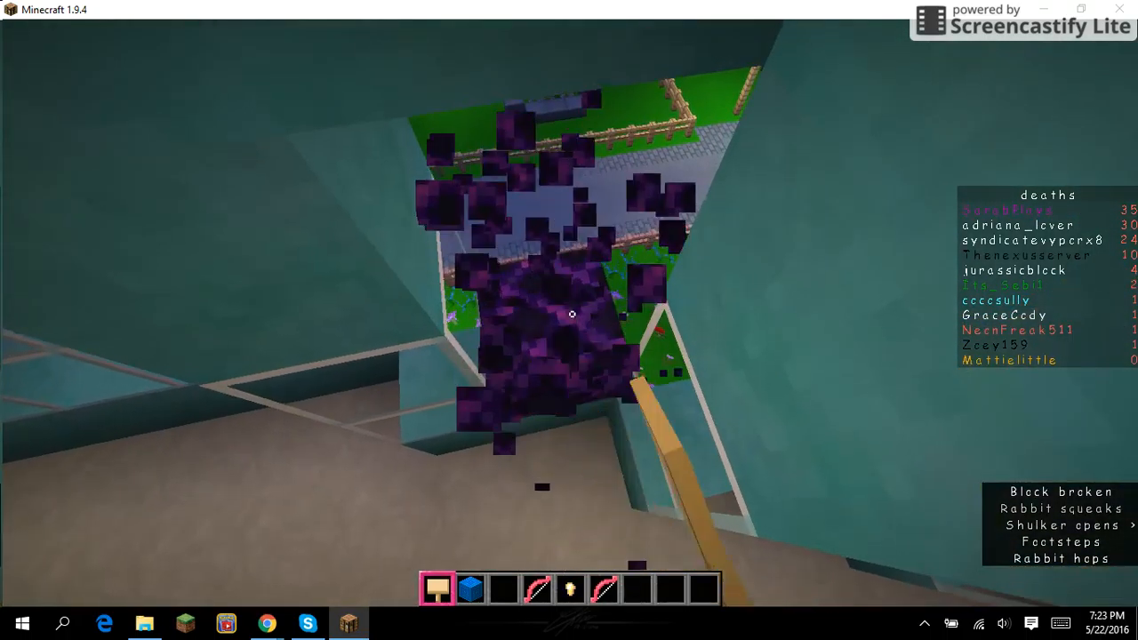
key(e)
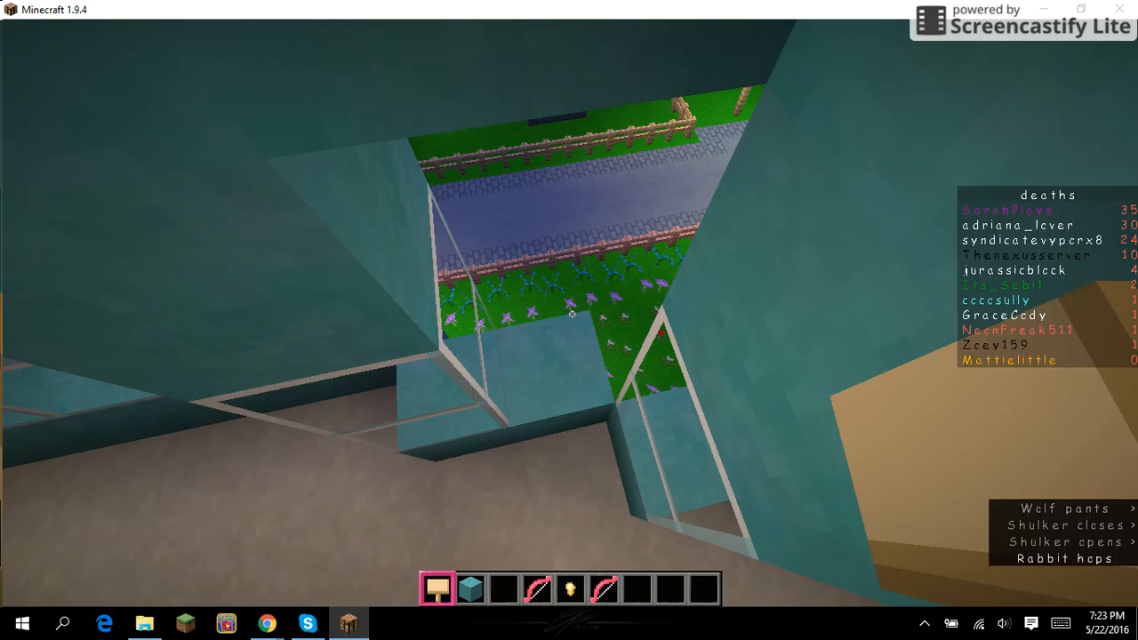
key(e)
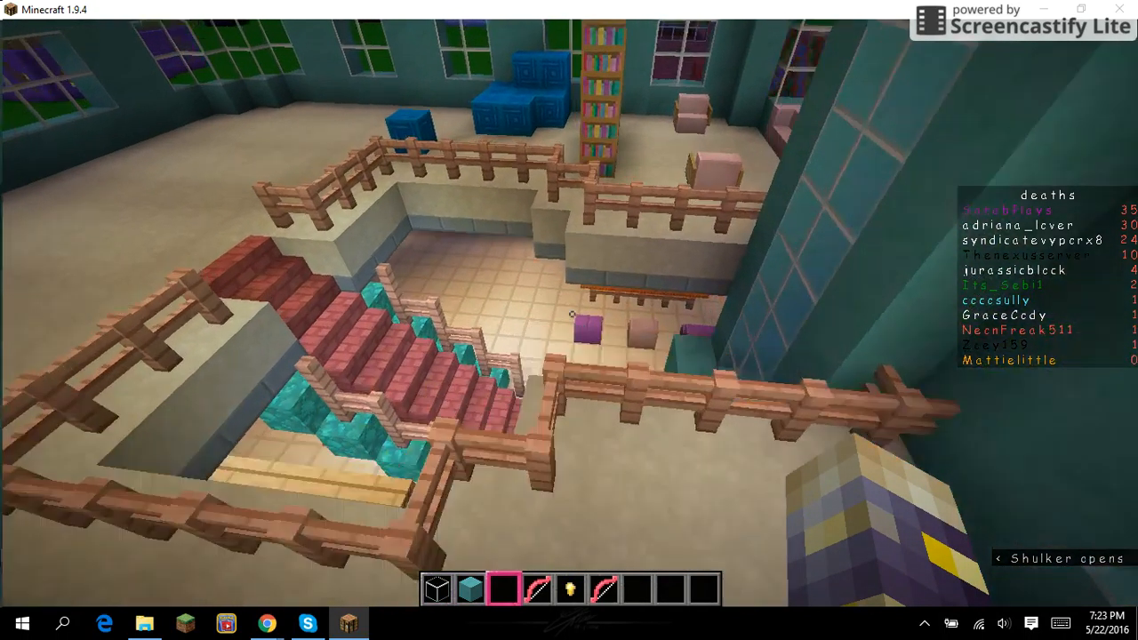
mouse_move(569, 320)
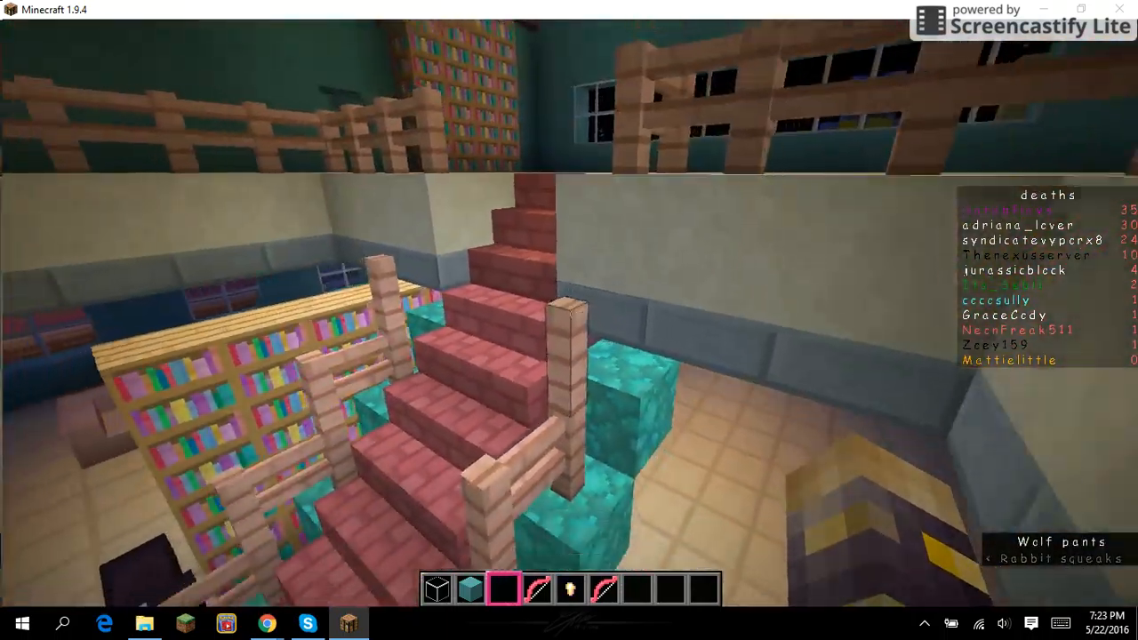
mouse_move(569, 320)
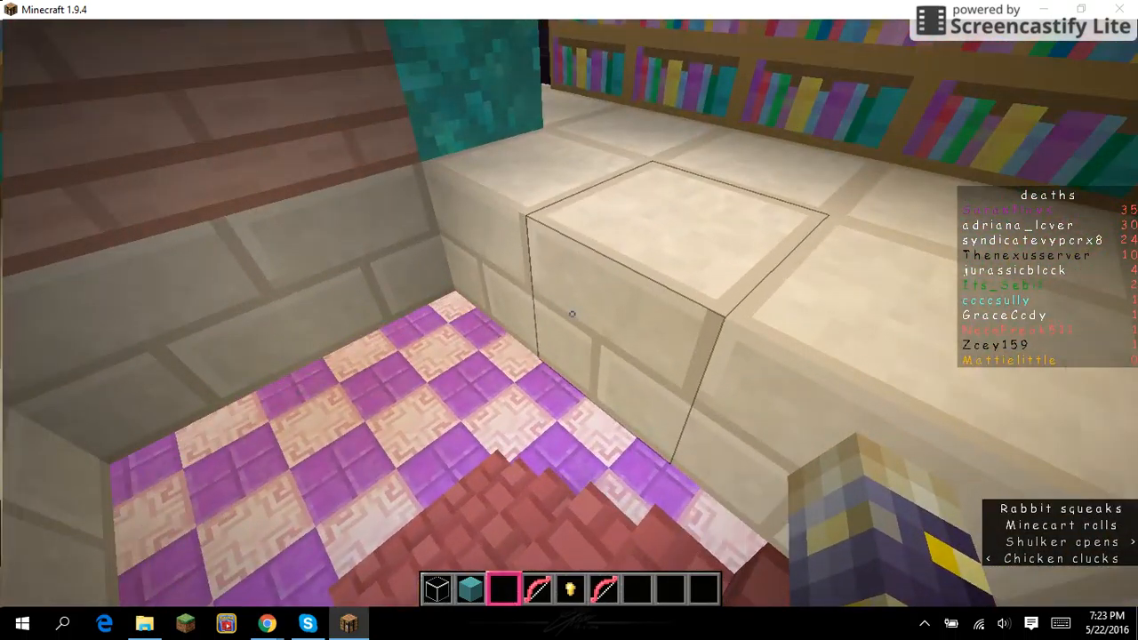
mouse_move(569, 320)
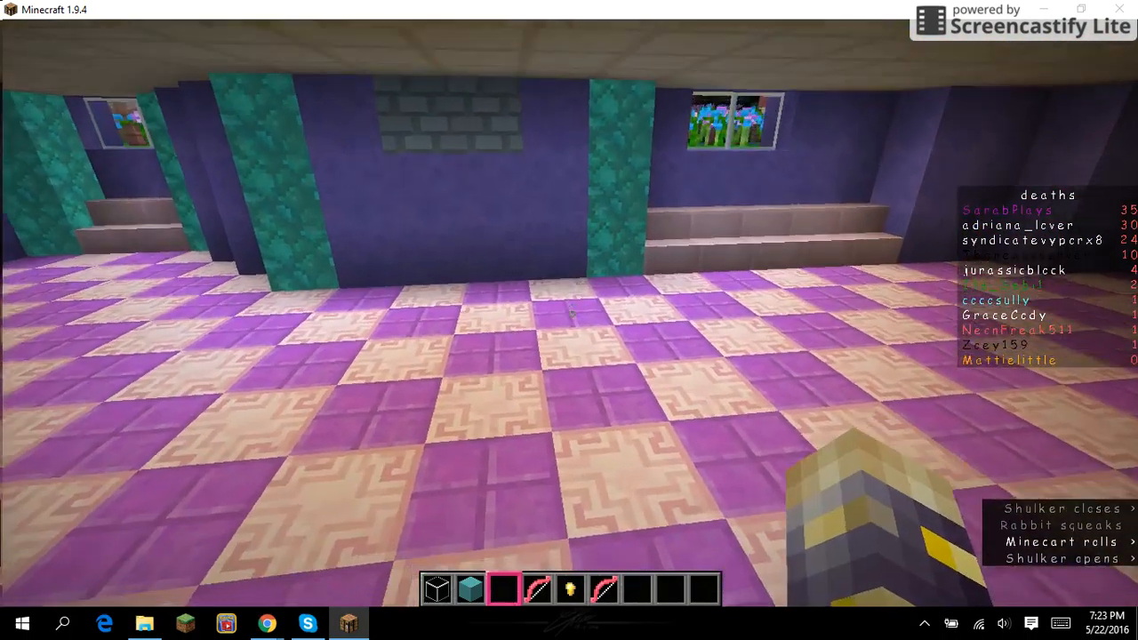
mouse_move(572, 313)
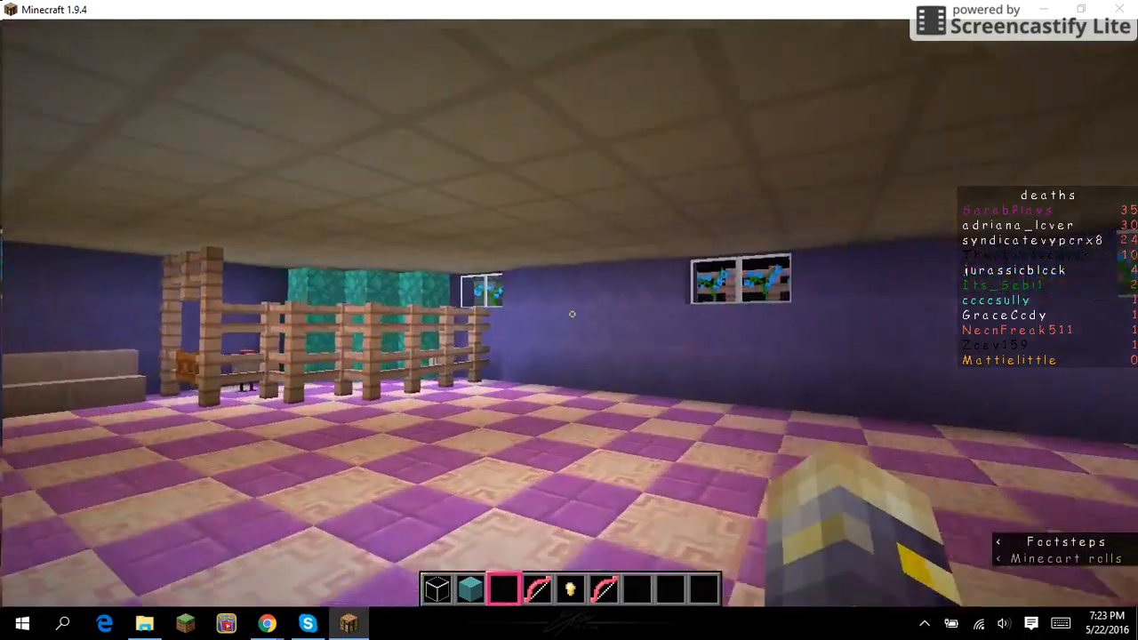
mouse_move(569, 320)
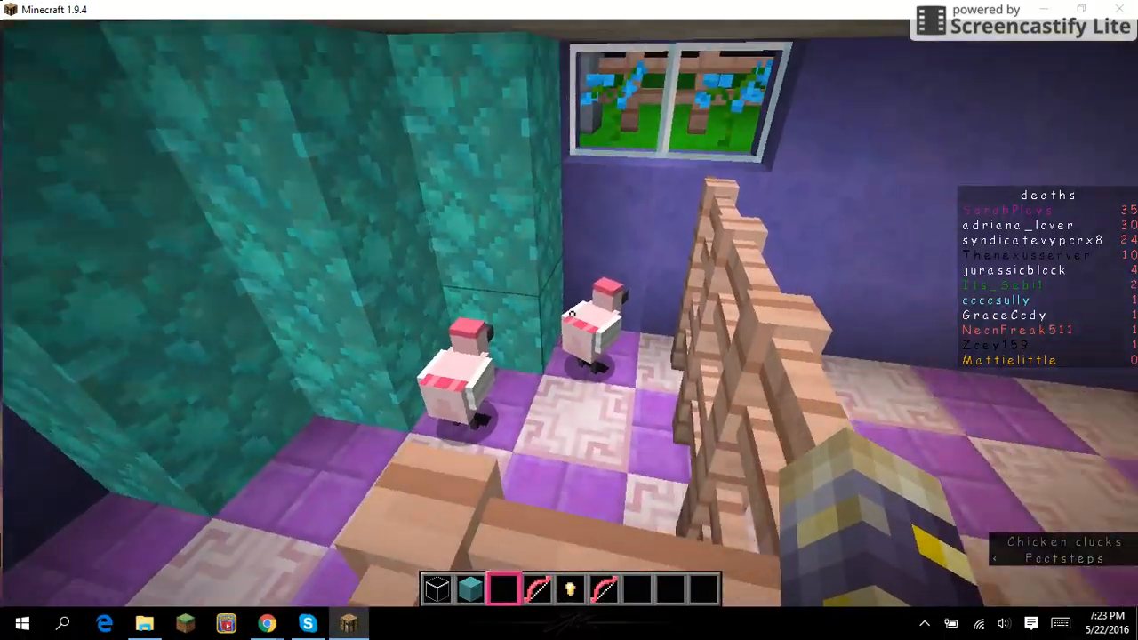
mouse_move(569, 320)
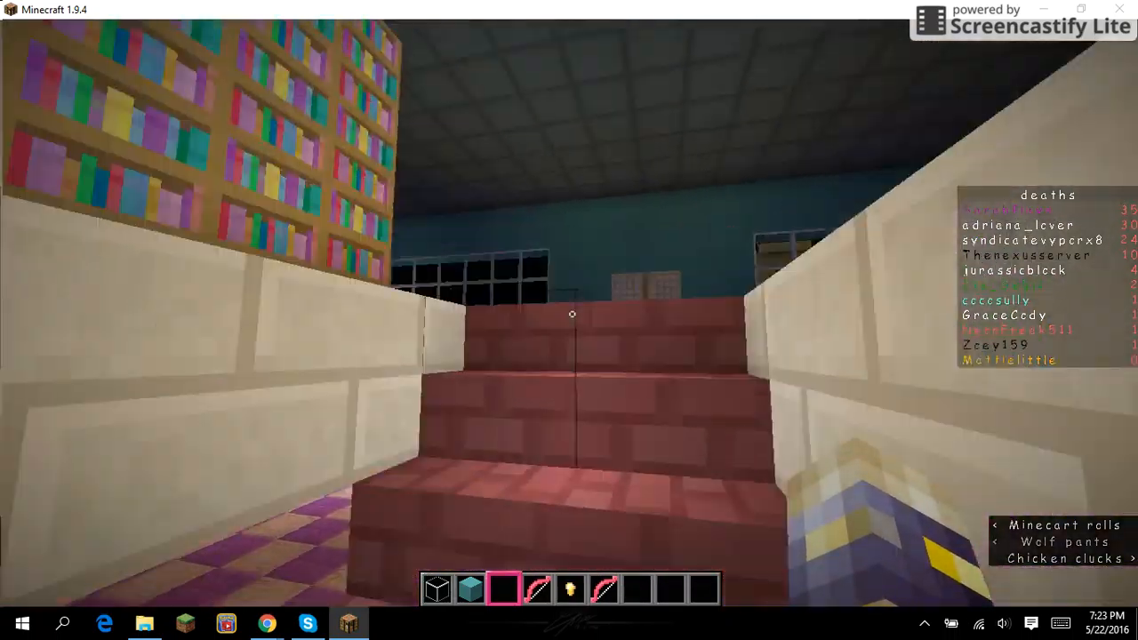
mouse_move(569, 320)
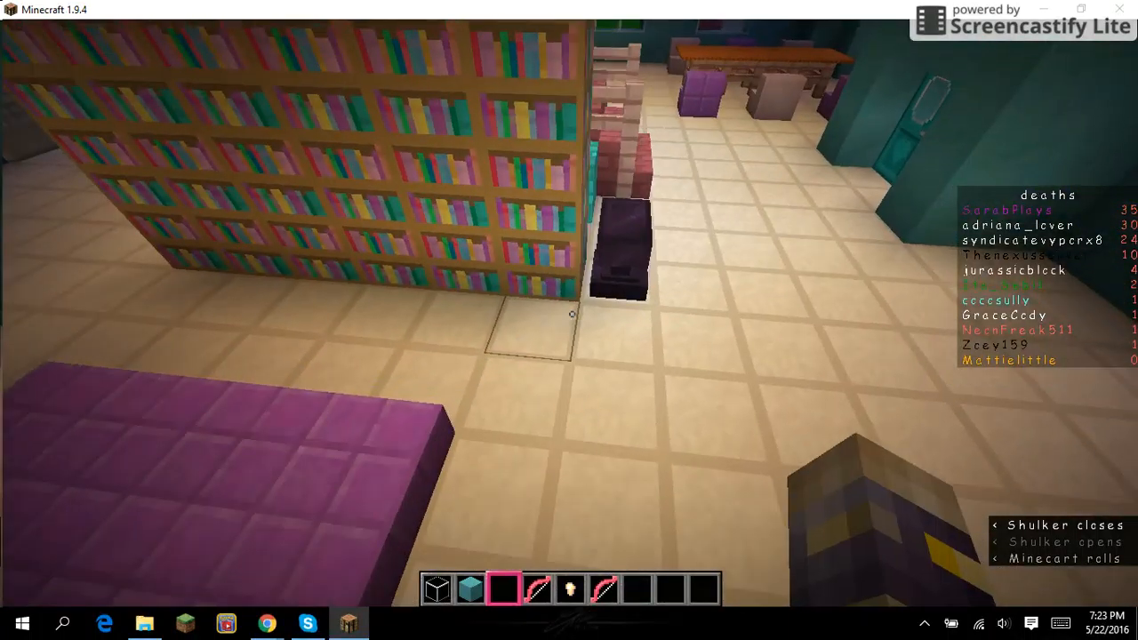
mouse_move(569, 320)
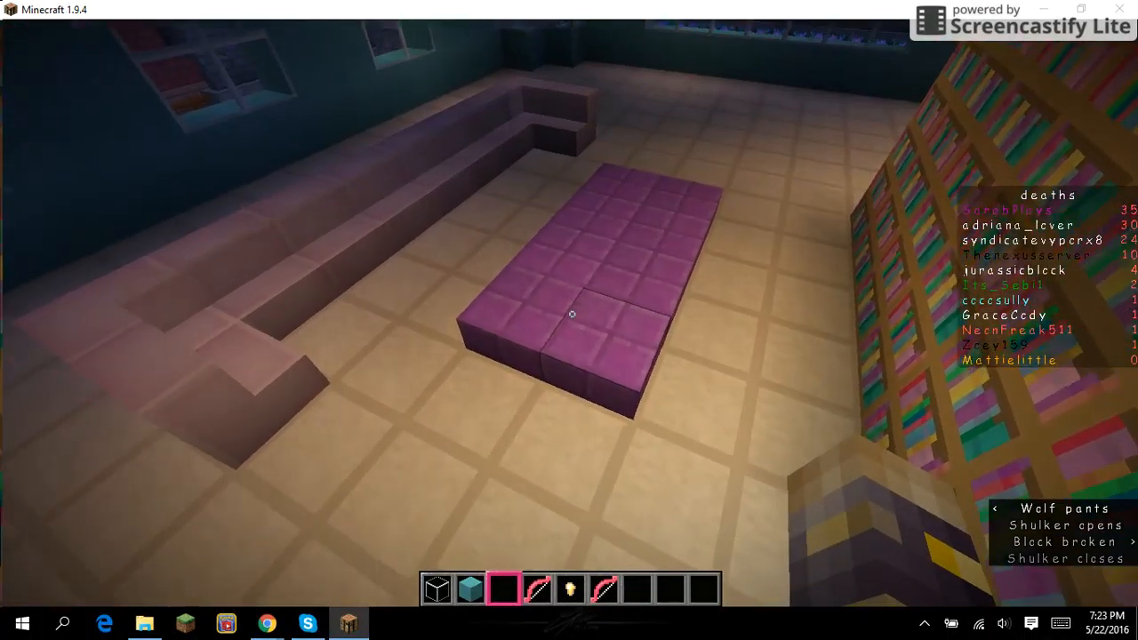
mouse_move(572, 313)
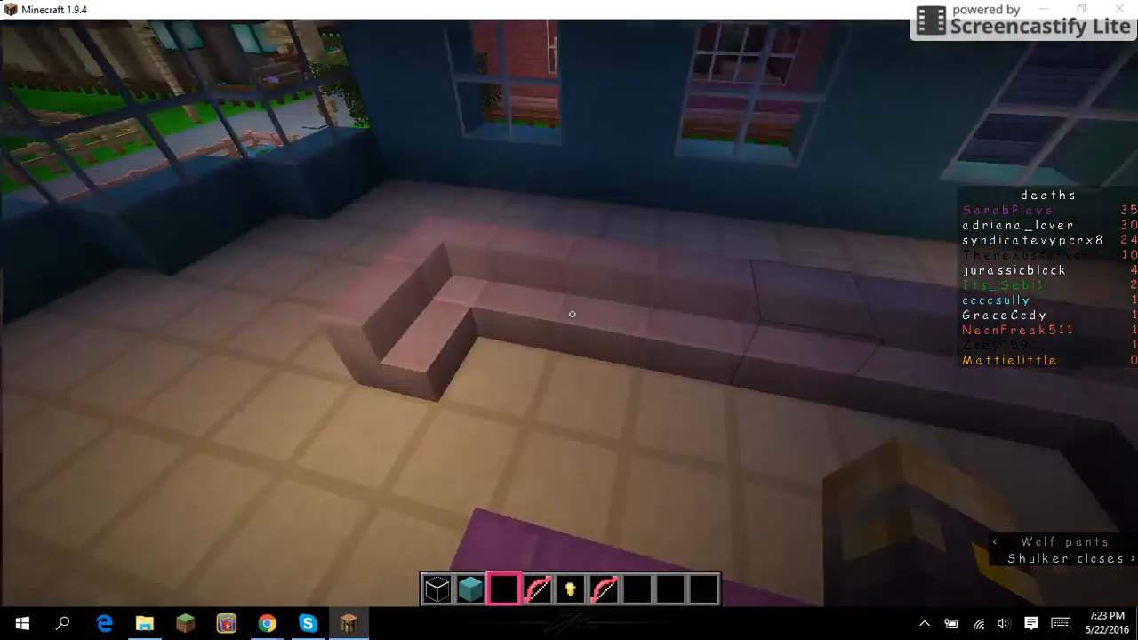
mouse_move(572, 313)
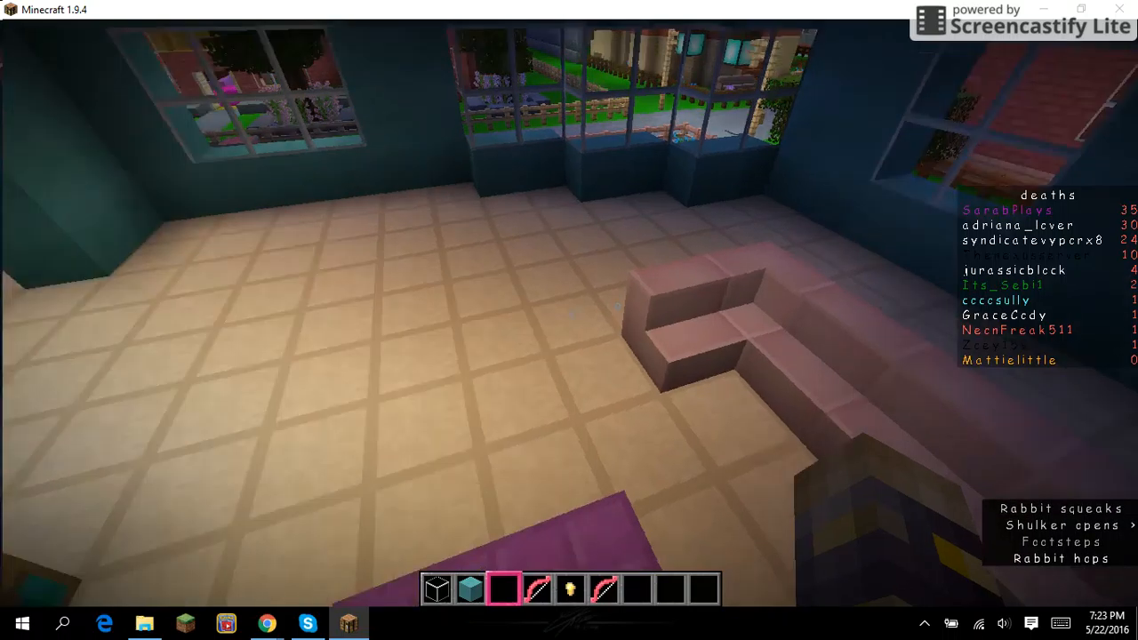
mouse_move(573, 313)
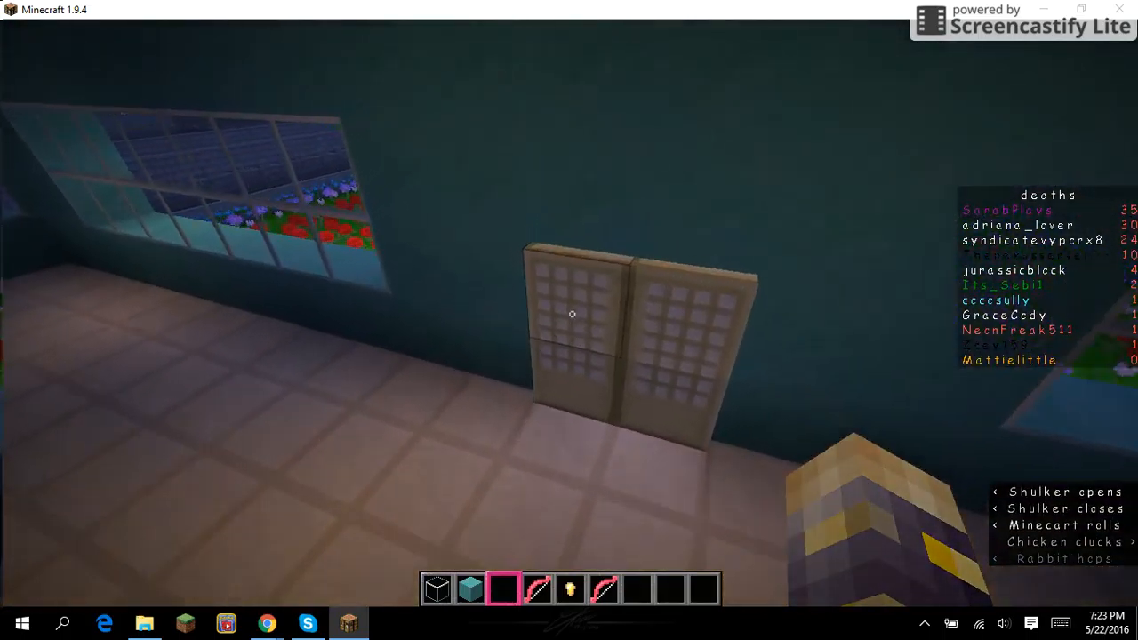
mouse_move(569, 320)
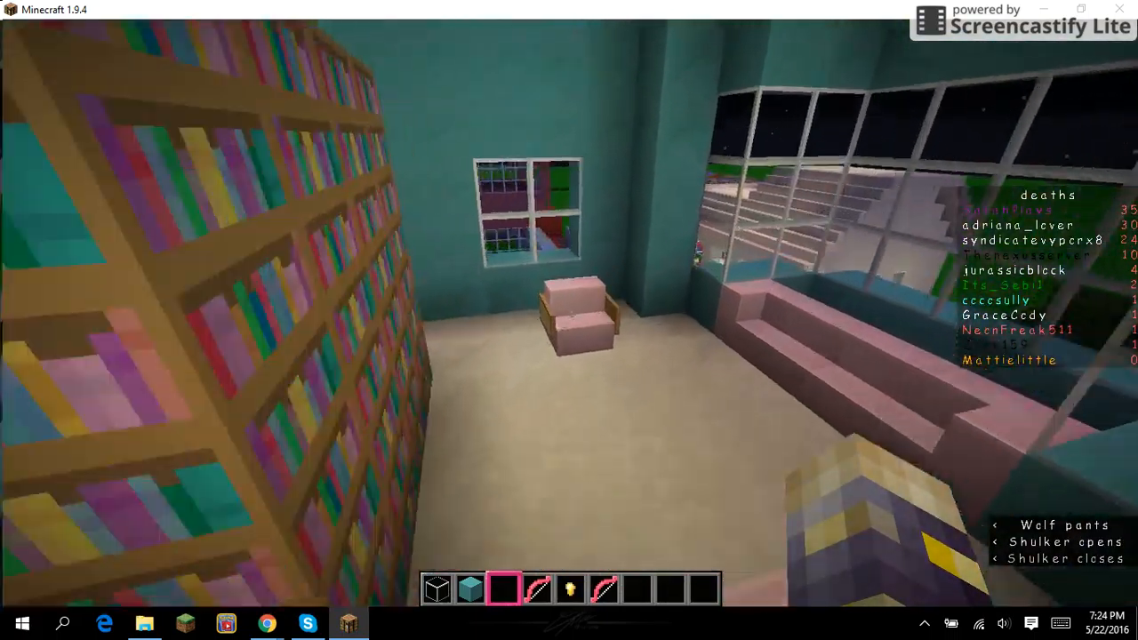
mouse_move(569, 320)
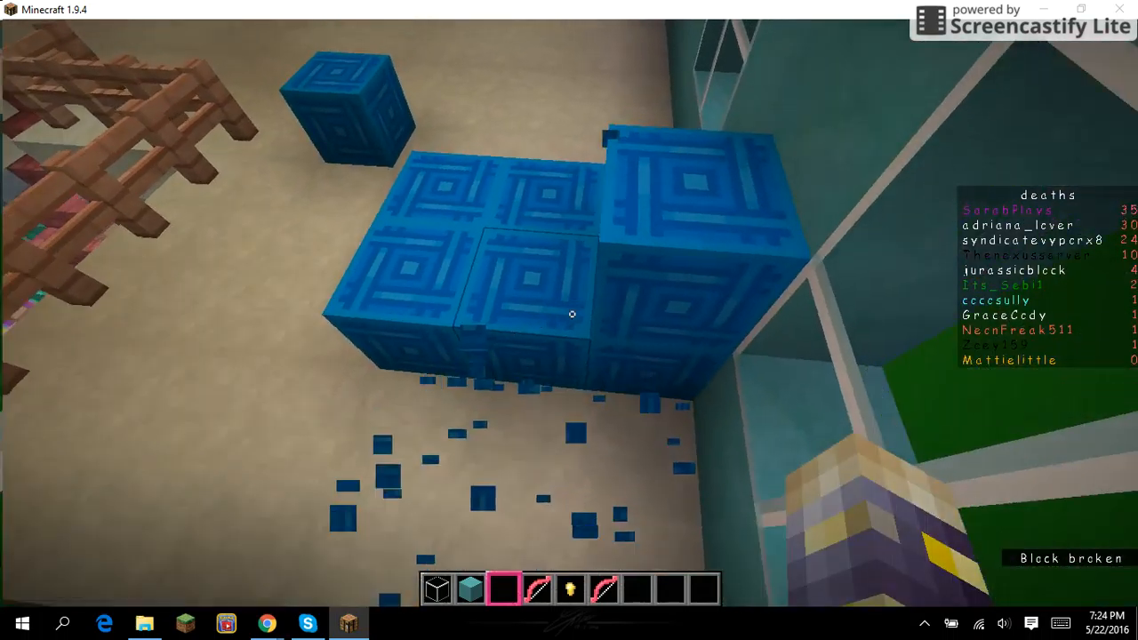
mouse_move(572, 313)
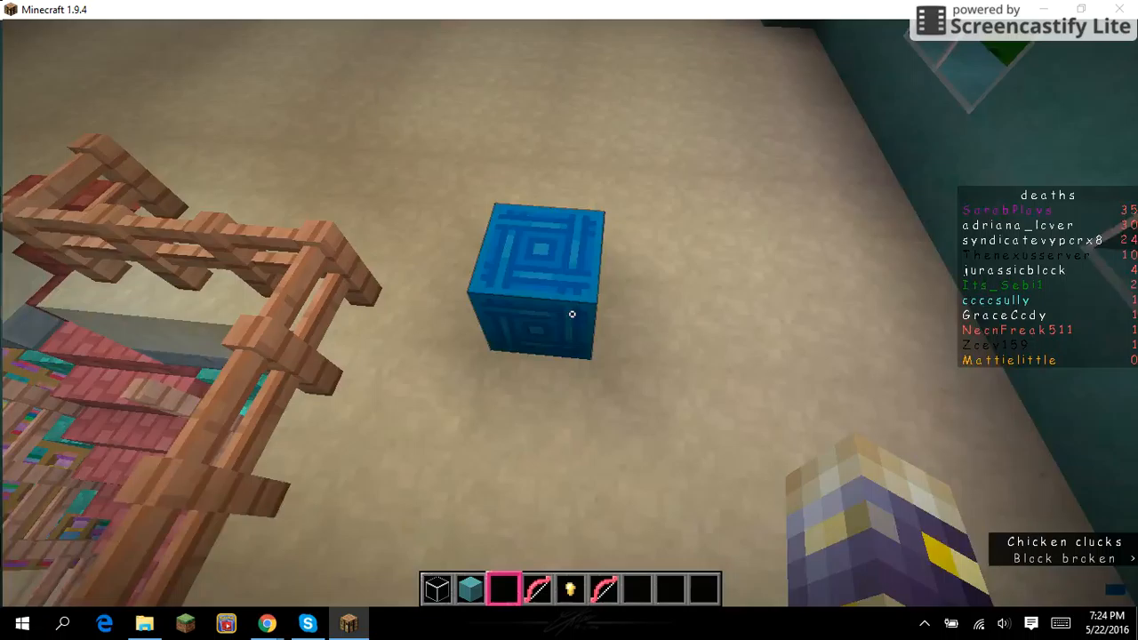
mouse_move(572, 313)
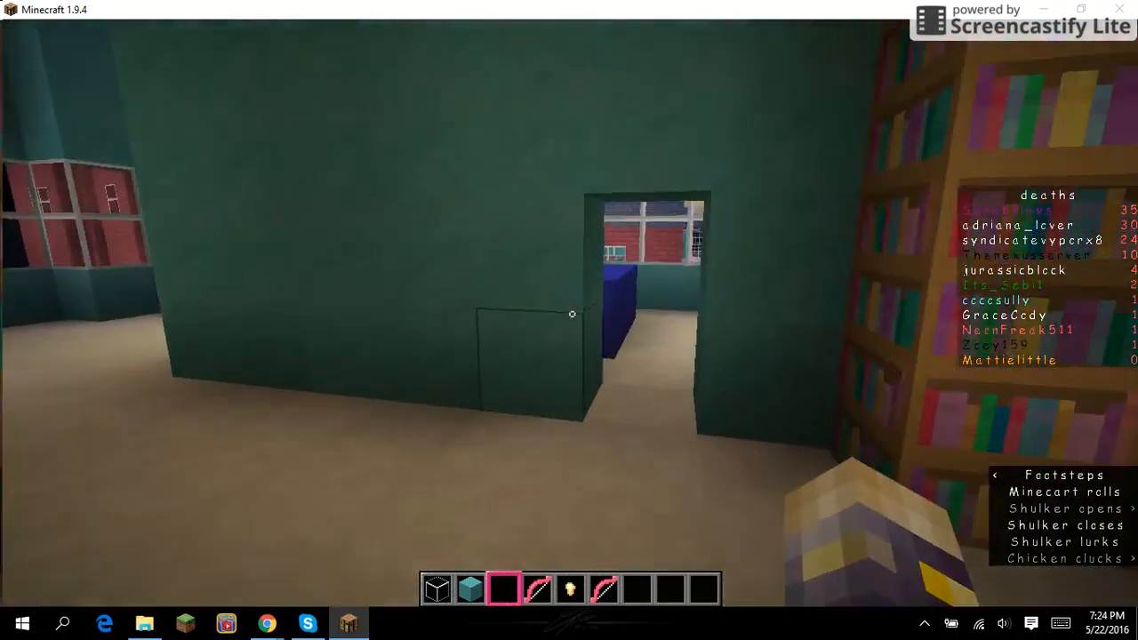
mouse_move(569, 320)
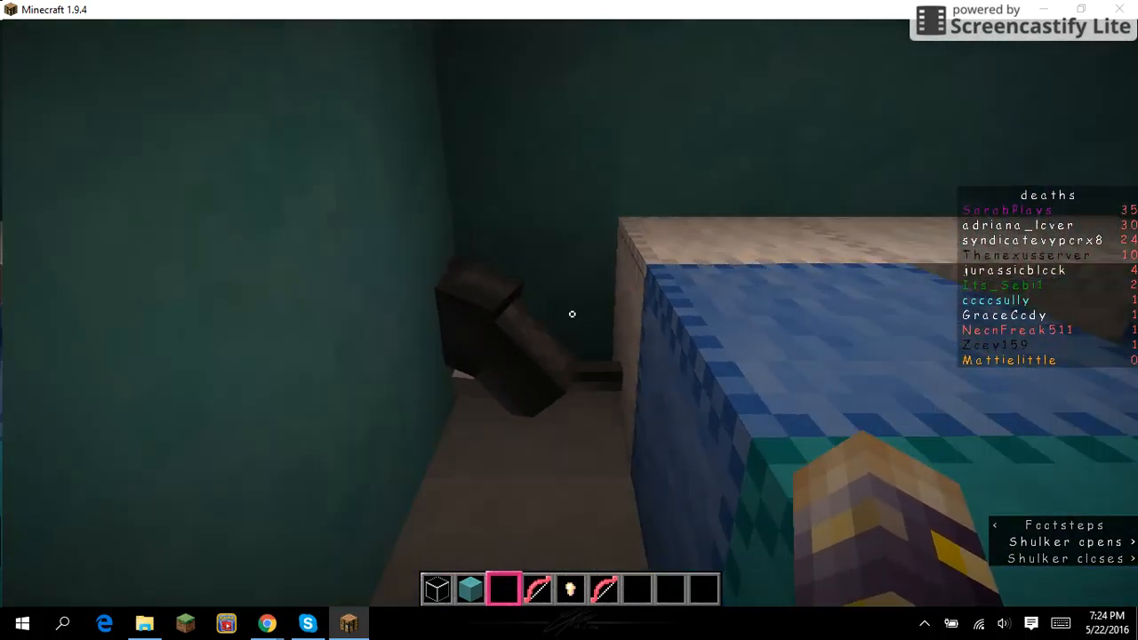
mouse_move(573, 313)
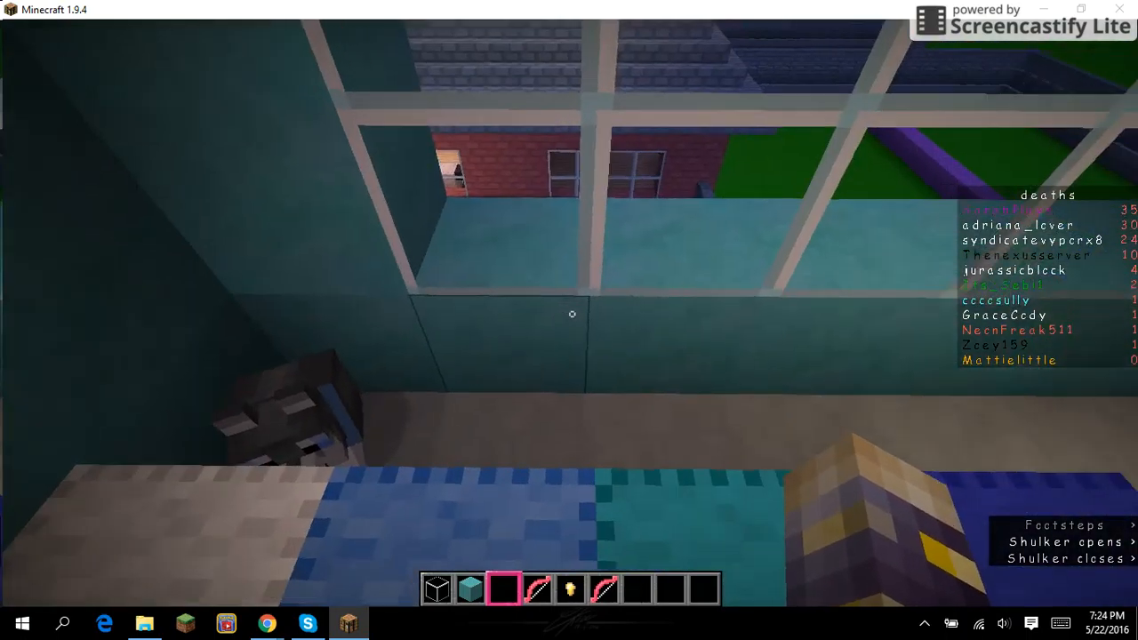
mouse_move(573, 312)
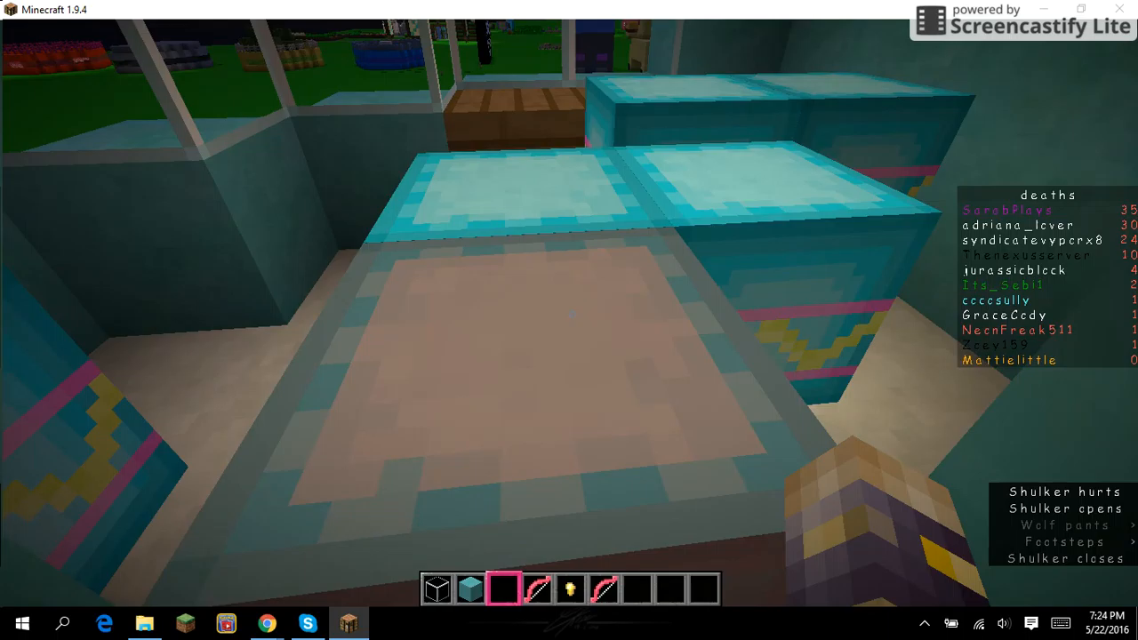
Search the inventory for 'dia' items, then return to the room facing the patterned boxes.
key(e)
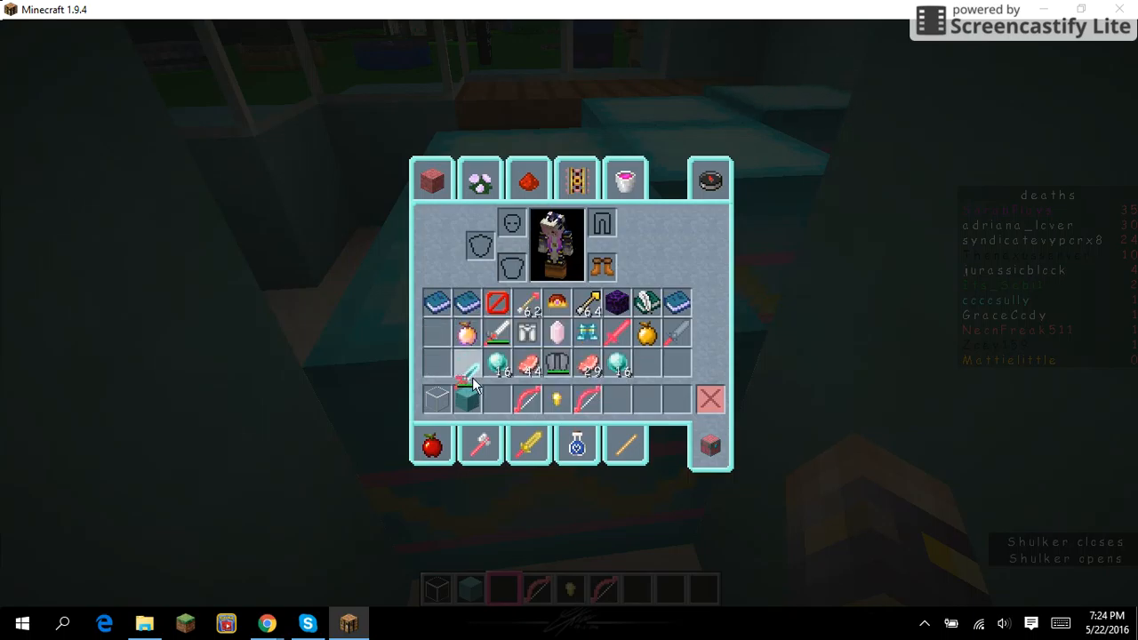
key(Escape)
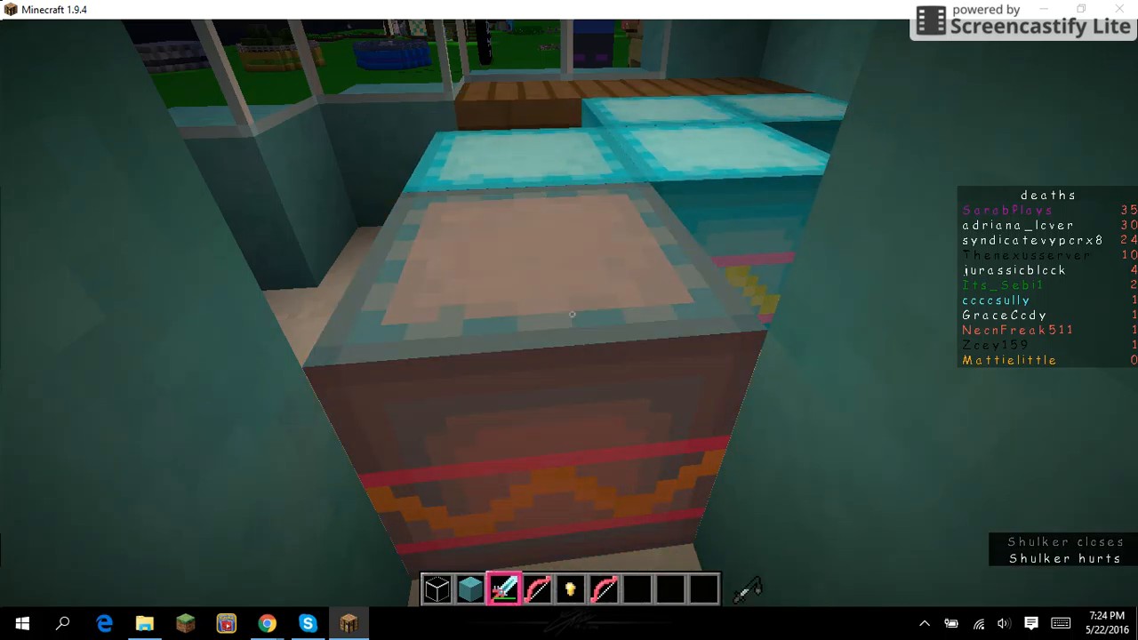
mouse_move(572, 312)
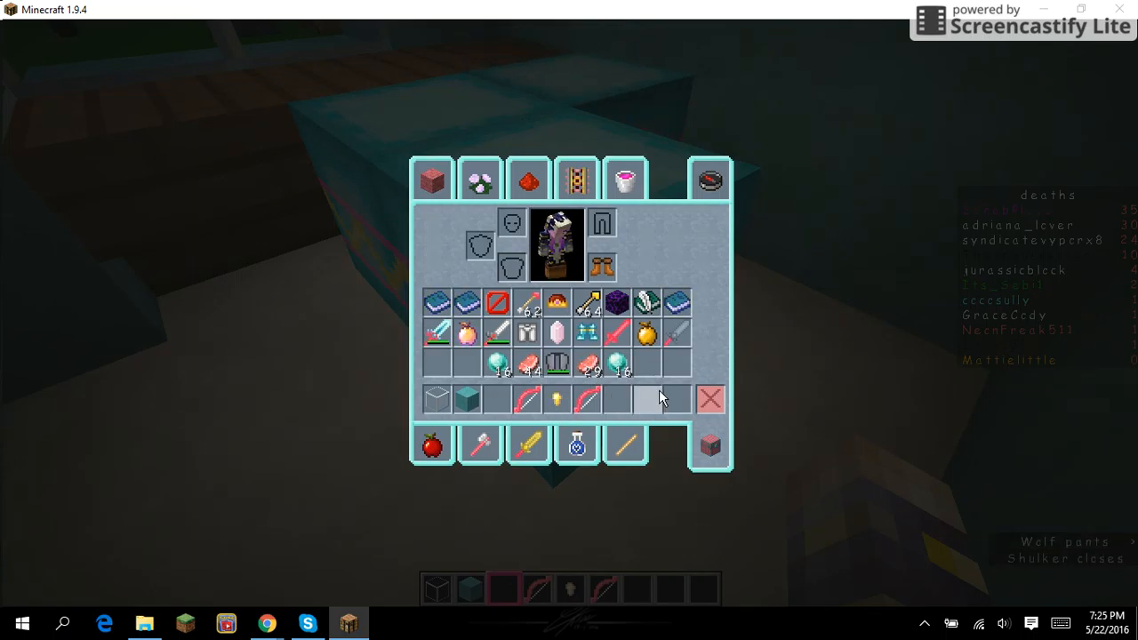
mouse_move(709, 178)
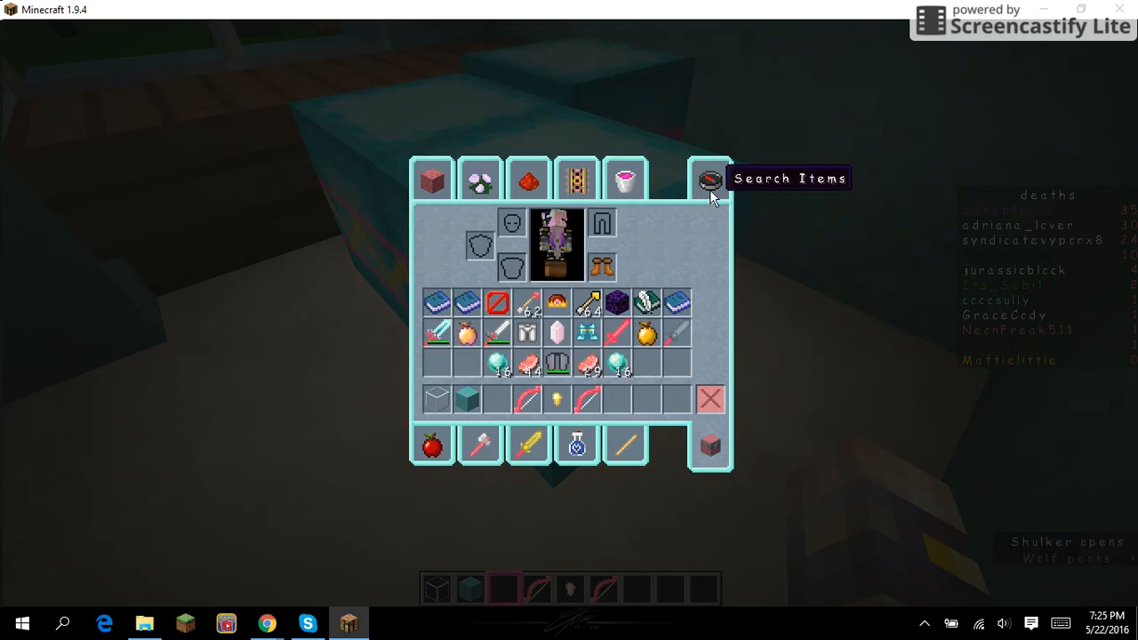
click(708, 178)
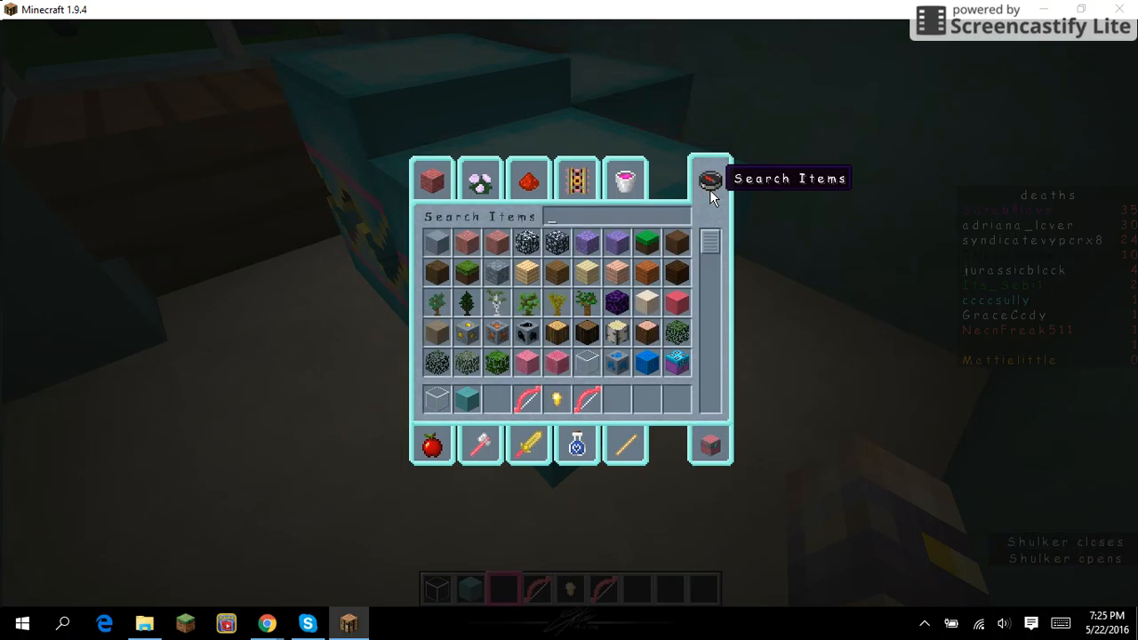
text(dia)
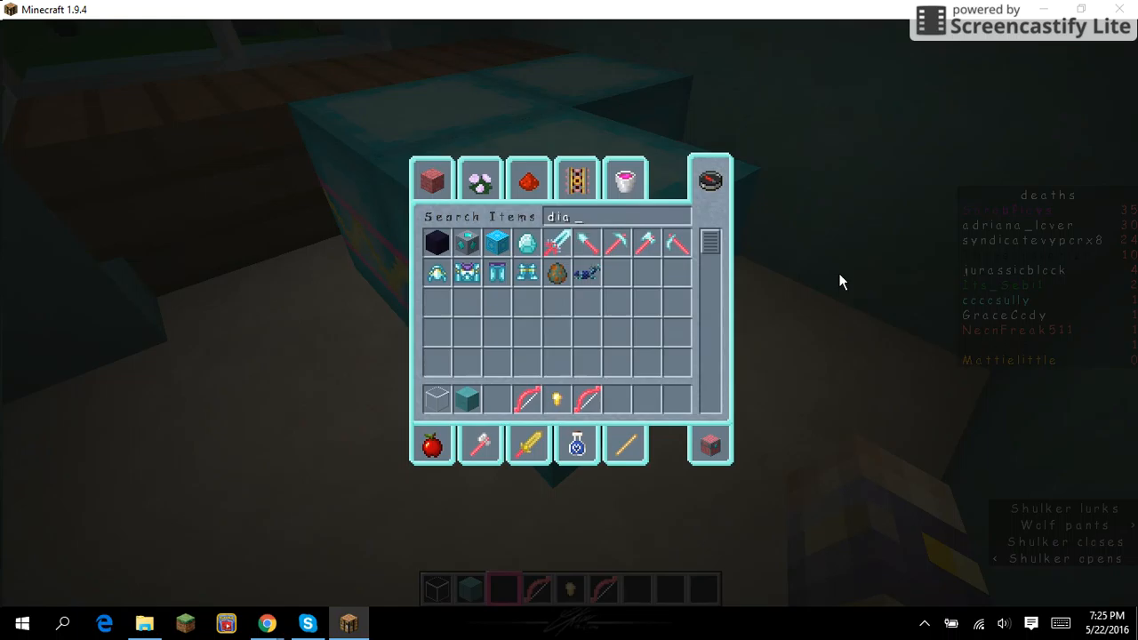
mouse_move(558, 345)
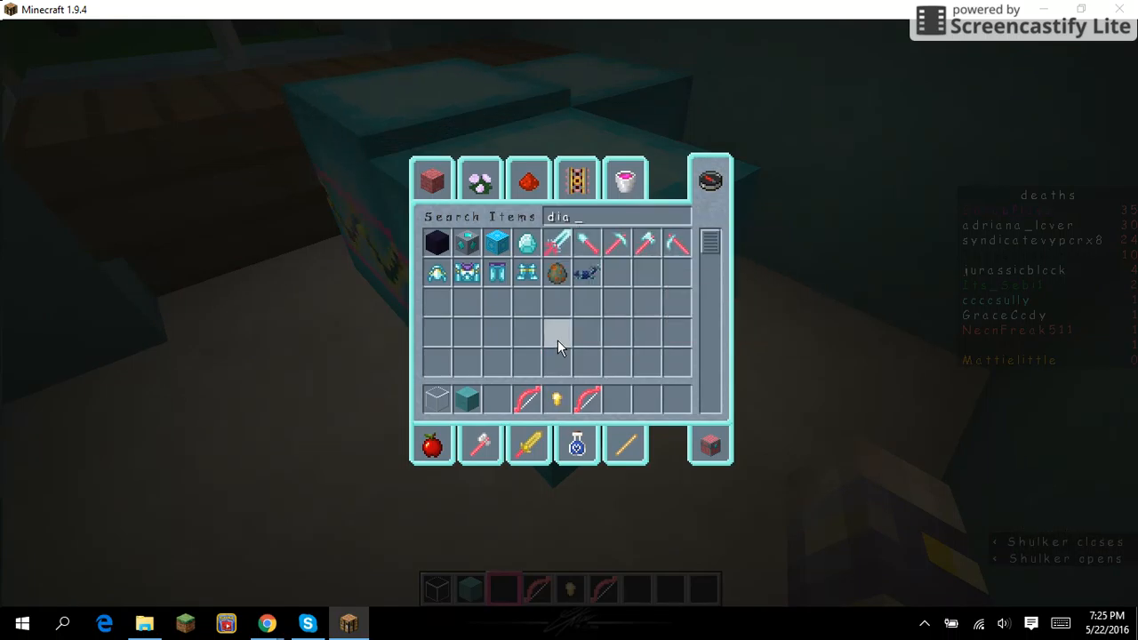
key(Escape)
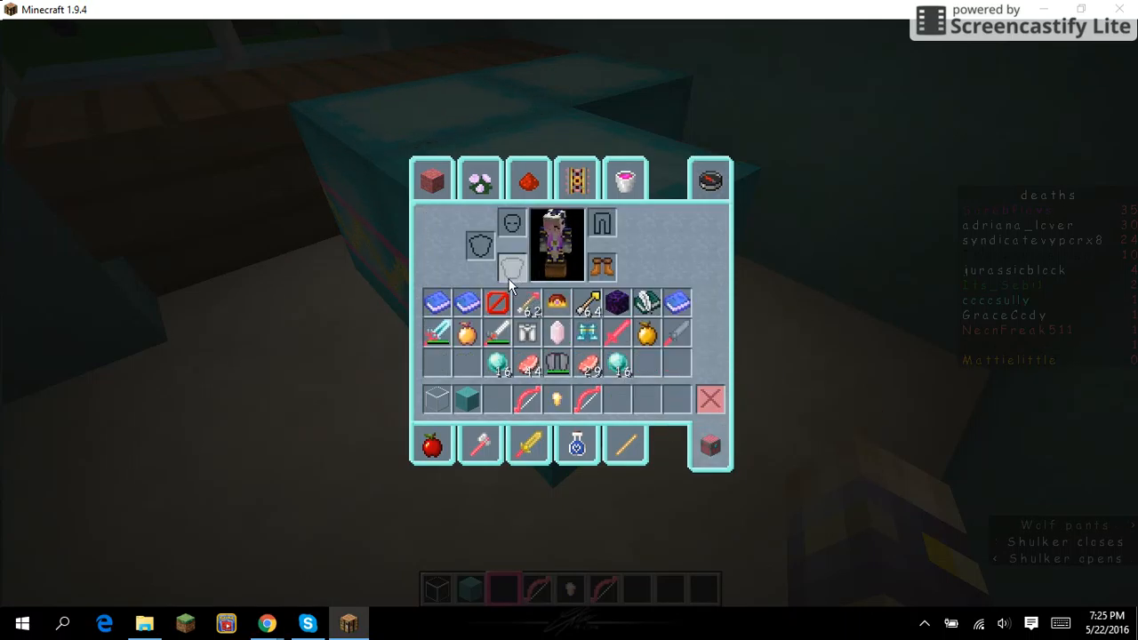
mouse_move(498, 401)
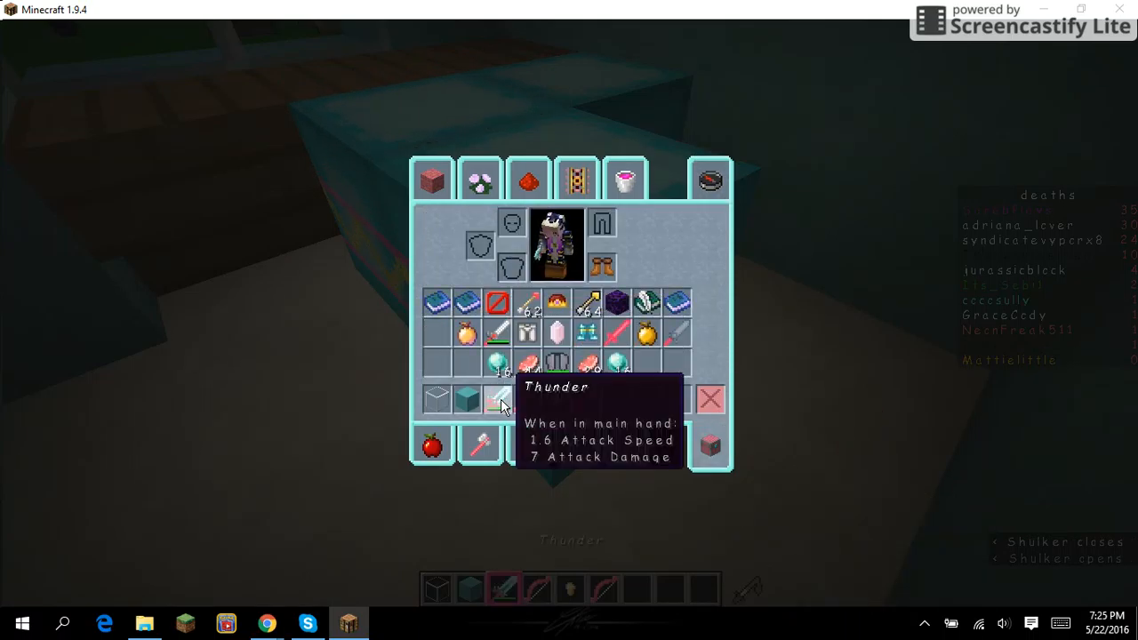
key(Escape)
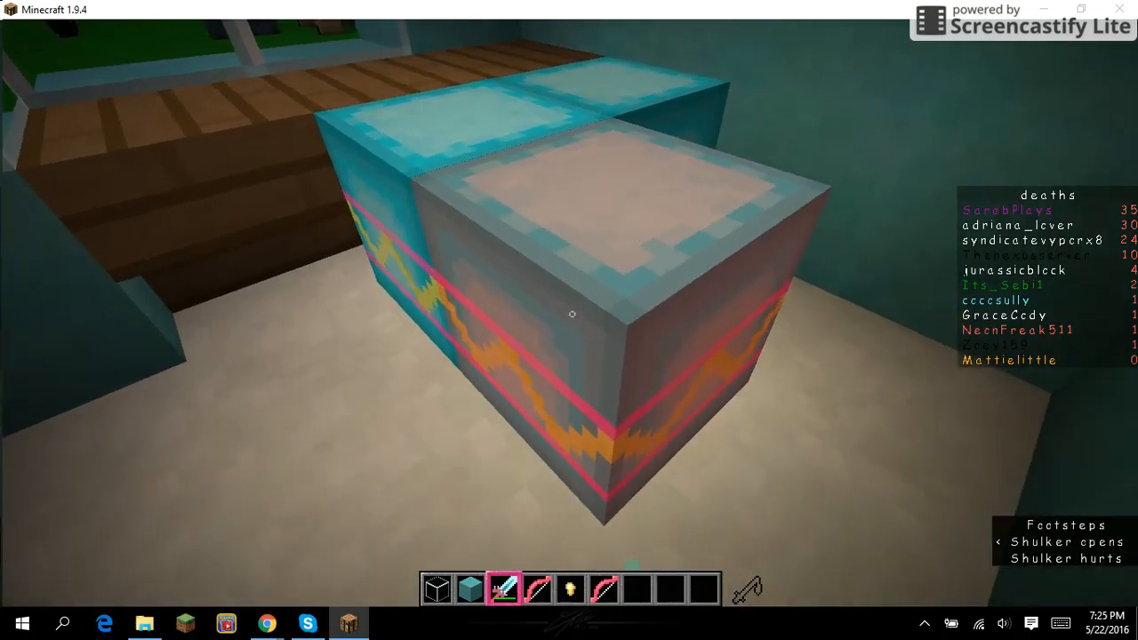
Break the remaining patterned shulker box beside the wooden desk.
key(Escape)
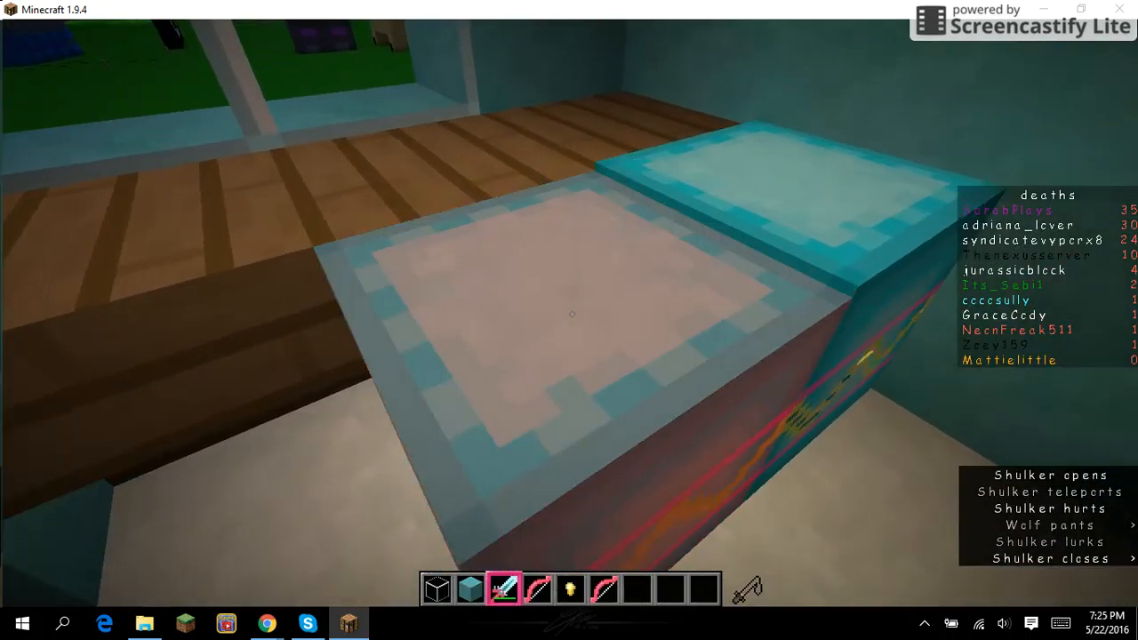
mouse_move(569, 320)
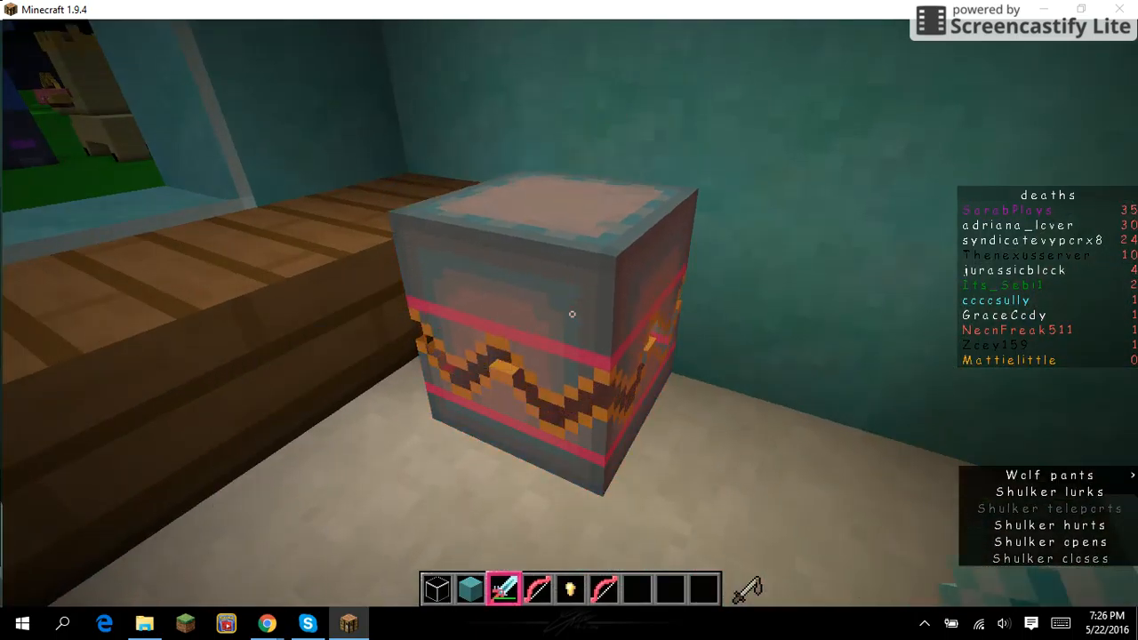
click(572, 313)
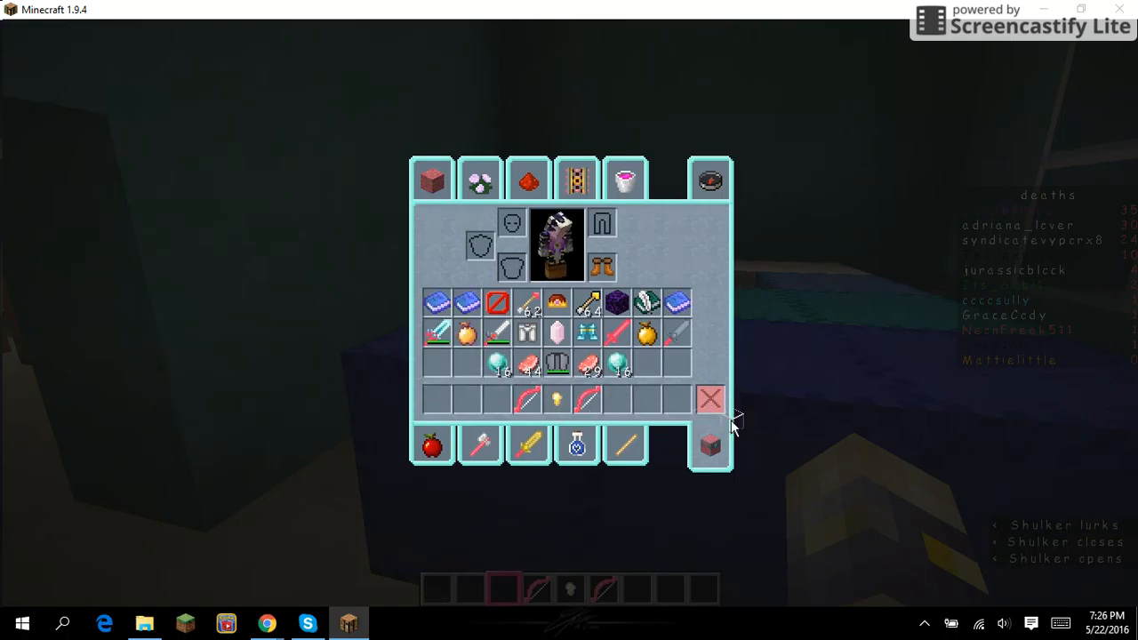
Search 'flower' and place a flower pot on the wooden desk.
key(Escape)
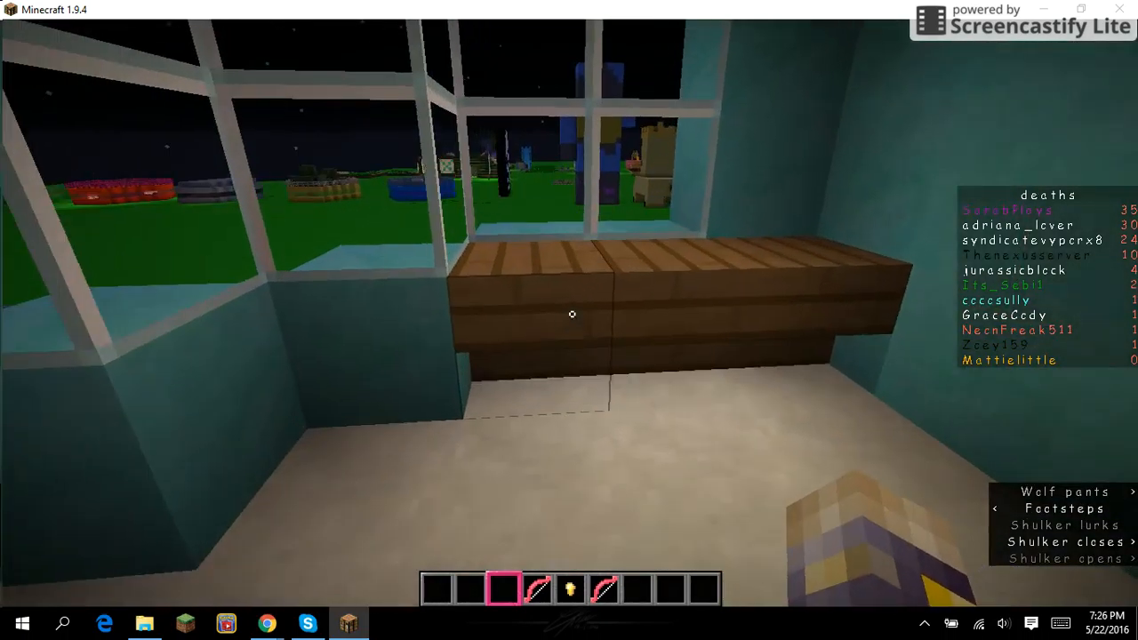
key(e)
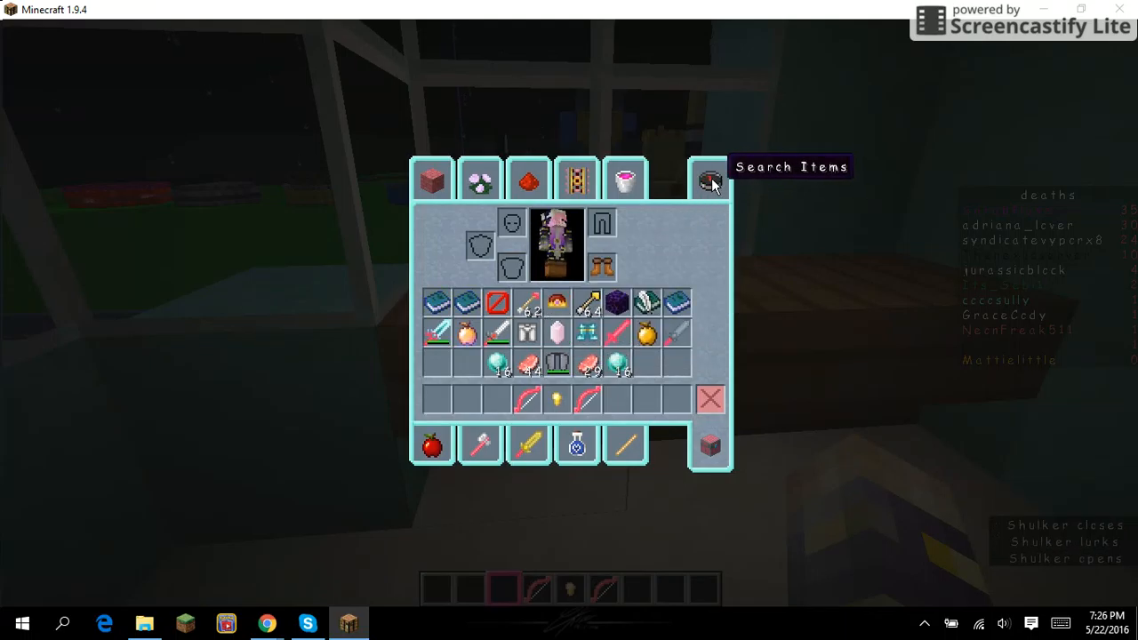
click(709, 178)
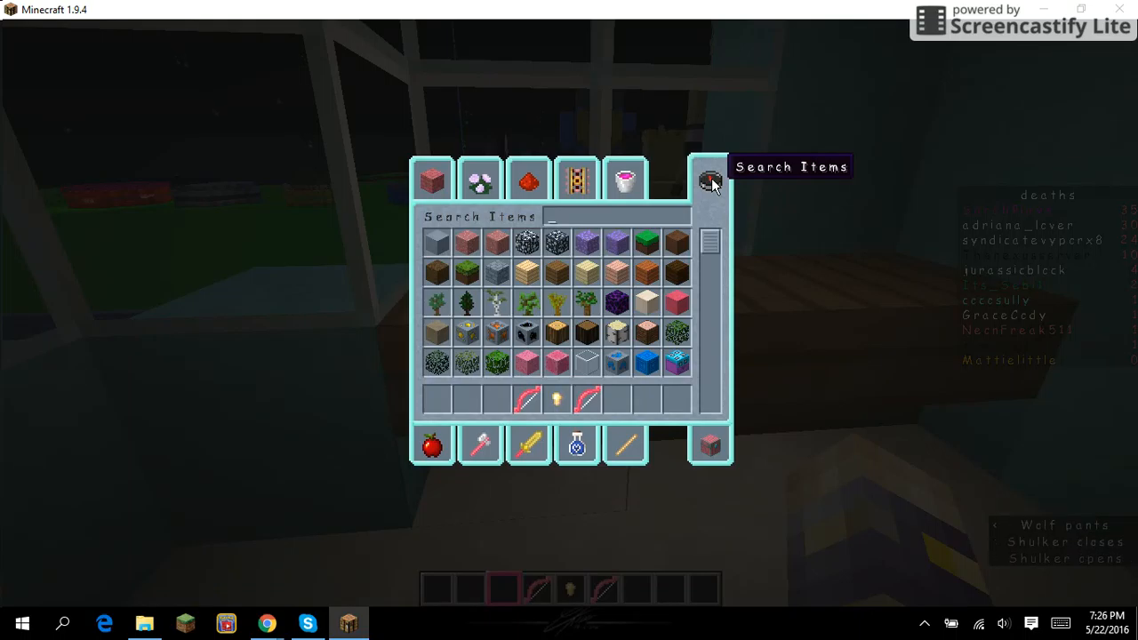
text(flower)
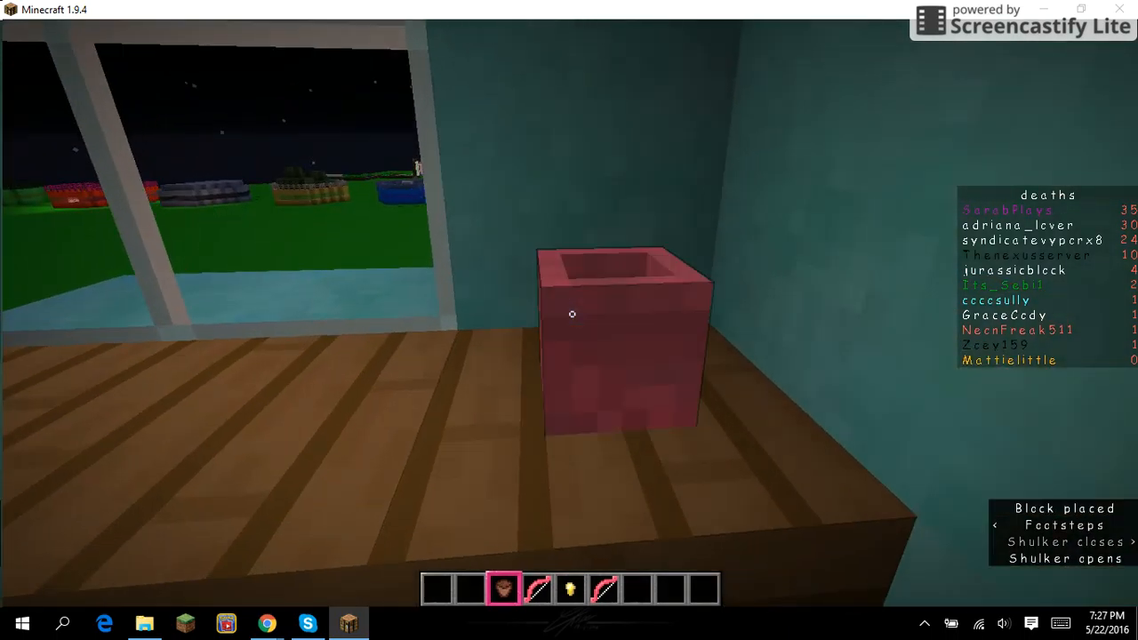
Search 'cyan' and take a cyan block to patch the wall.
key(e)
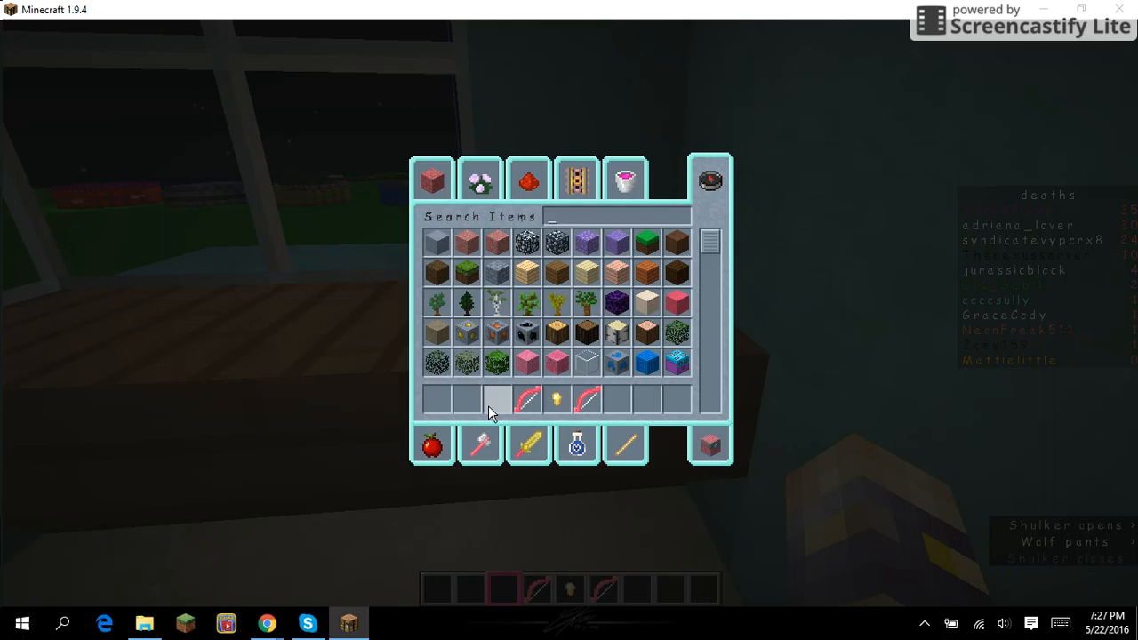
text(cyan)
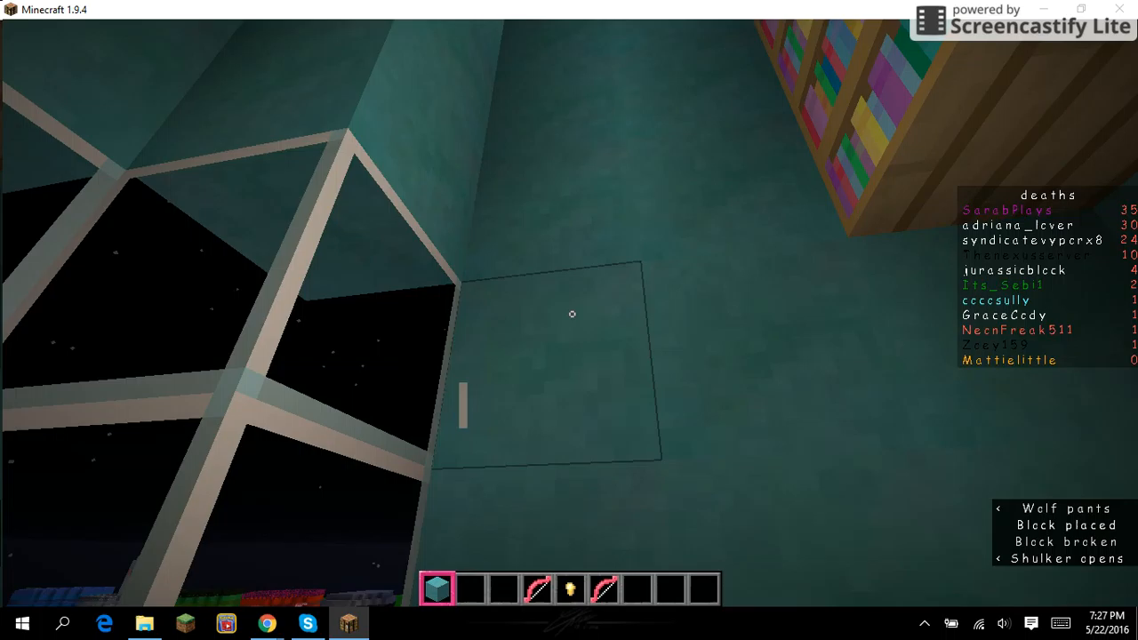
Search 'paint' and hang the painting above the desk.
key(e)
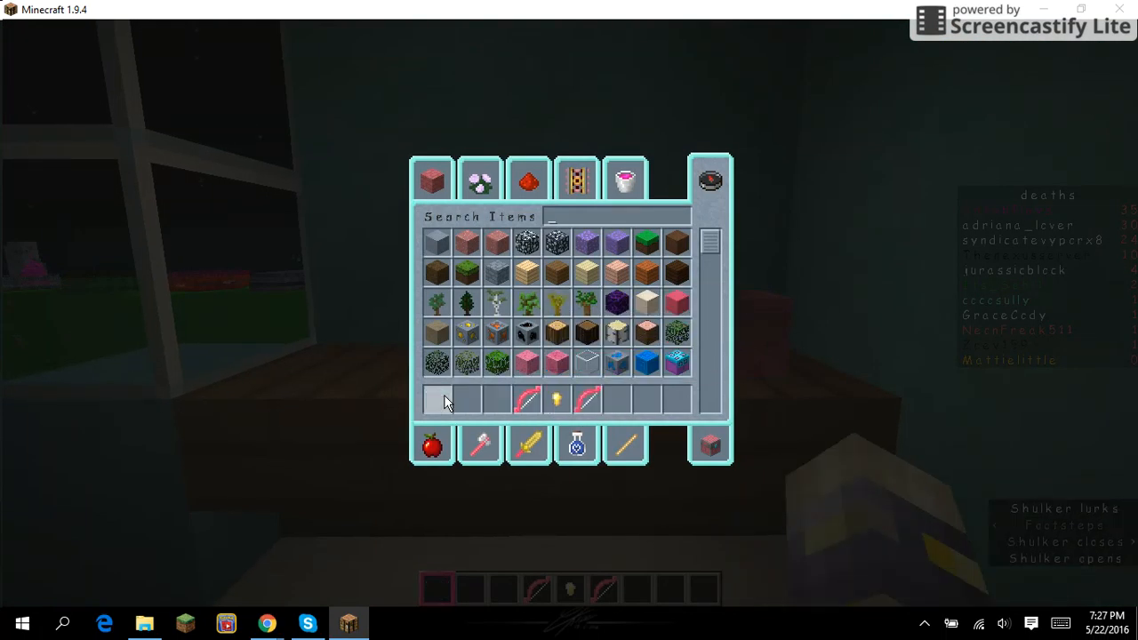
text(pain)
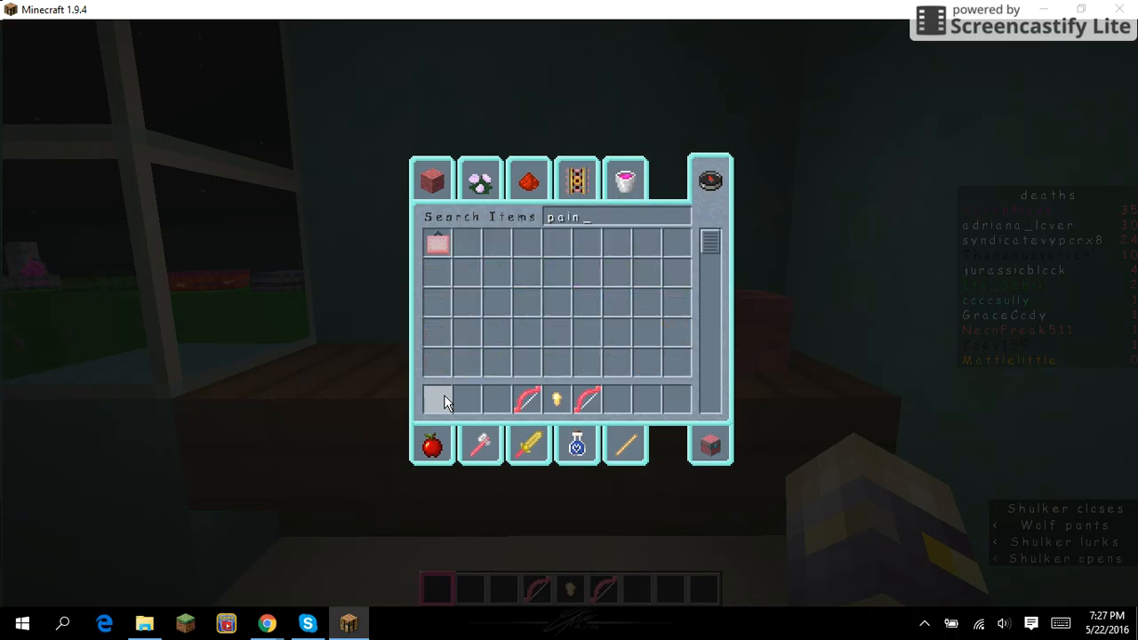
text(t)
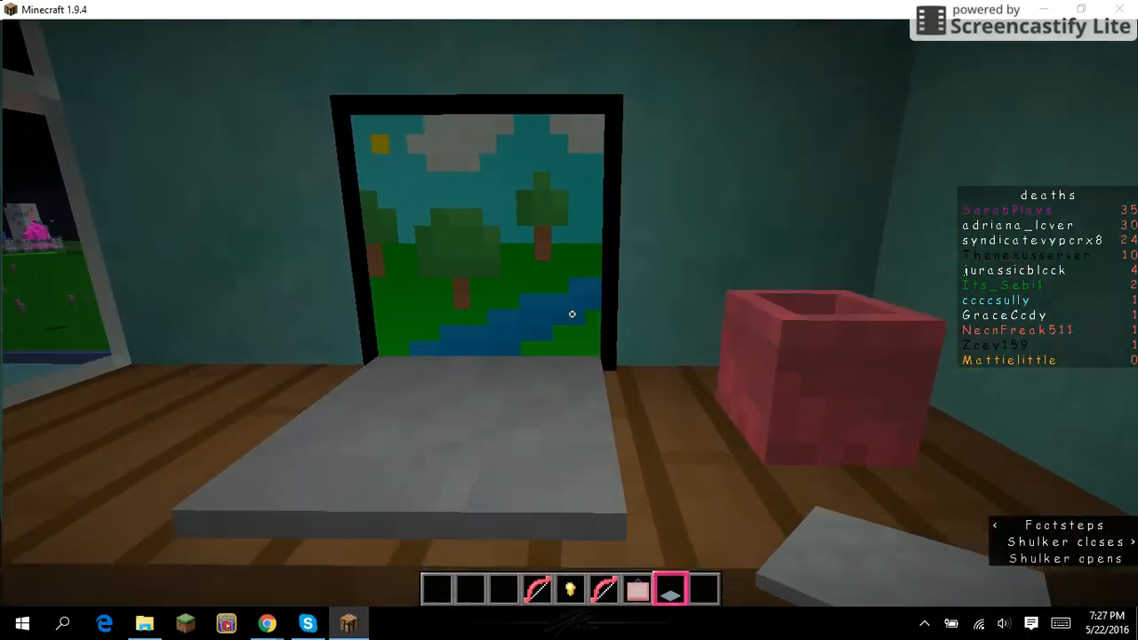
Search for the orchid and pick up the Blue Orchid.
key(e)
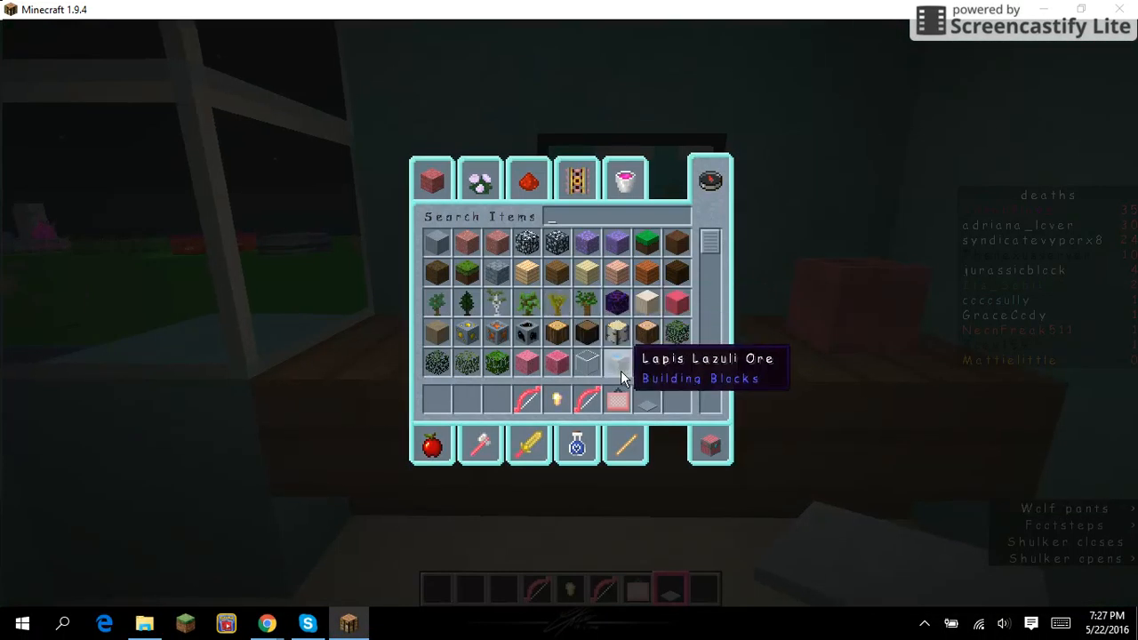
text(c)
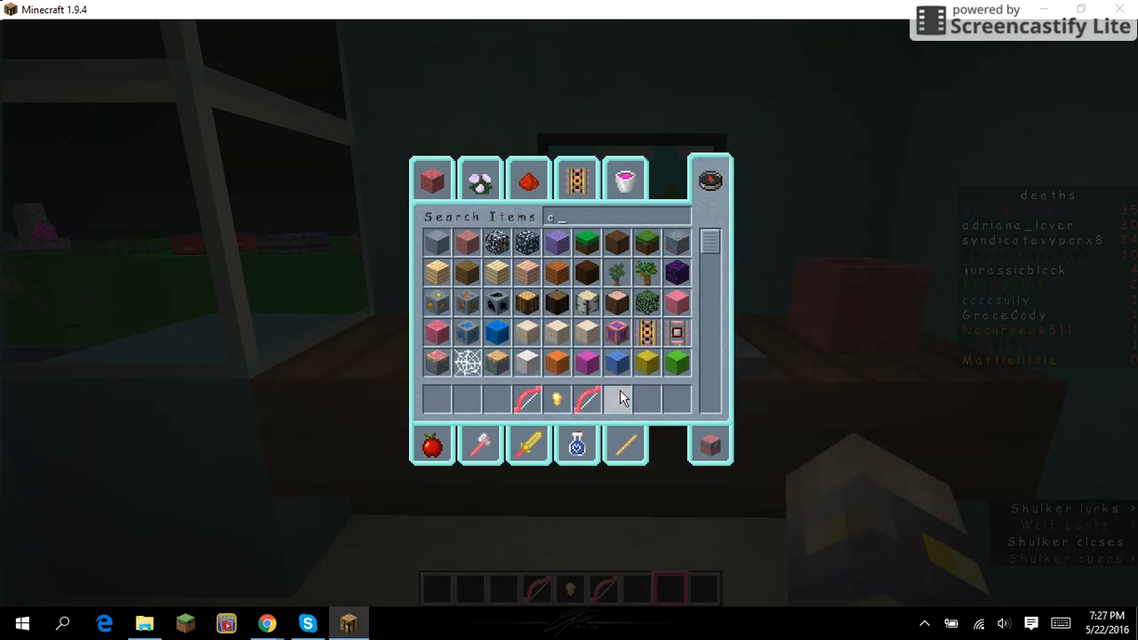
text(orchis)
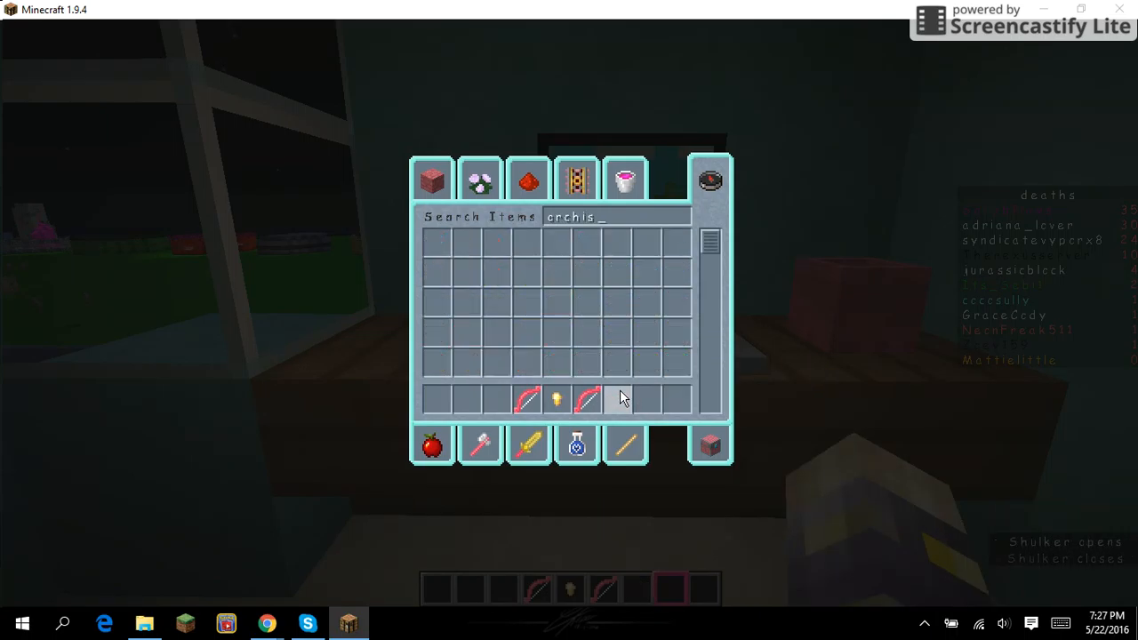
key(backspace)
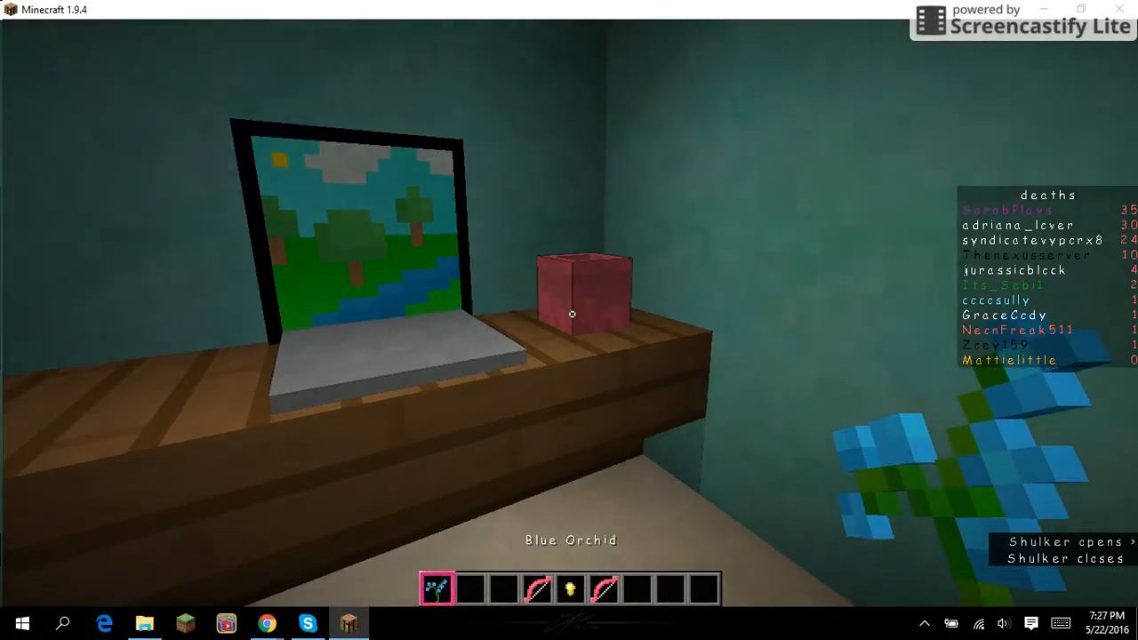
Search 'cake', set a cake on the desk, then clear the held item.
key(e)
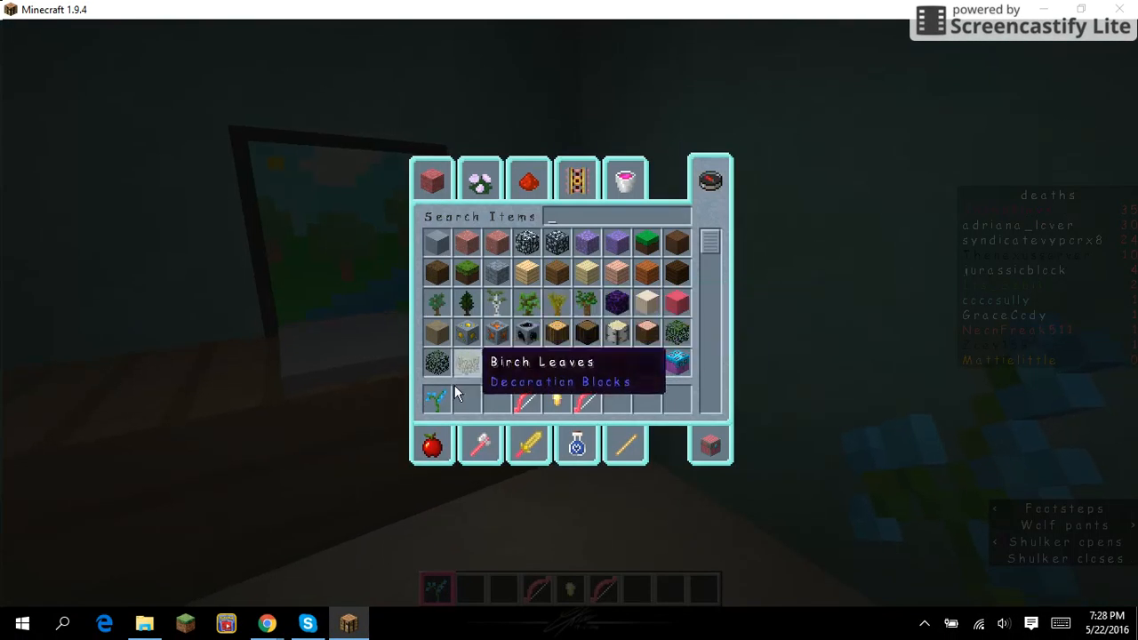
text(cake)
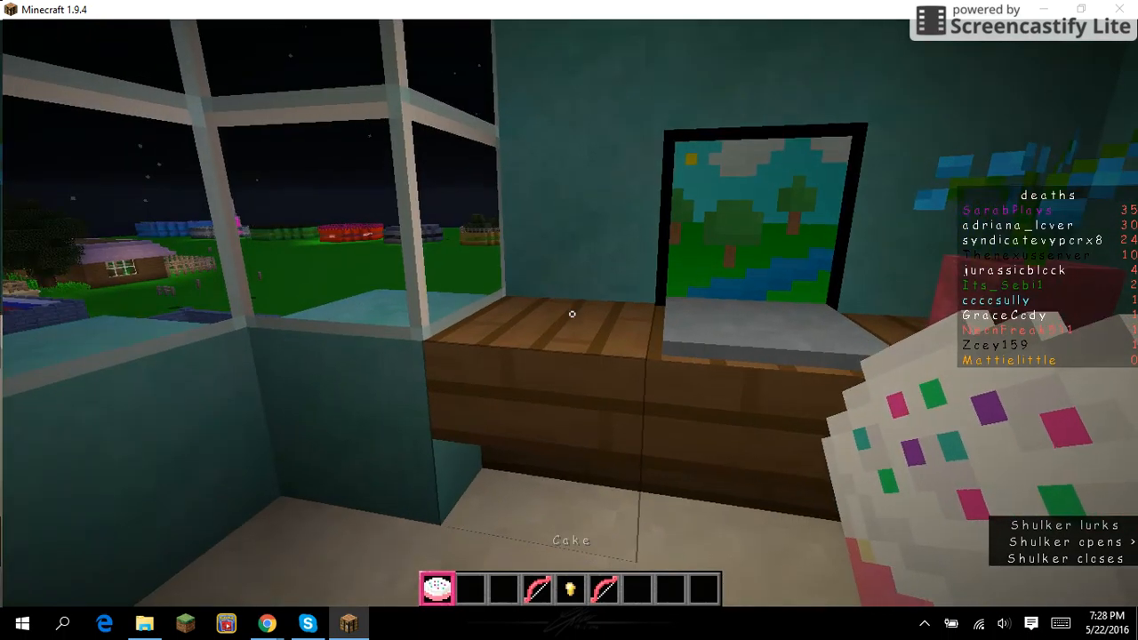
key(e)
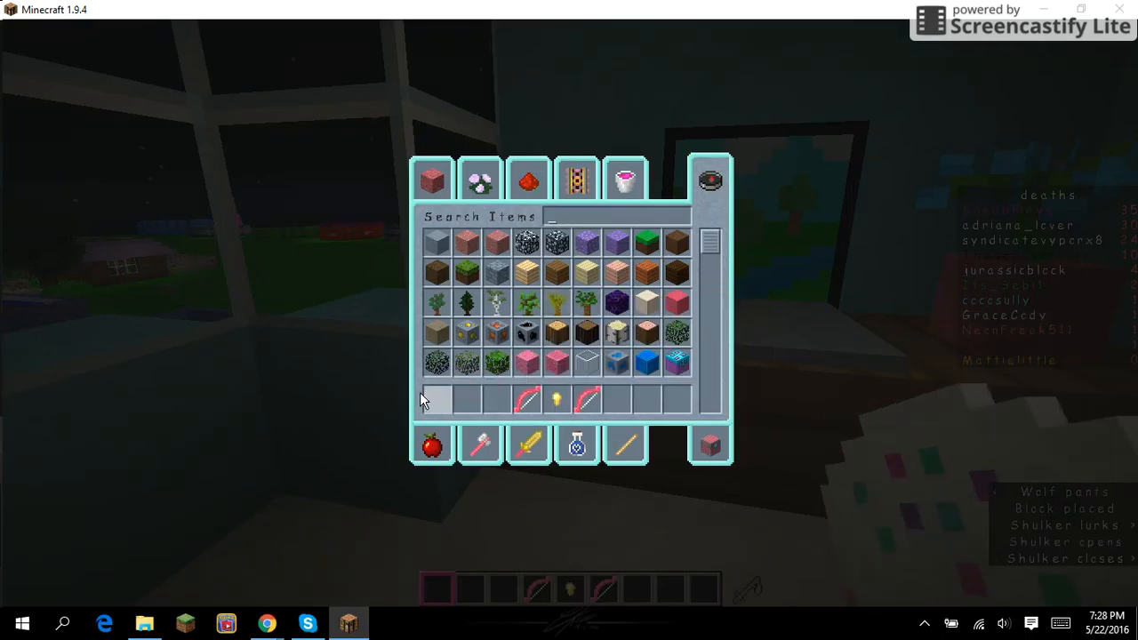
key(Escape)
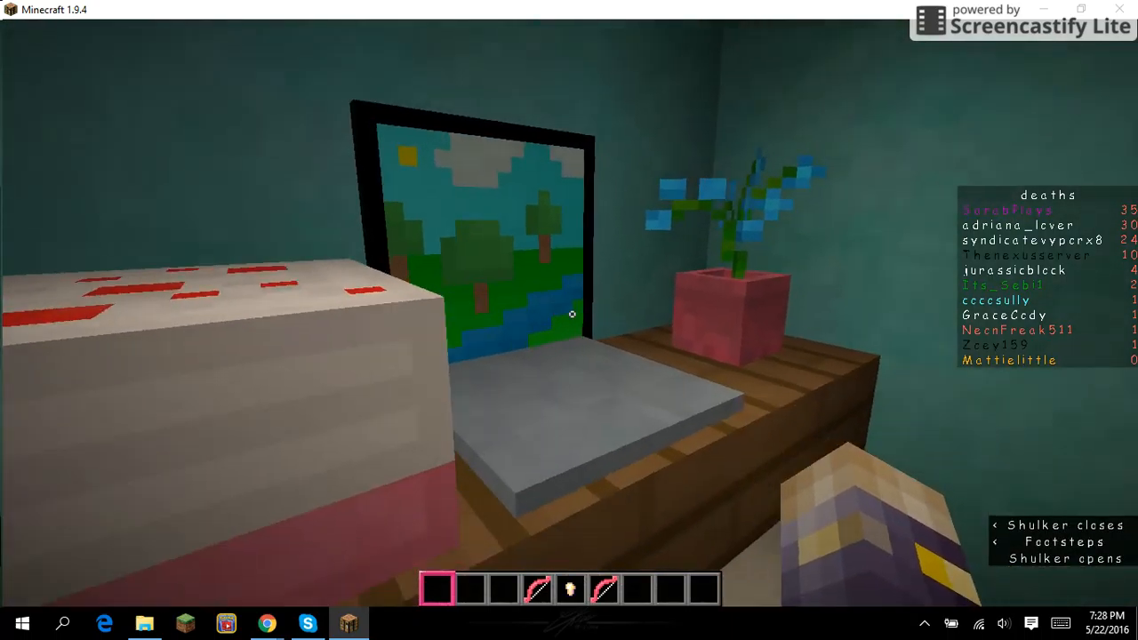
mouse_move(568, 320)
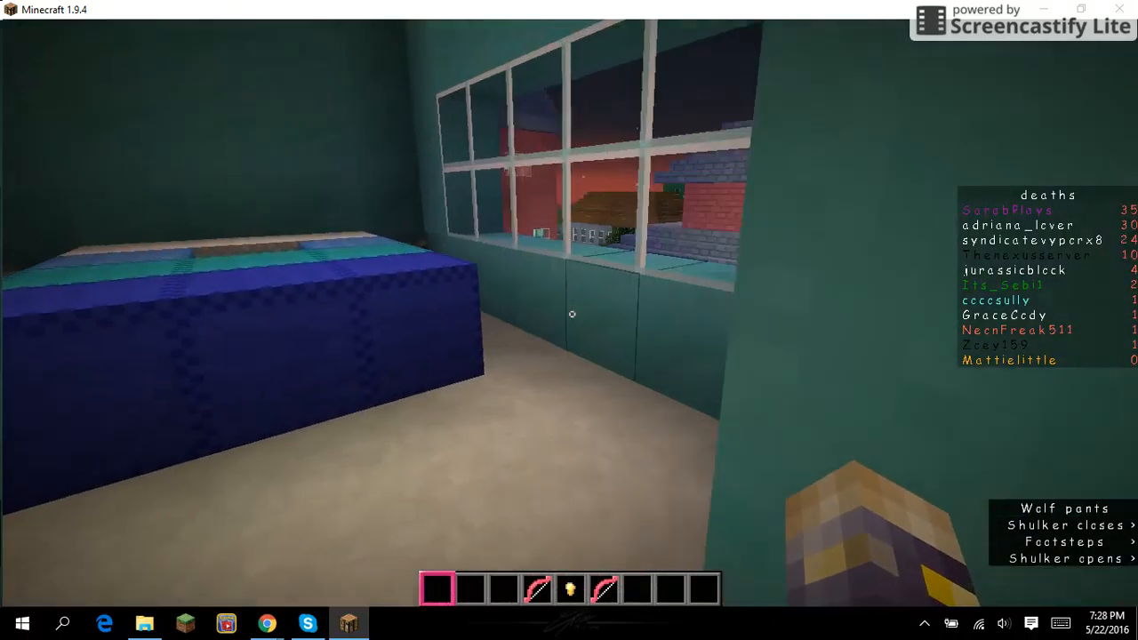
mouse_move(572, 313)
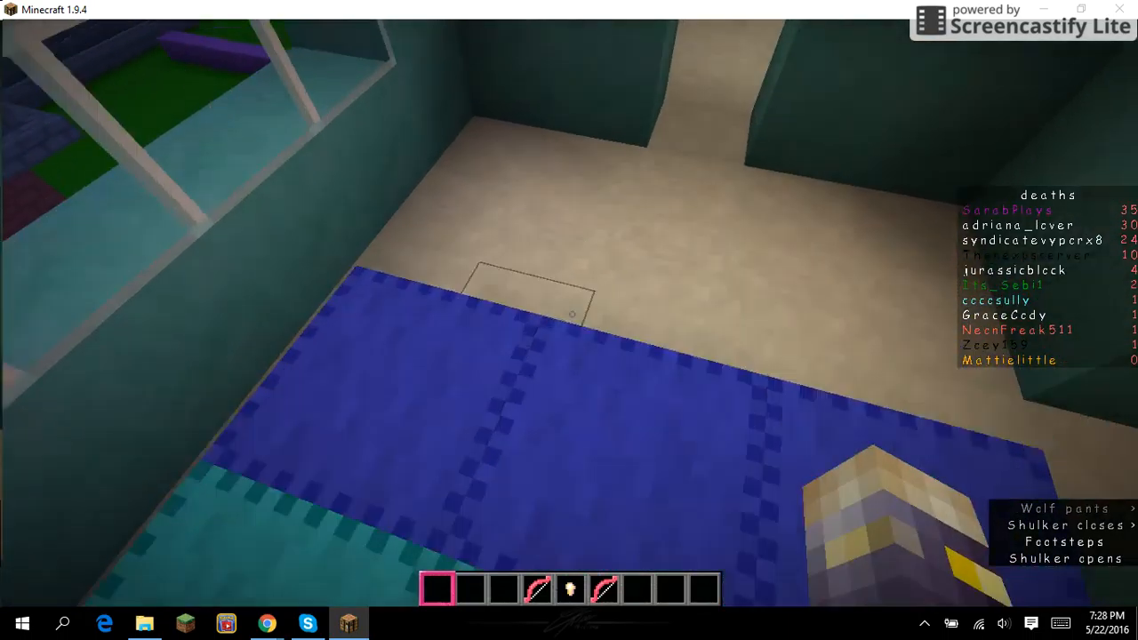
mouse_move(569, 320)
text(door)
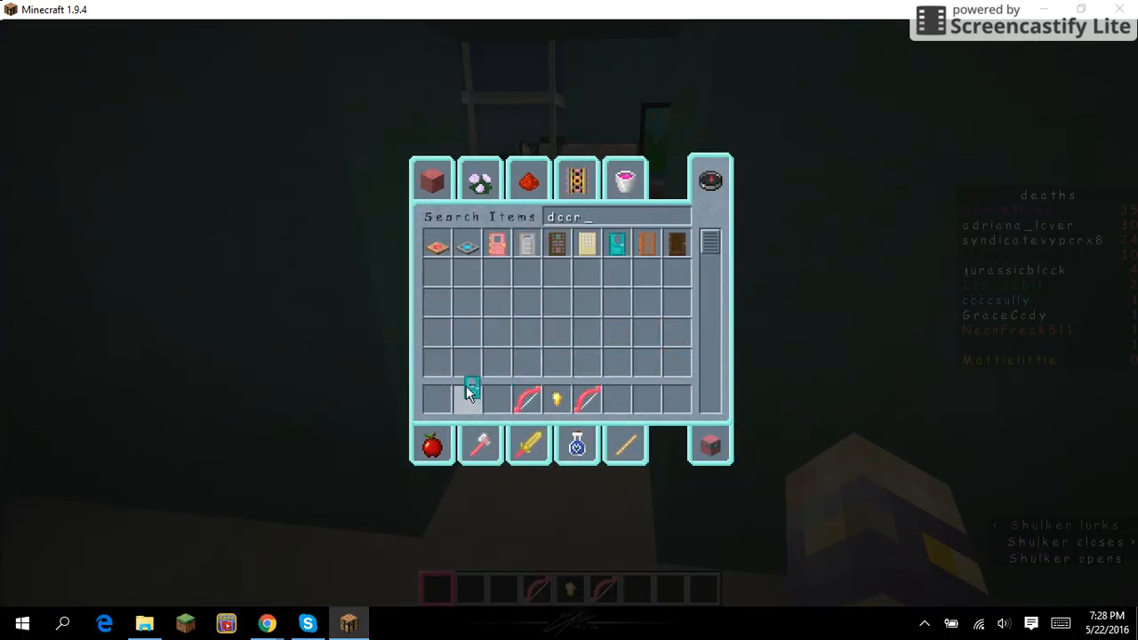
Search the creative inventory for 'door' to get a Jungle Door.
key(Escape)
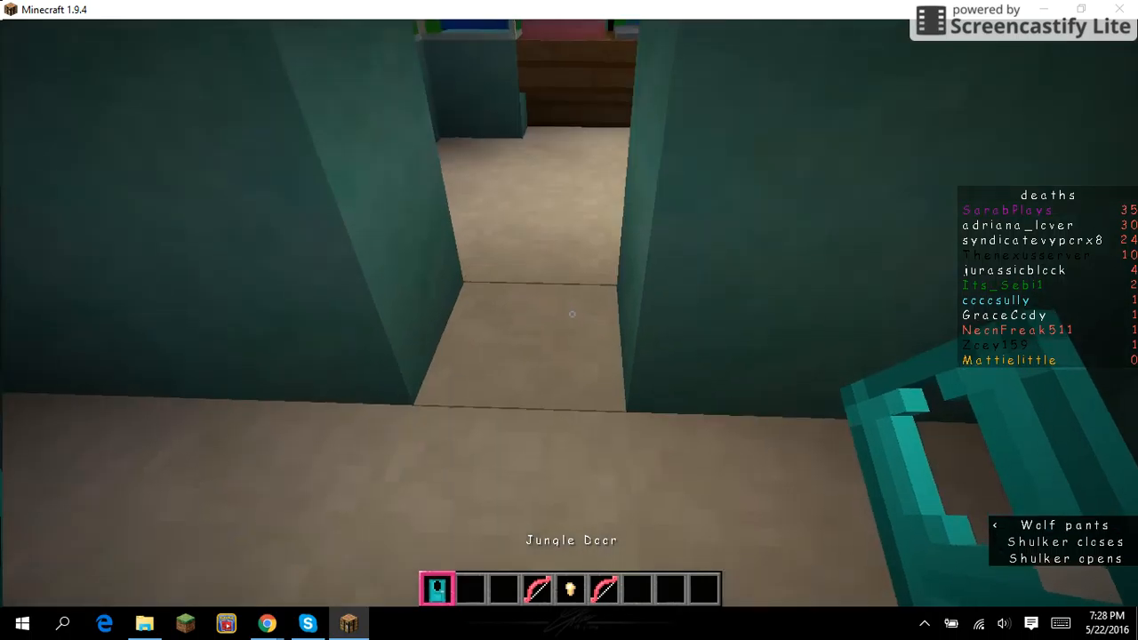
key(e)
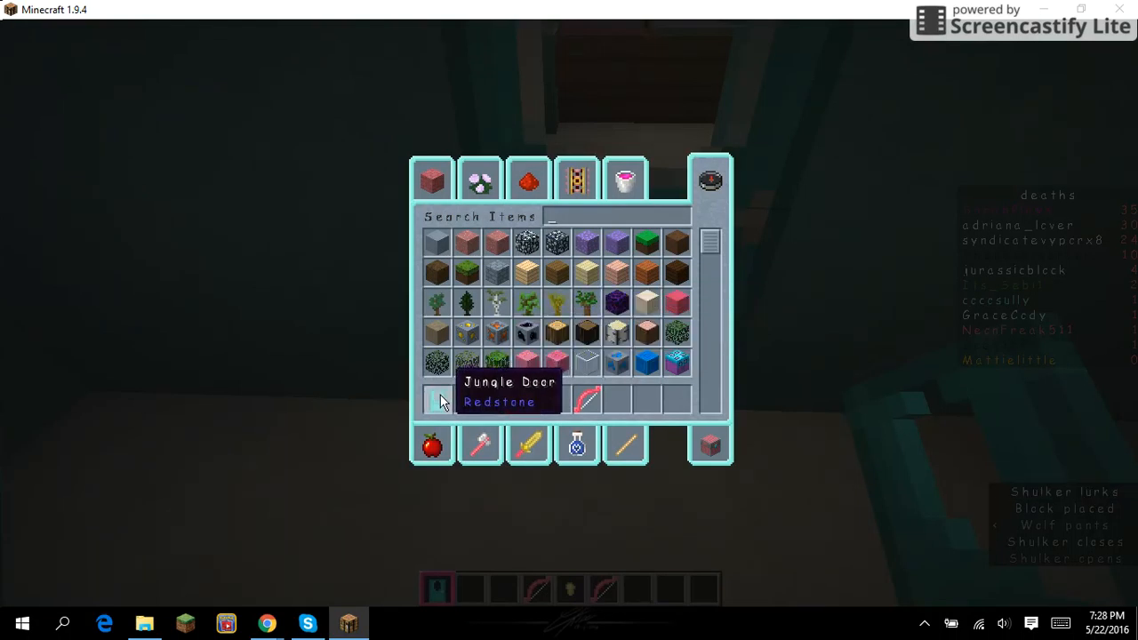
key(Escape)
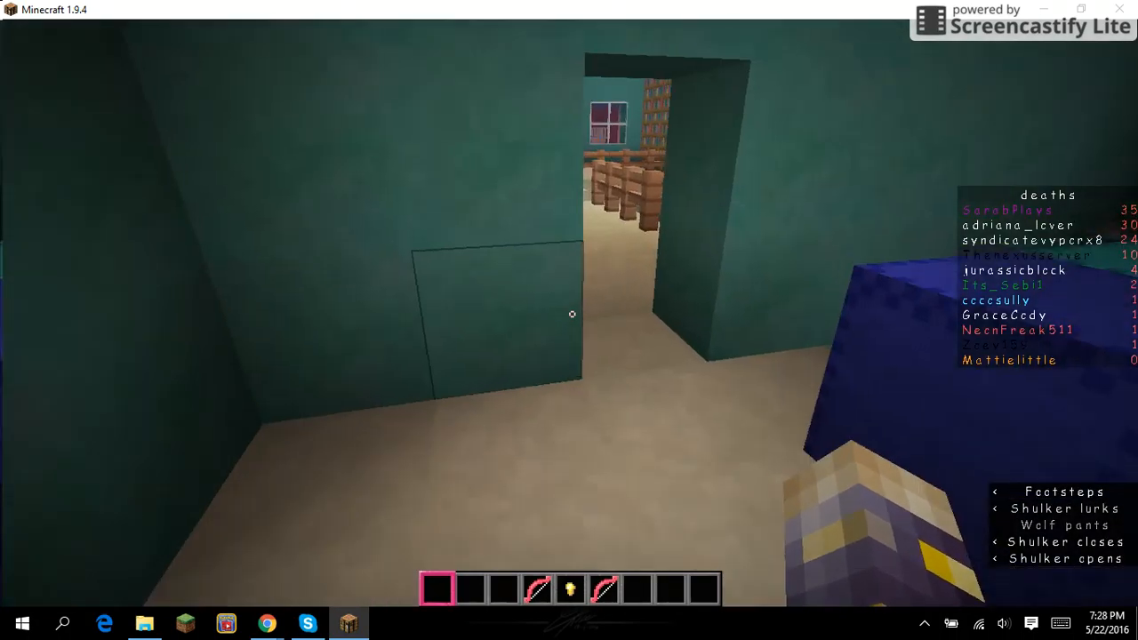
key(e)
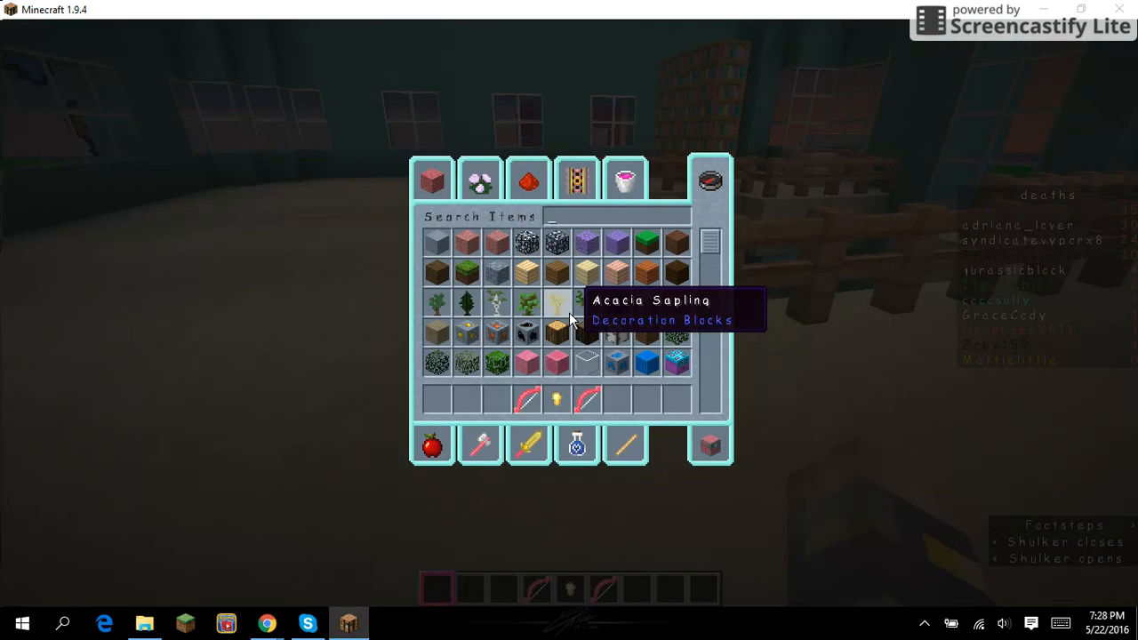
text(door)
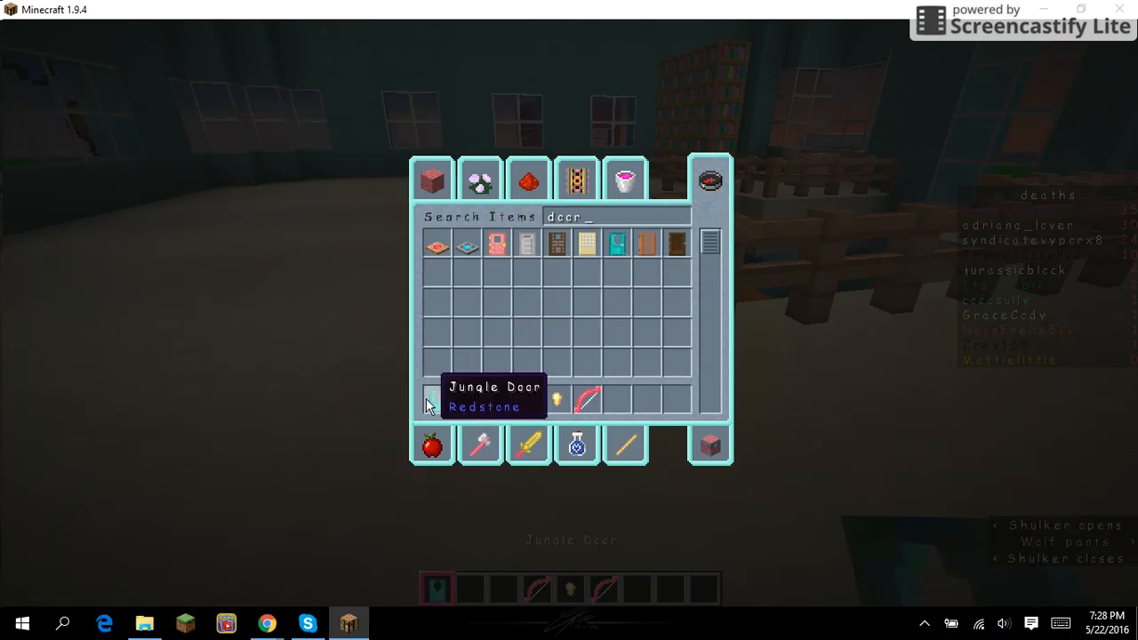
Return to the doorway holding the door and fit it into the opening.
key(Escape)
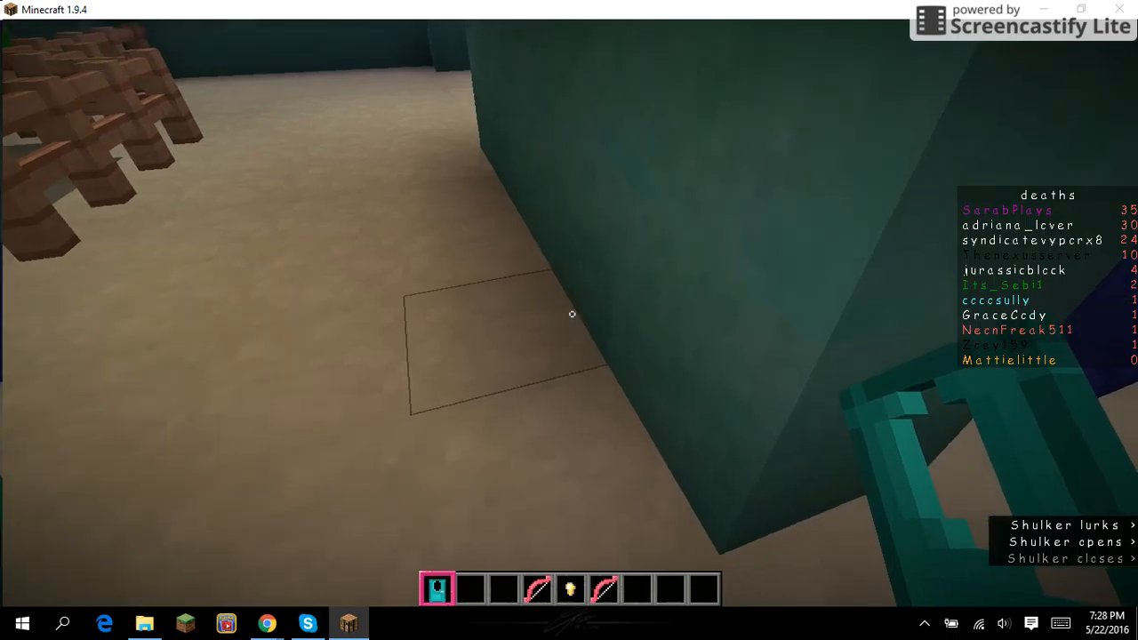
key(Escape)
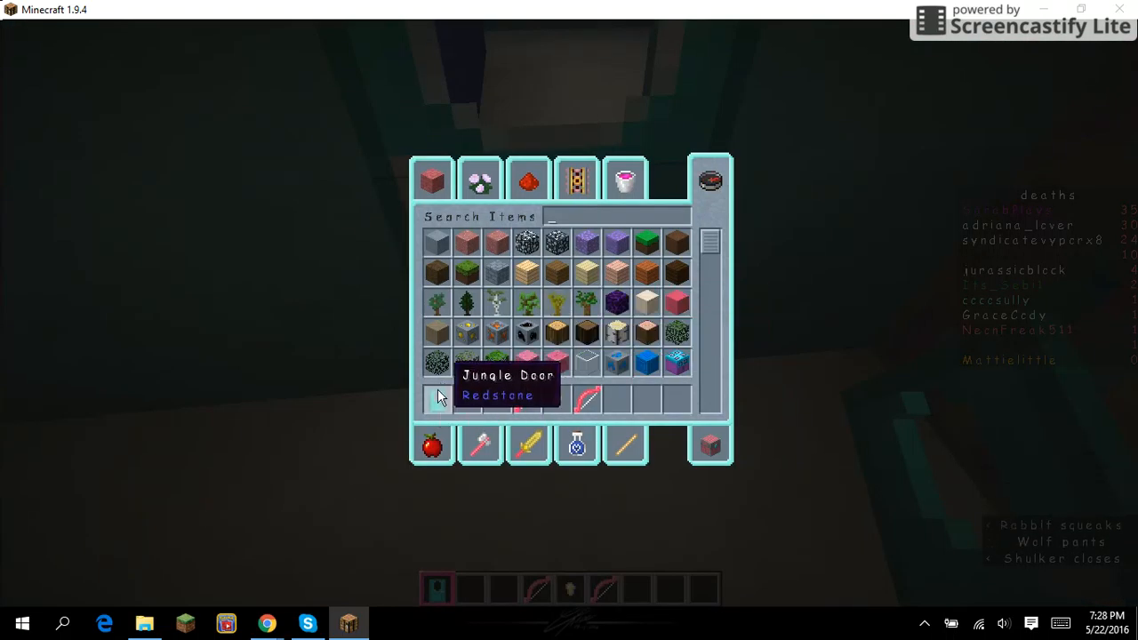
key(Escape)
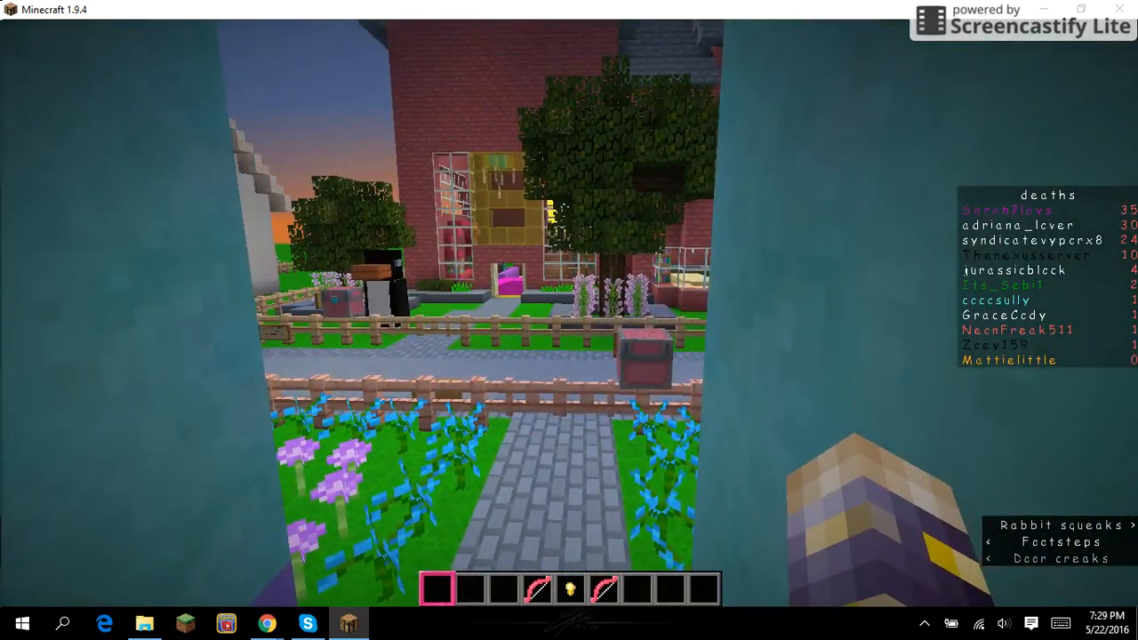
mouse_move(569, 320)
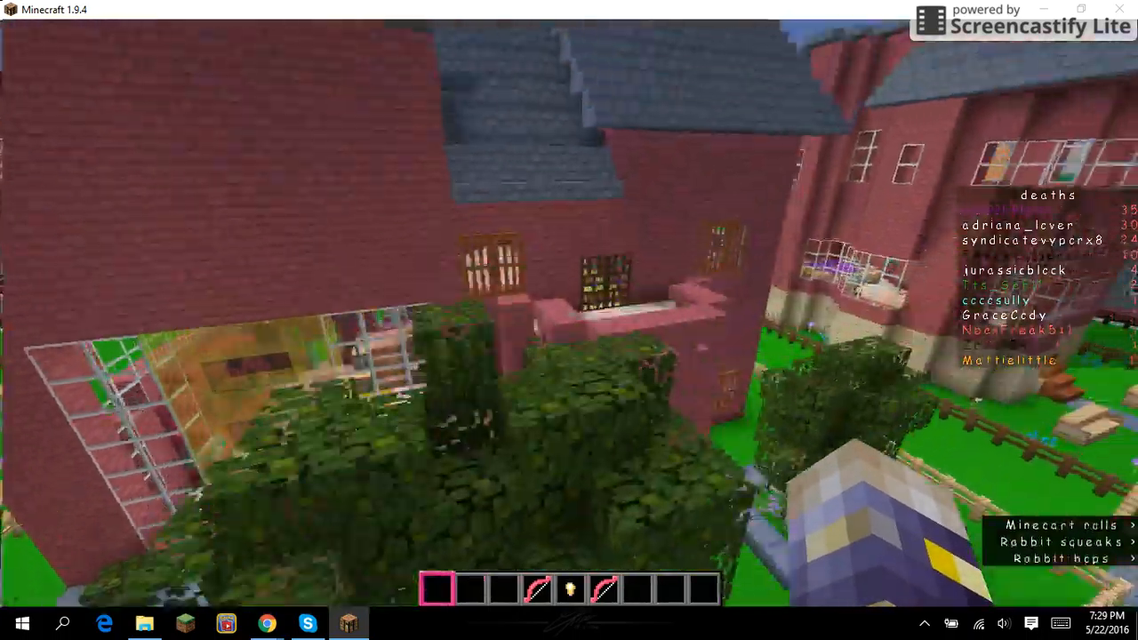
Pause briefly and resume before flying over the neighbourhood houses.
key(Escape)
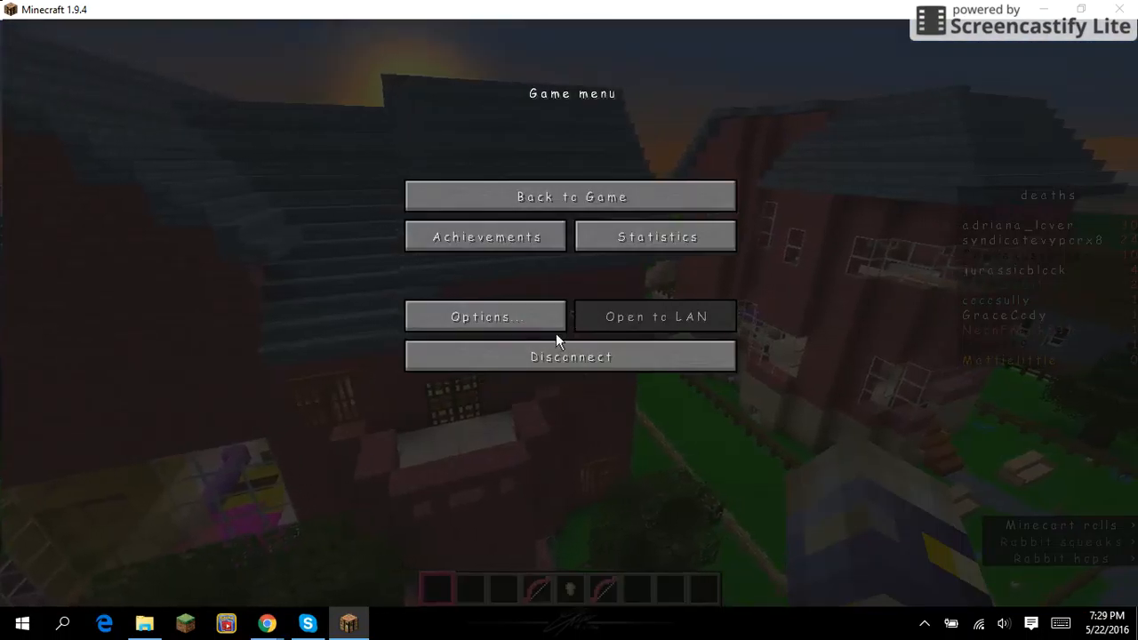
mouse_move(642, 195)
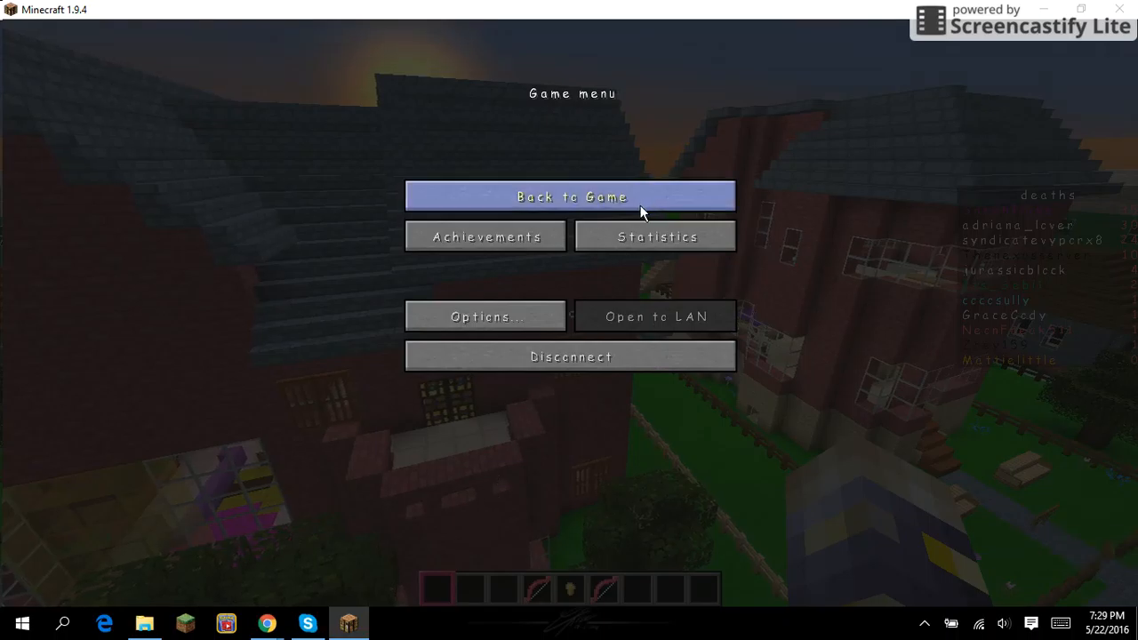
click(573, 196)
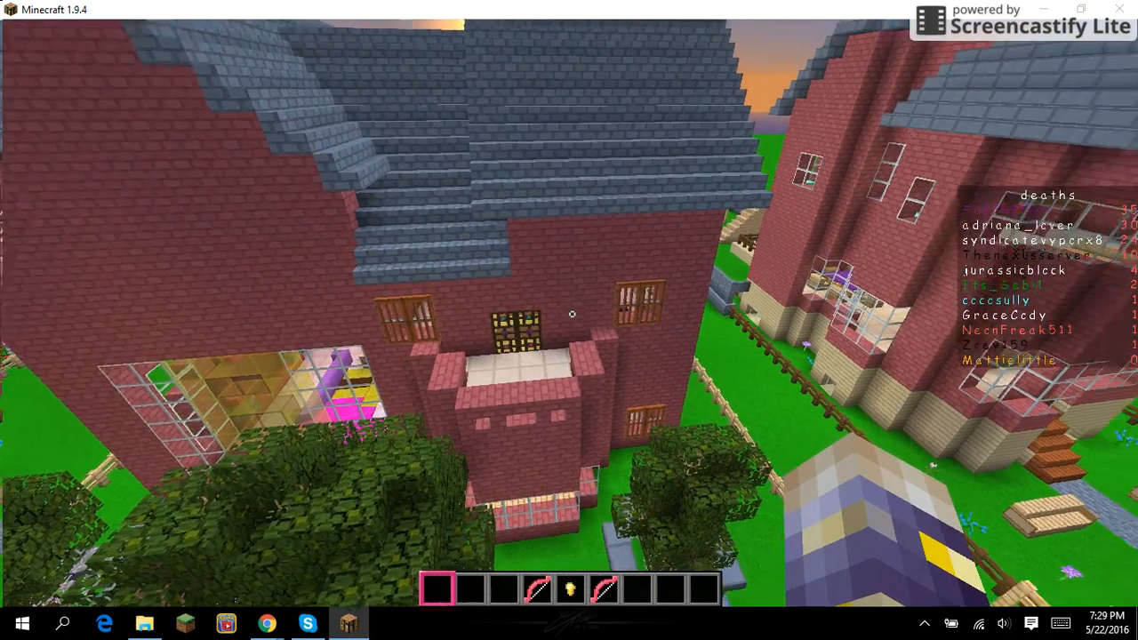
mouse_move(569, 320)
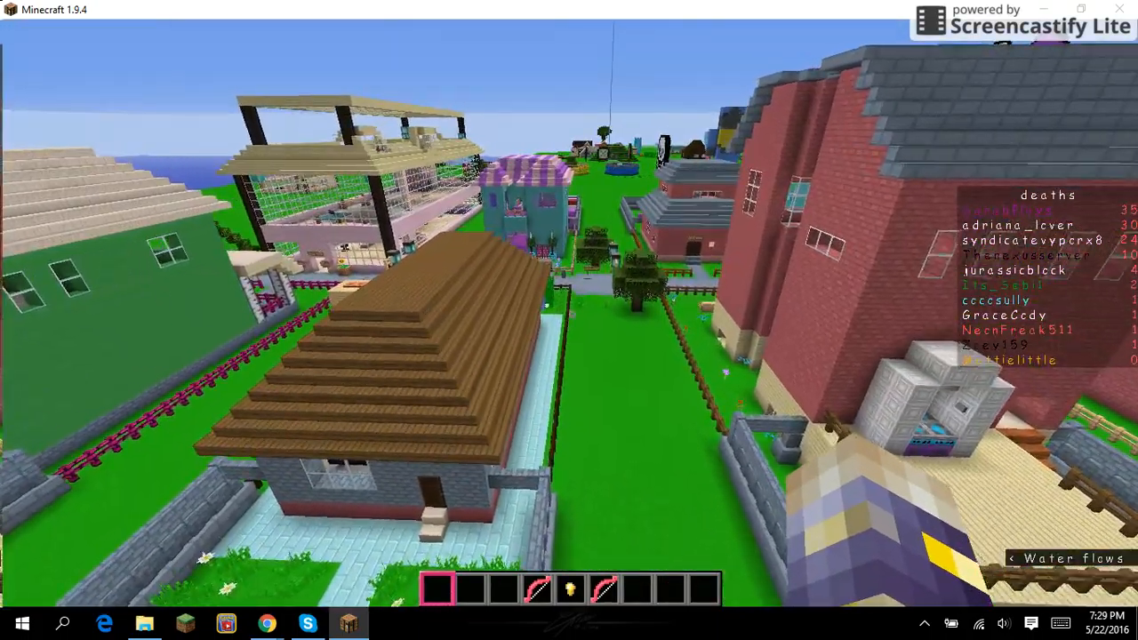
mouse_move(569, 320)
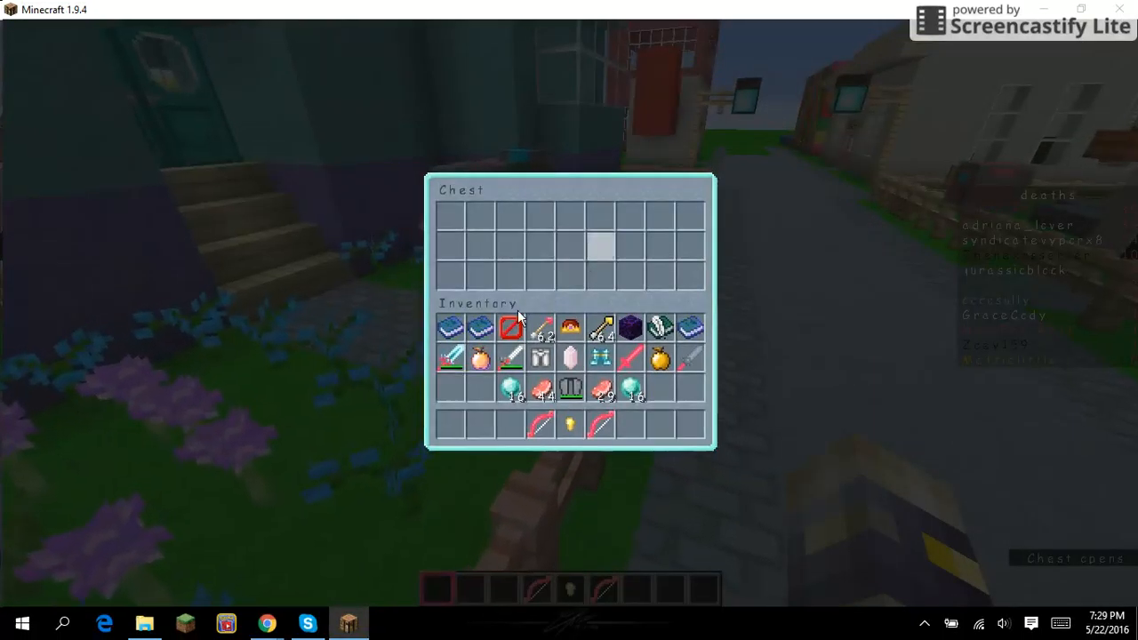
Close the empty mailbox chest and bring the creative inventory back up.
key(Escape)
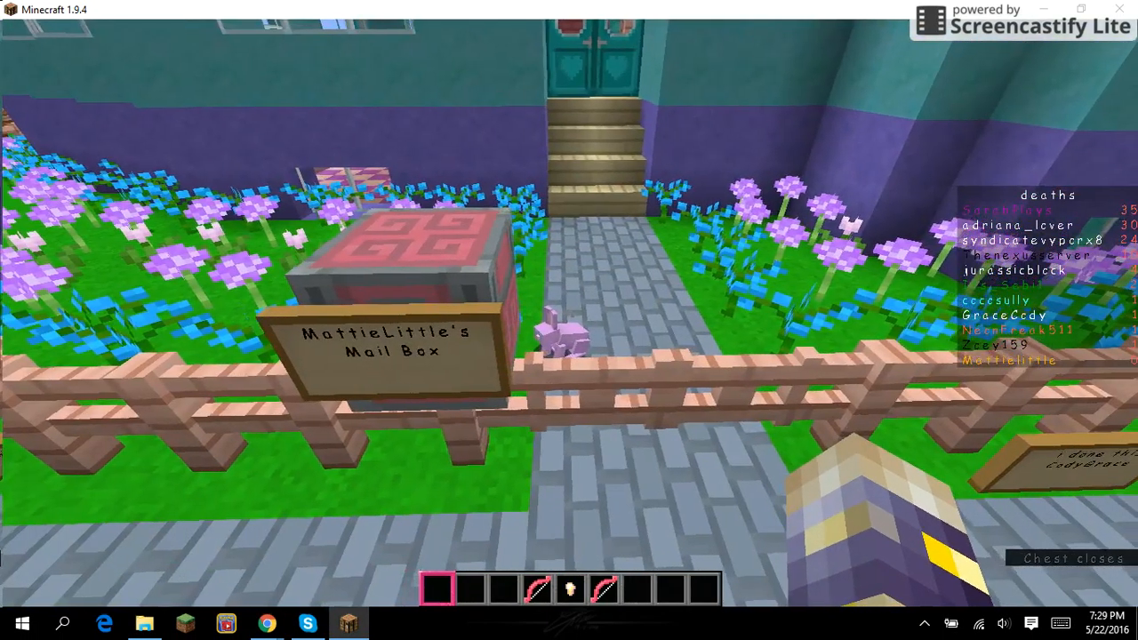
mouse_move(569, 320)
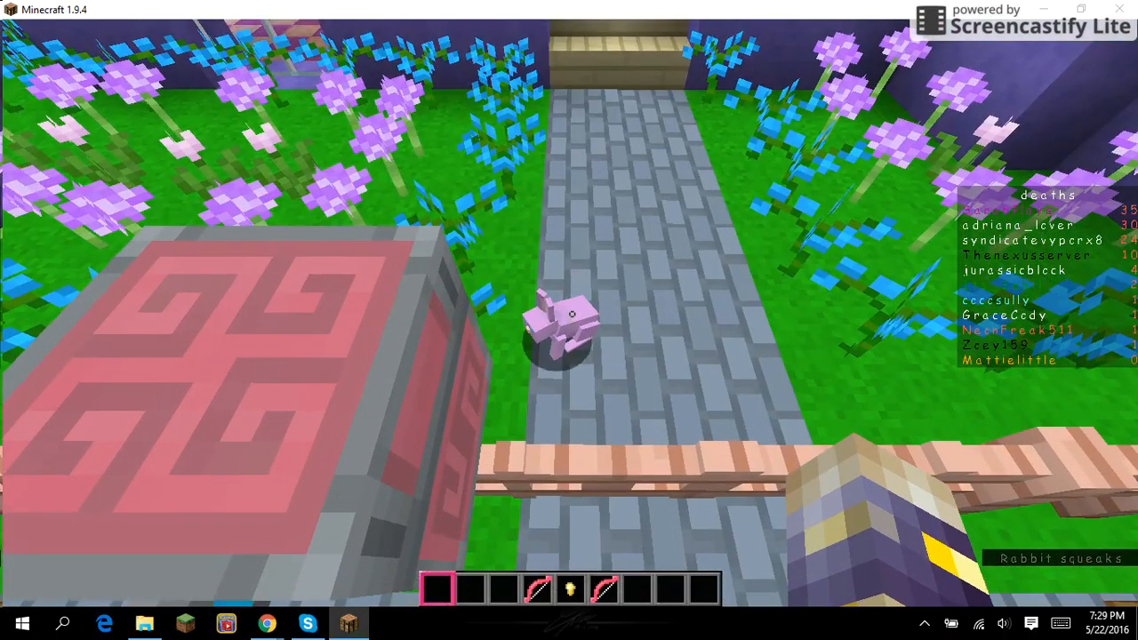
mouse_move(569, 320)
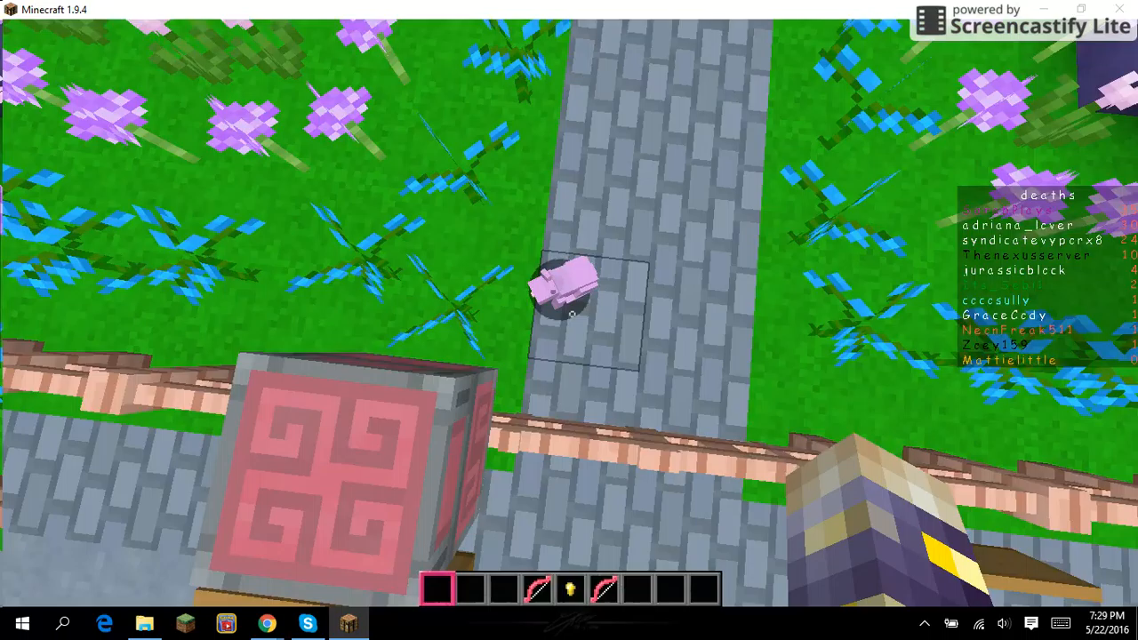
key(e)
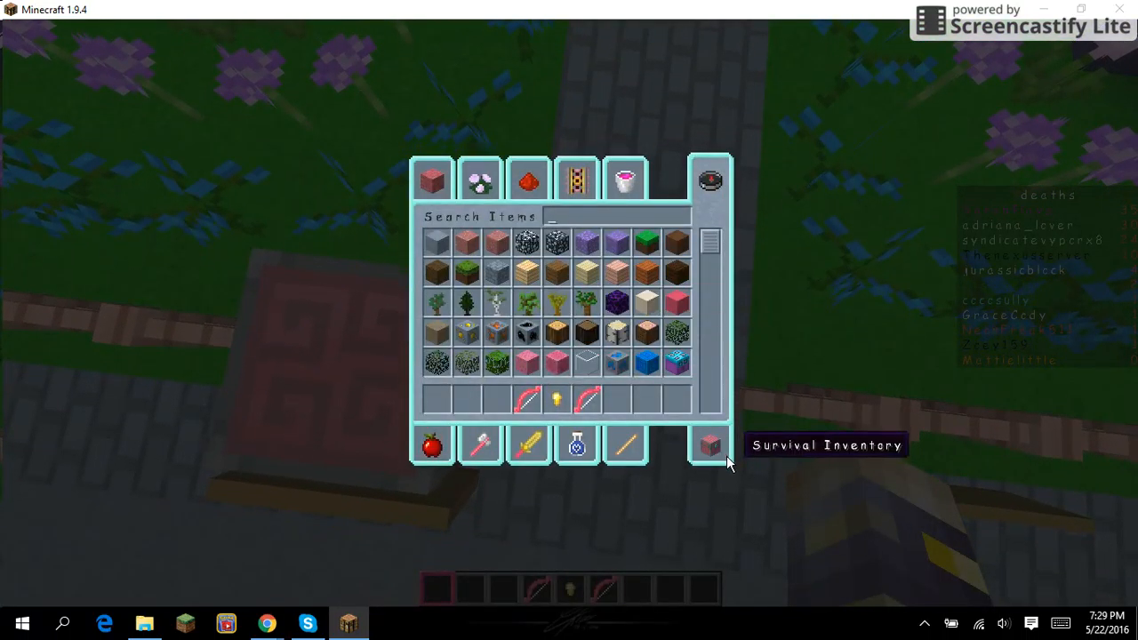
Equip the Thunder sword from the Survival Inventory, kill the rabbit, then stow the sword.
click(709, 444)
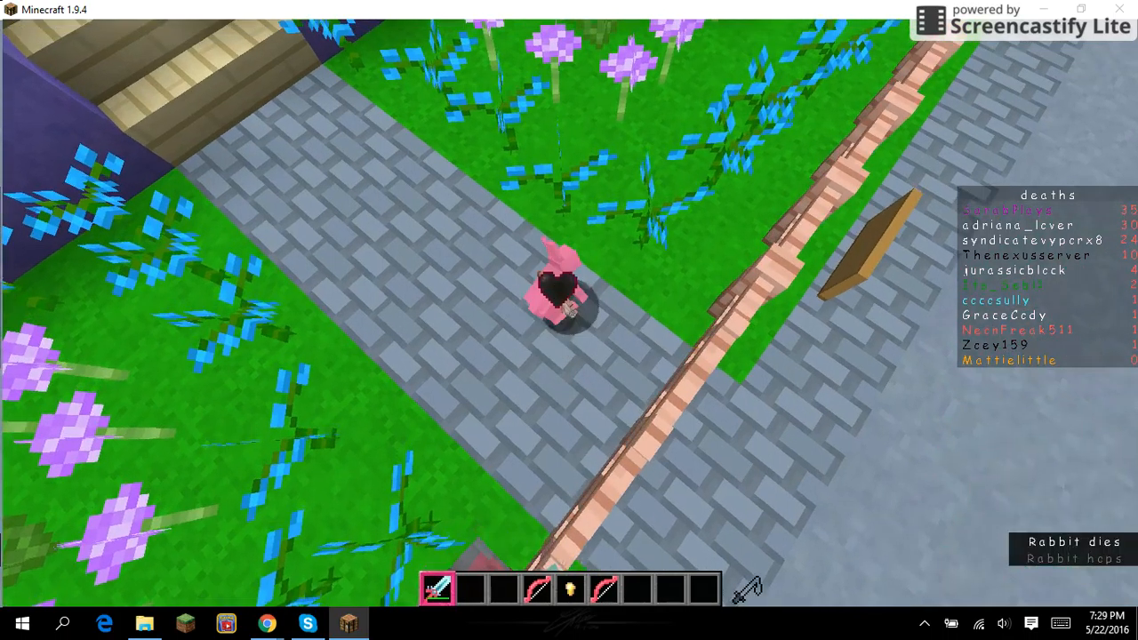
key(e)
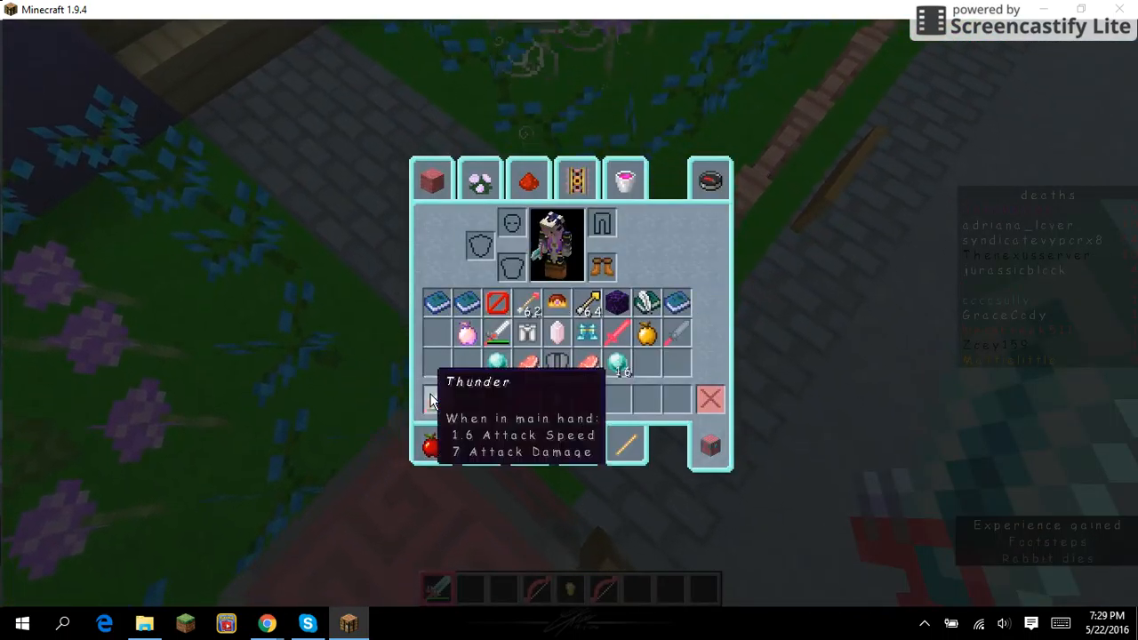
key(Escape)
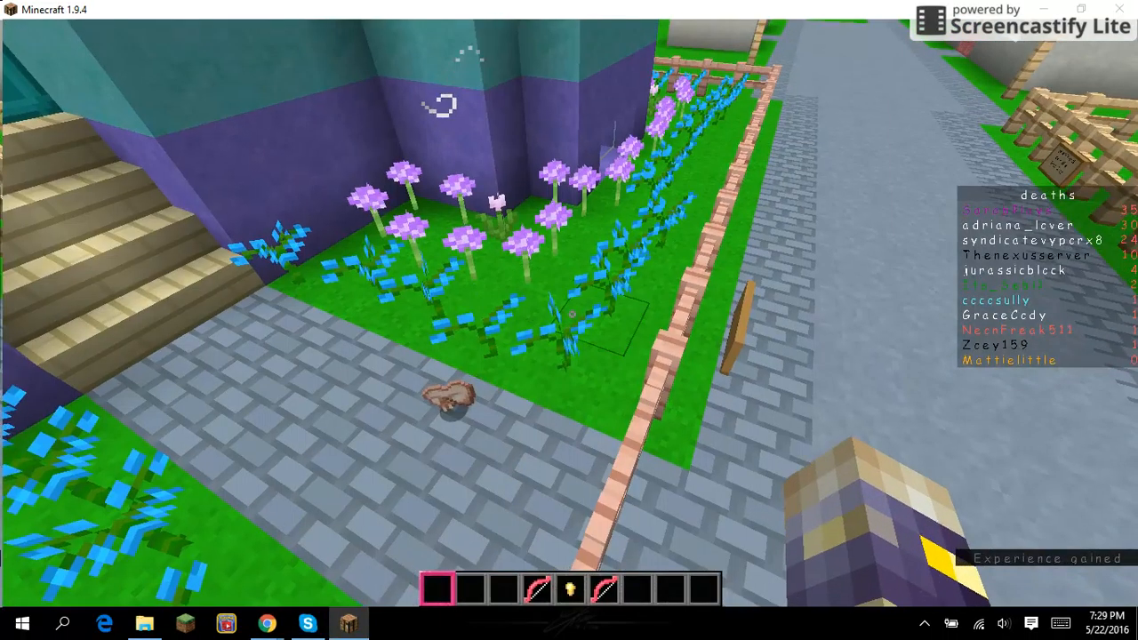
mouse_move(569, 320)
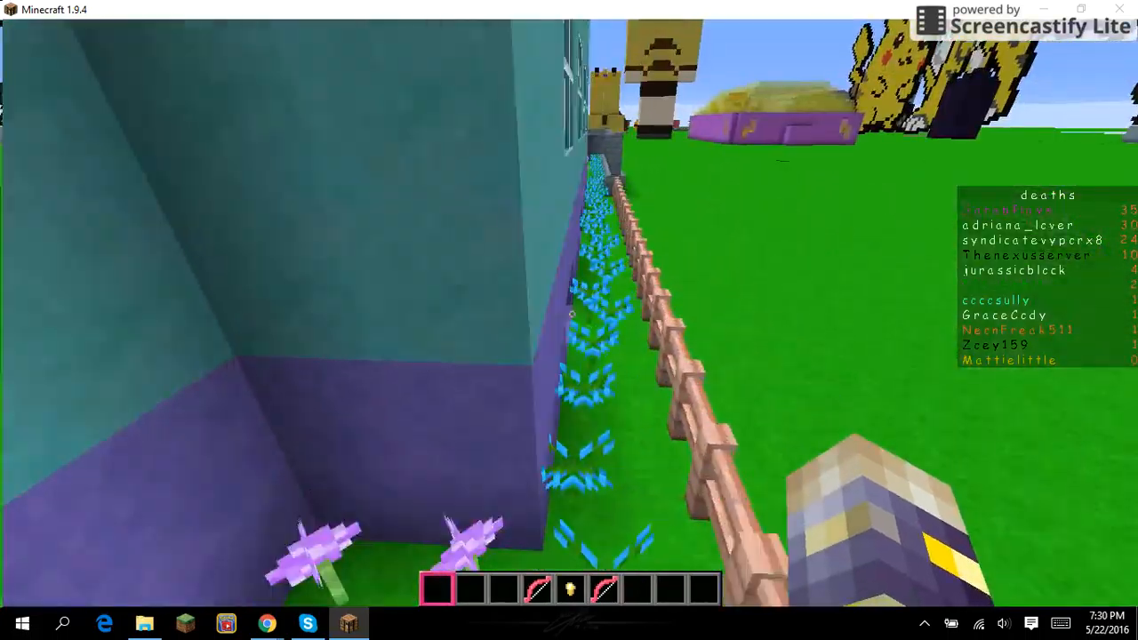
mouse_move(569, 320)
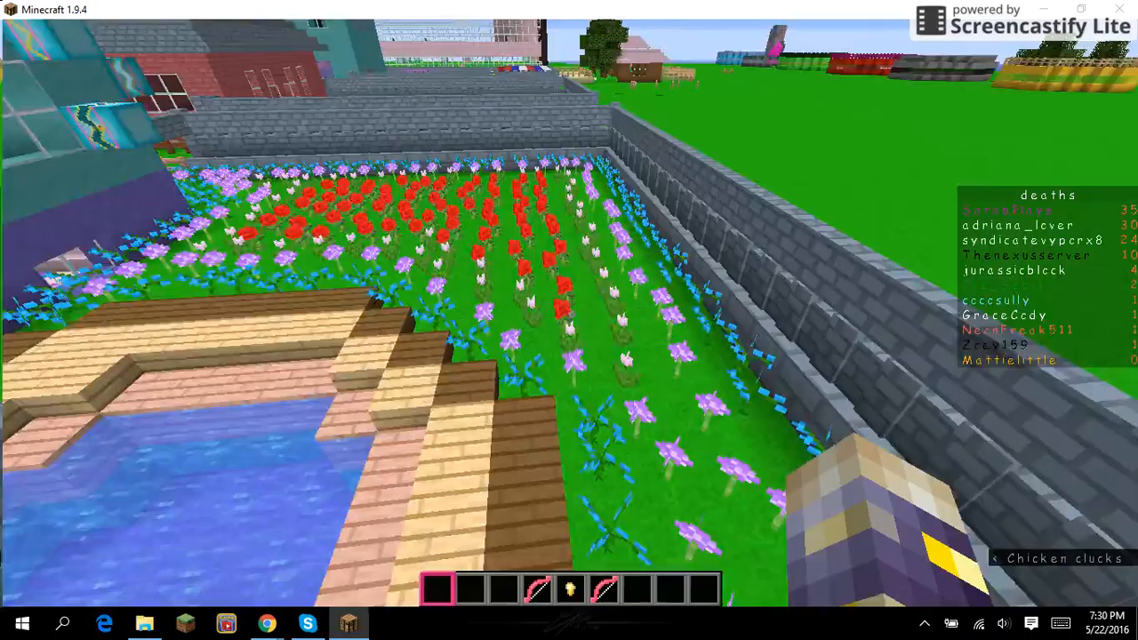
mouse_move(569, 320)
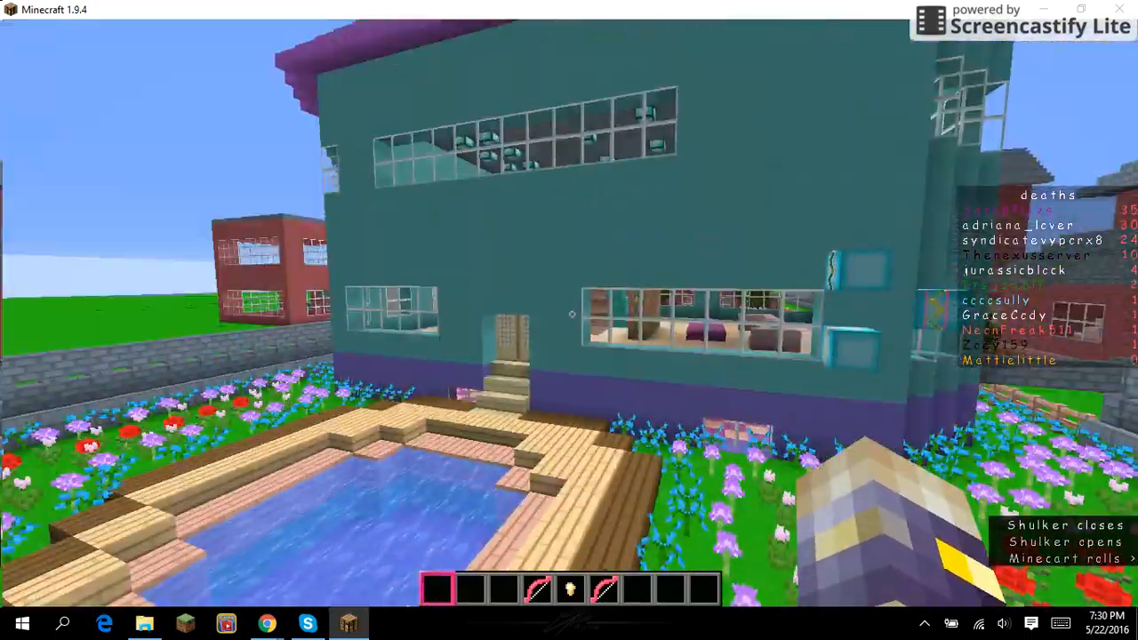
mouse_move(569, 320)
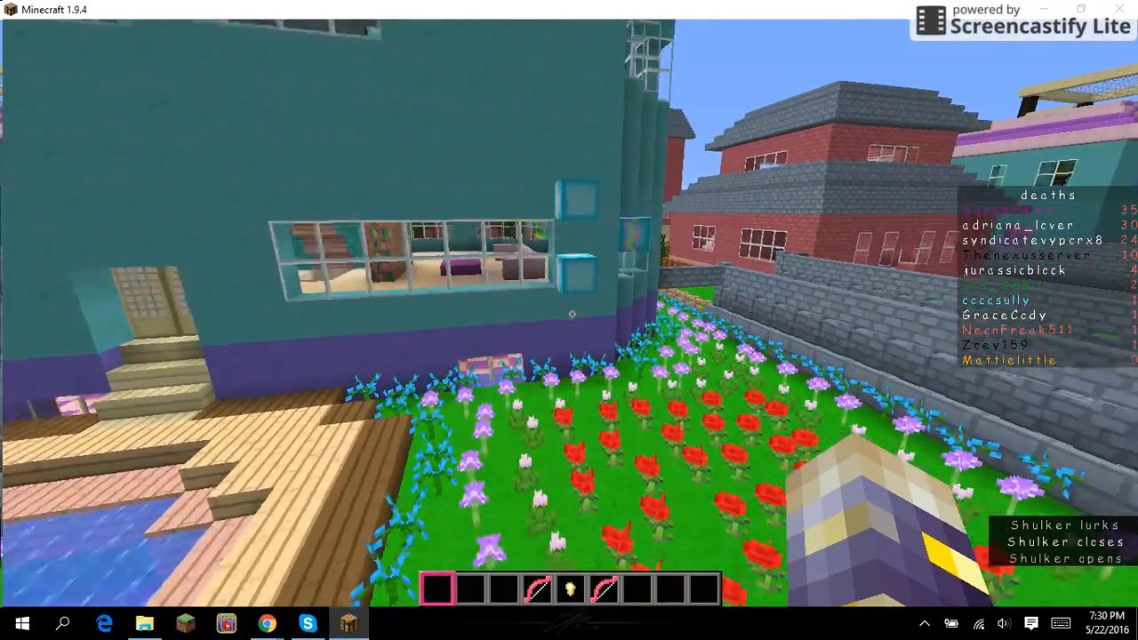
mouse_move(569, 320)
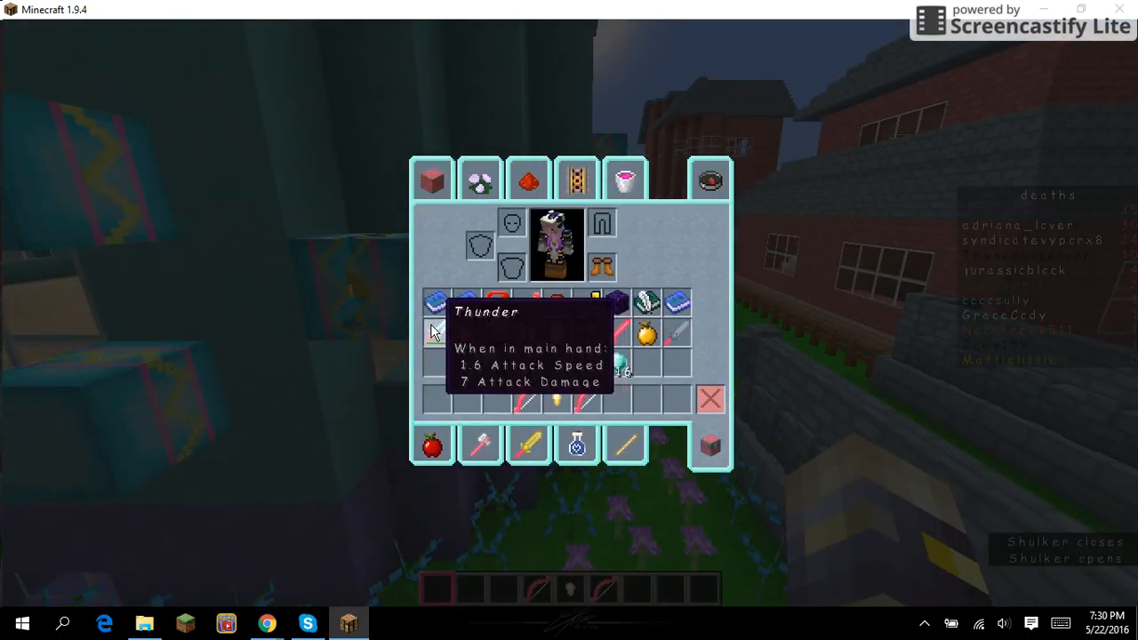
Put the Thunder sword back in the hotbar and return to the world holding it.
key(Escape)
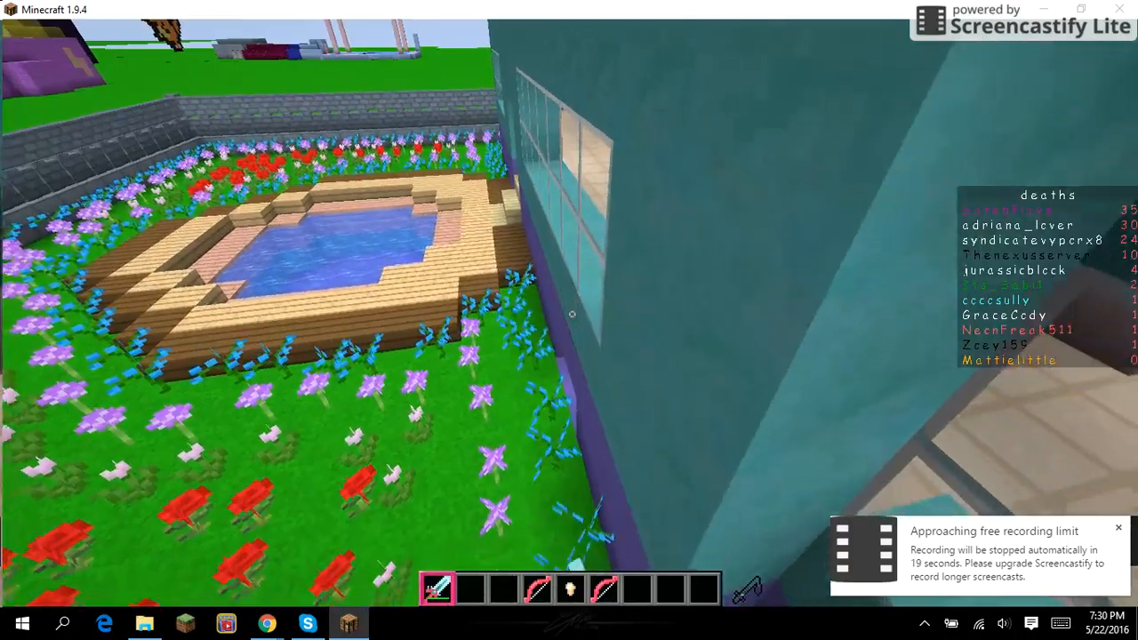
mouse_move(569, 320)
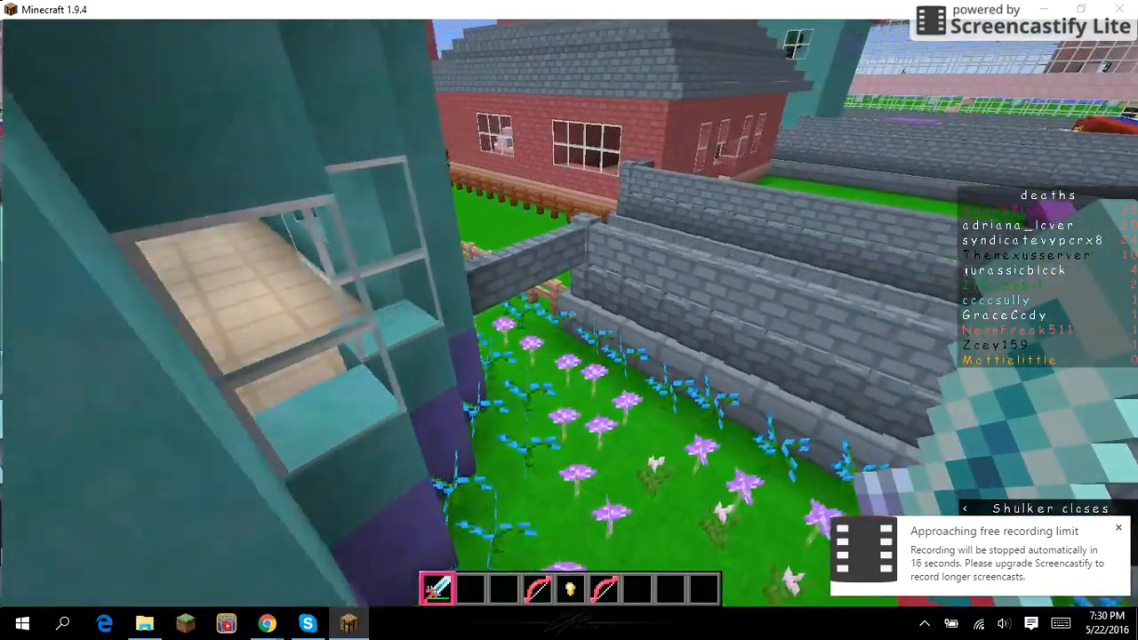